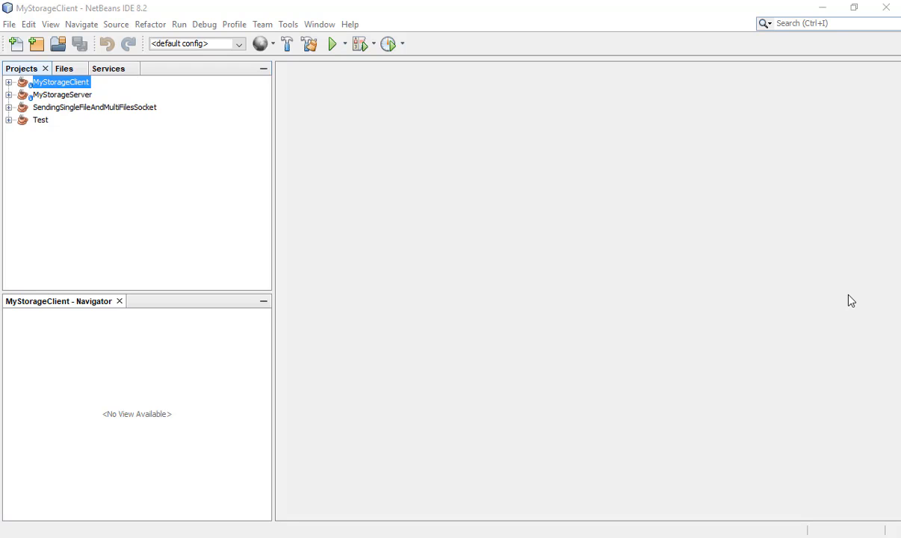
{"action": "mouse_move", "coordinate": [344, 299]}
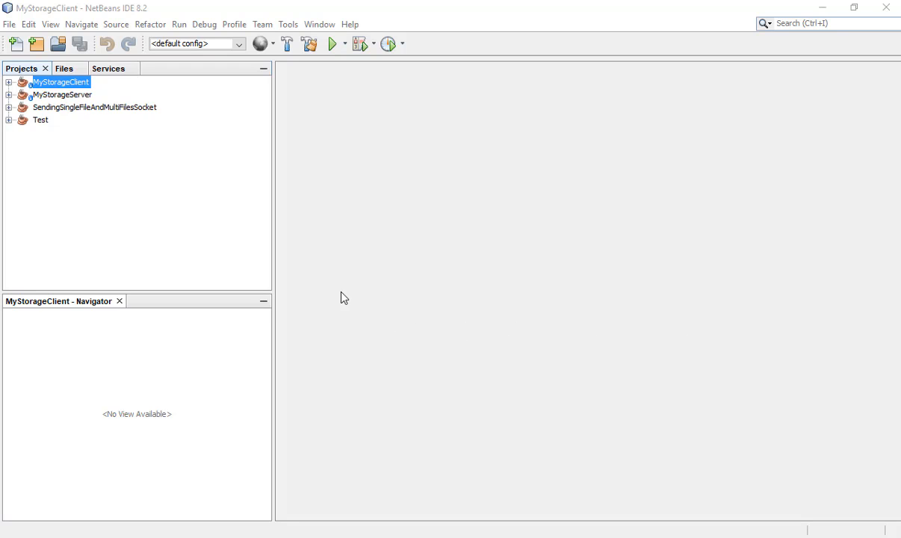
{"action": "mouse_move", "coordinate": [475, 276]}
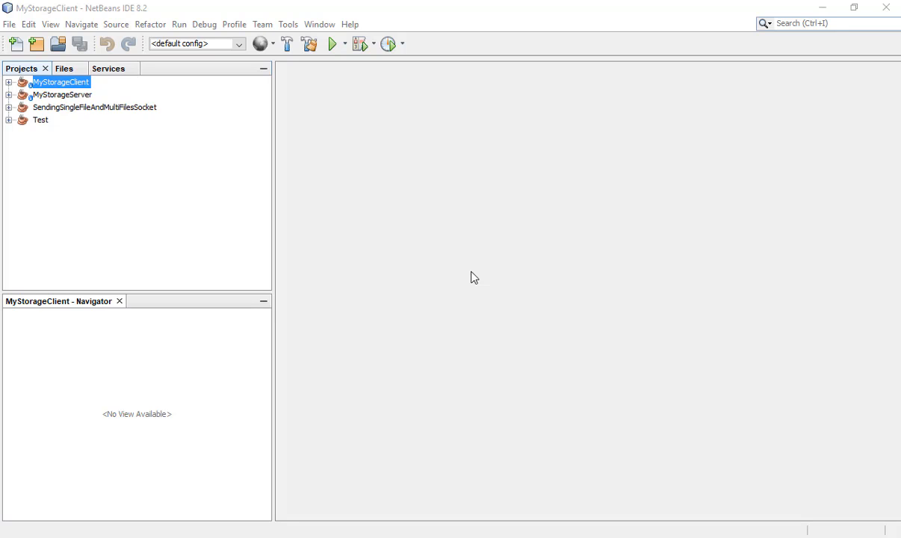
{"action": "mouse_move", "coordinate": [366, 198]}
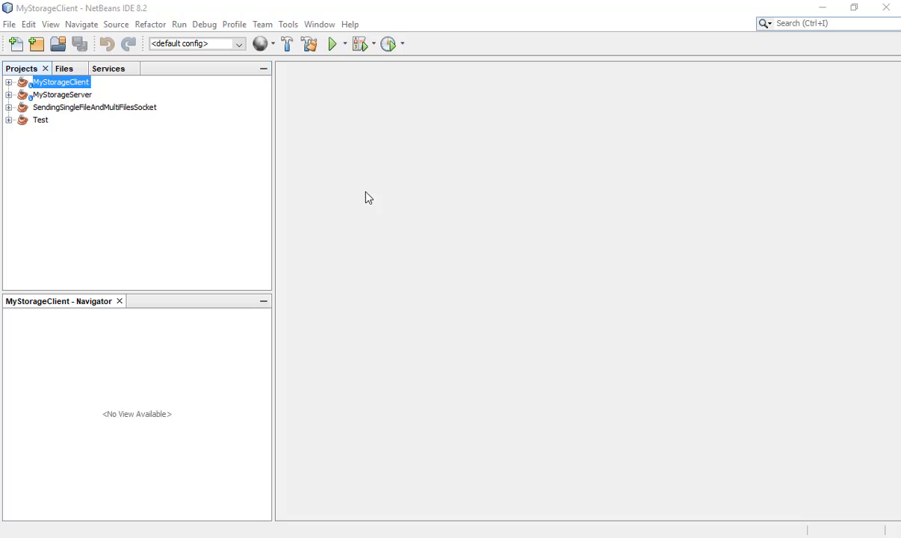
{"action": "mouse_move", "coordinate": [138, 117]}
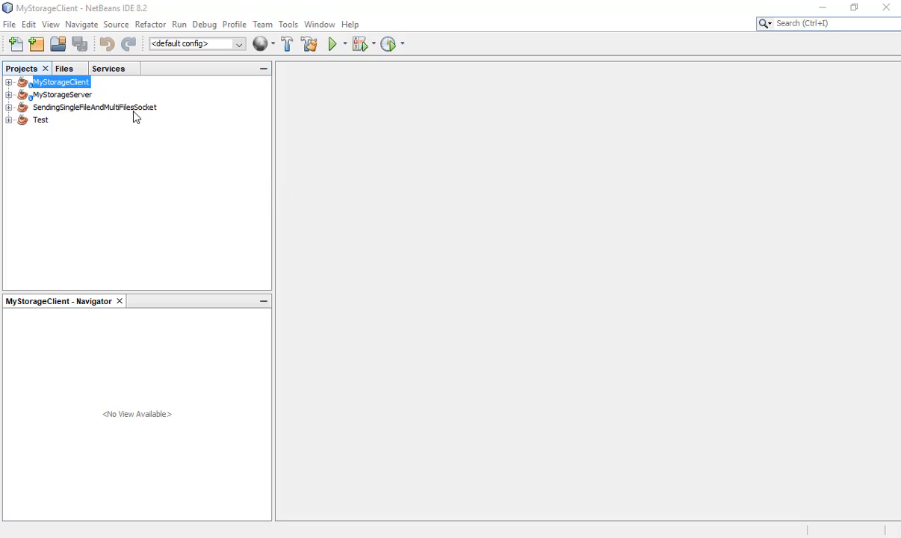
Step: Create a new Java Application project named ChatApp
{"action": "left_click", "coordinate": [36, 43]}
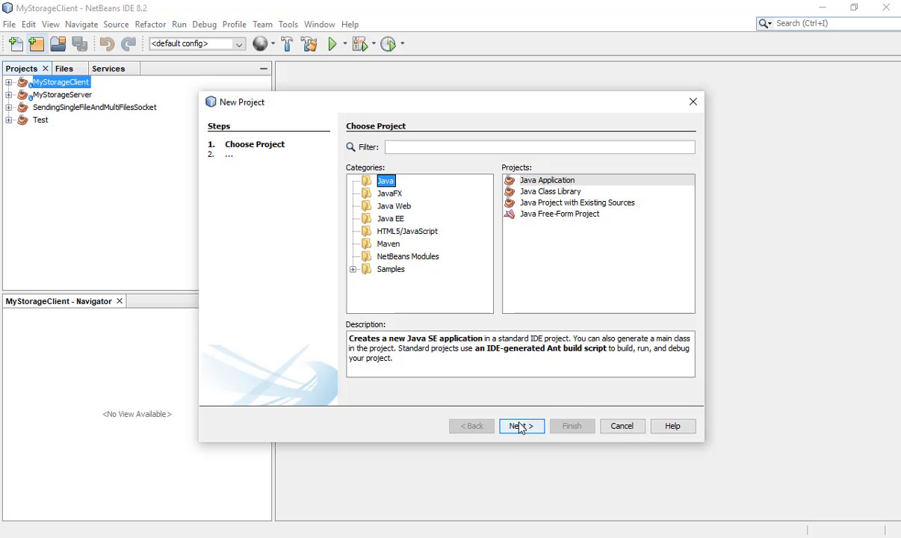
{"action": "left_click", "coordinate": [520, 426]}
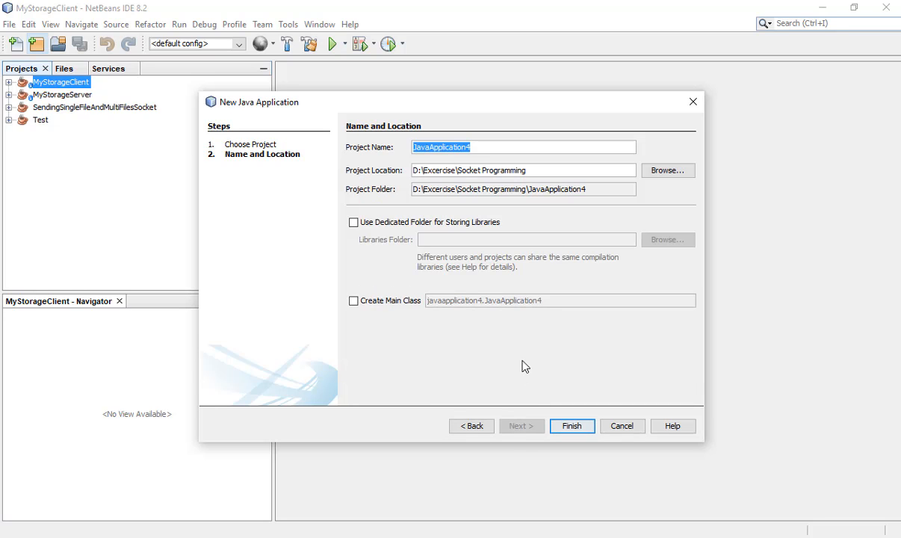
{"action": "type", "text": "Chat"}
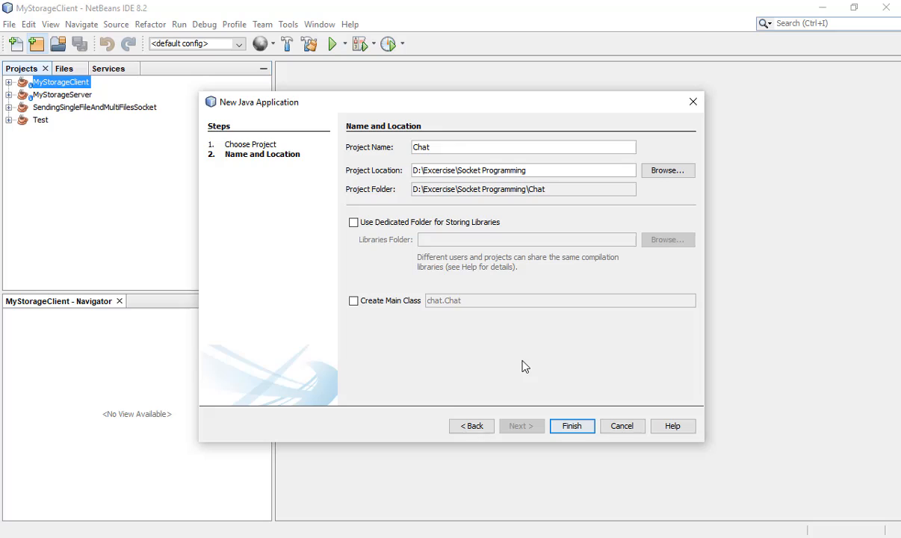
{"action": "type", "text": "App"}
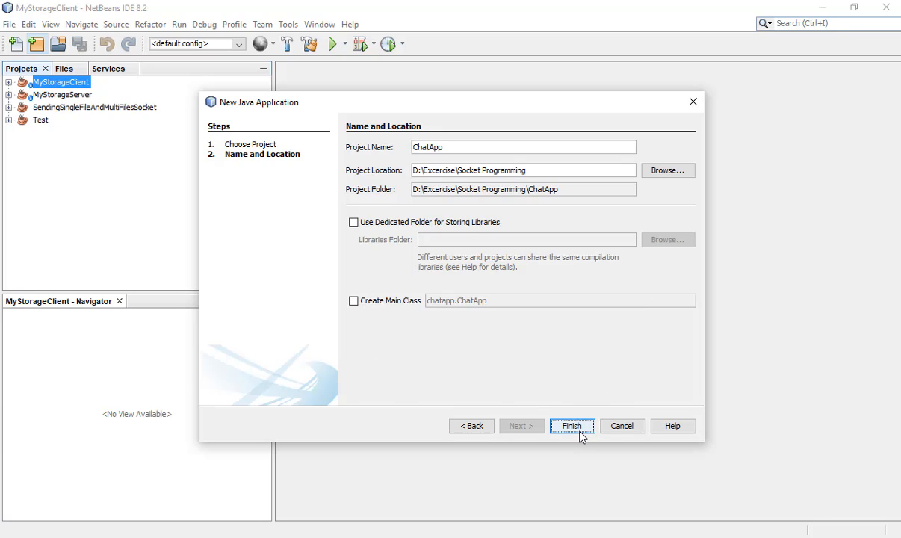
{"action": "left_click", "coordinate": [572, 427]}
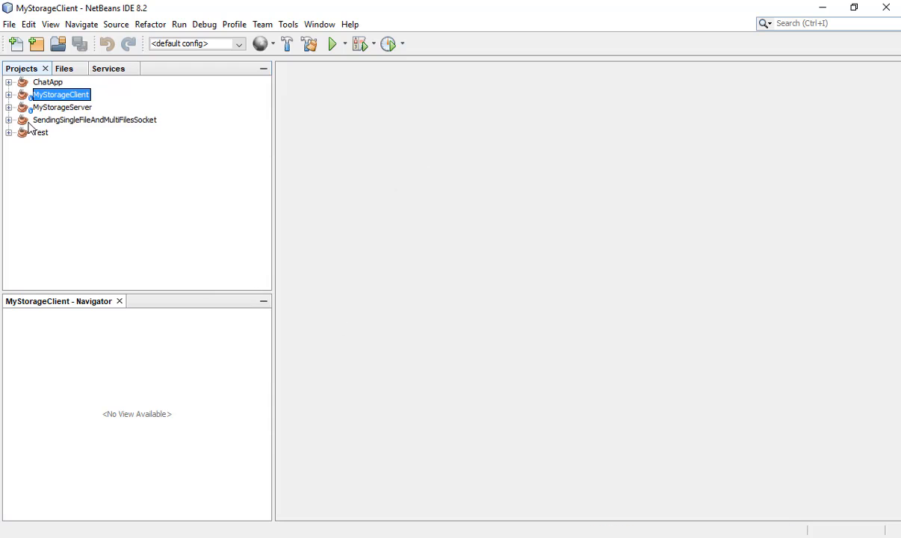
Step: Expand ChatApp and its Source Packages to reveal the default package
{"action": "left_click", "coordinate": [9, 81]}
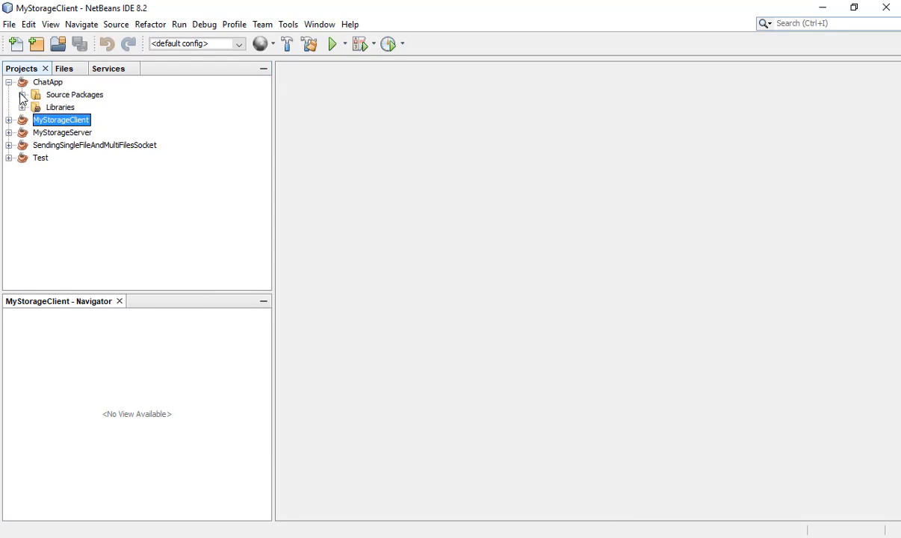
{"action": "left_click", "coordinate": [24, 96]}
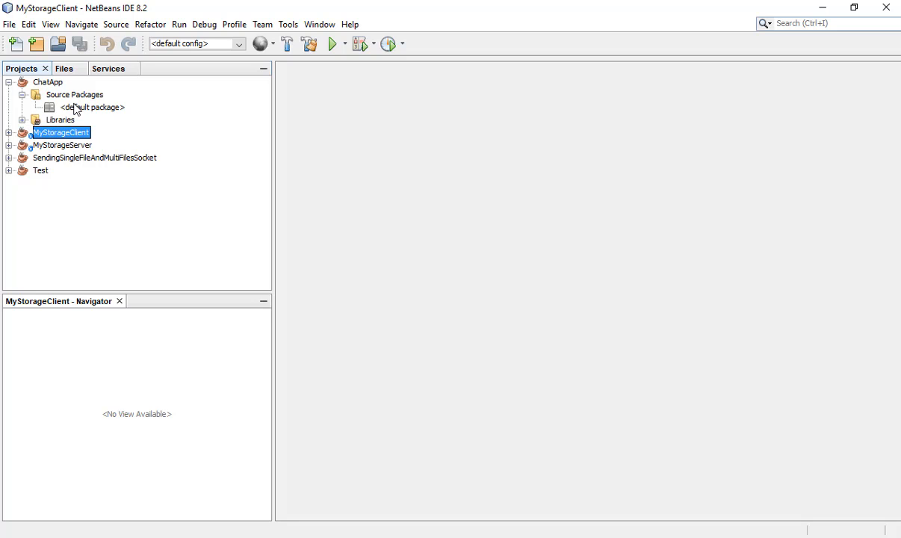
{"action": "left_click", "coordinate": [92, 108]}
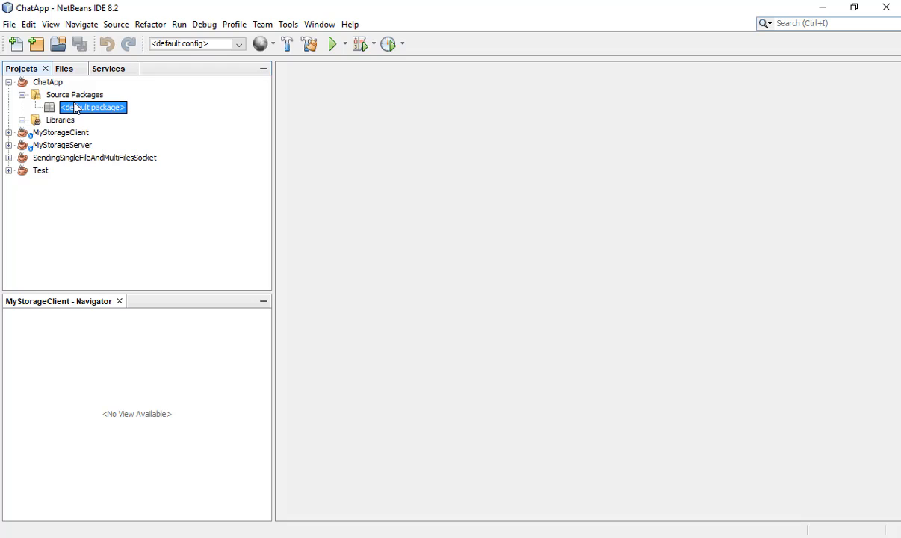
Step: Add a Client class in package michael.client from the default package
{"action": "right_click", "coordinate": [93, 107]}
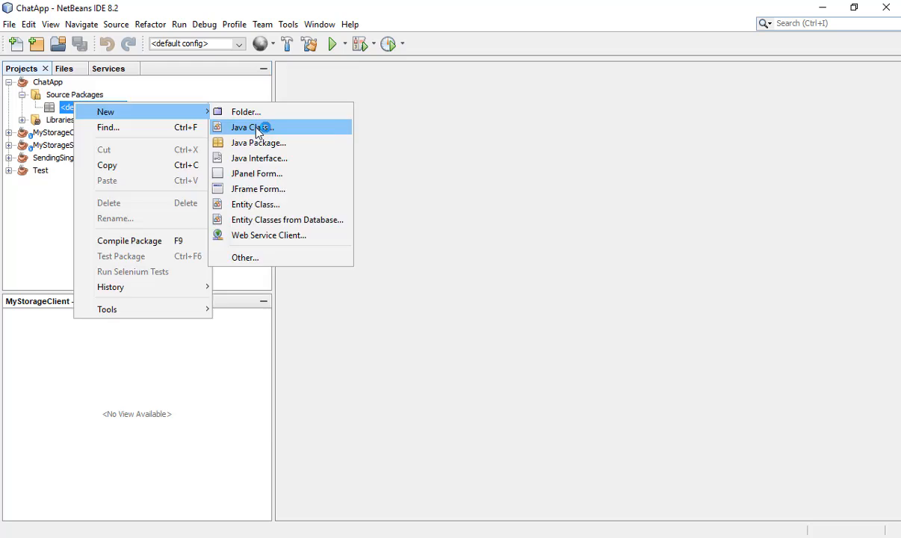
{"action": "left_click", "coordinate": [252, 127]}
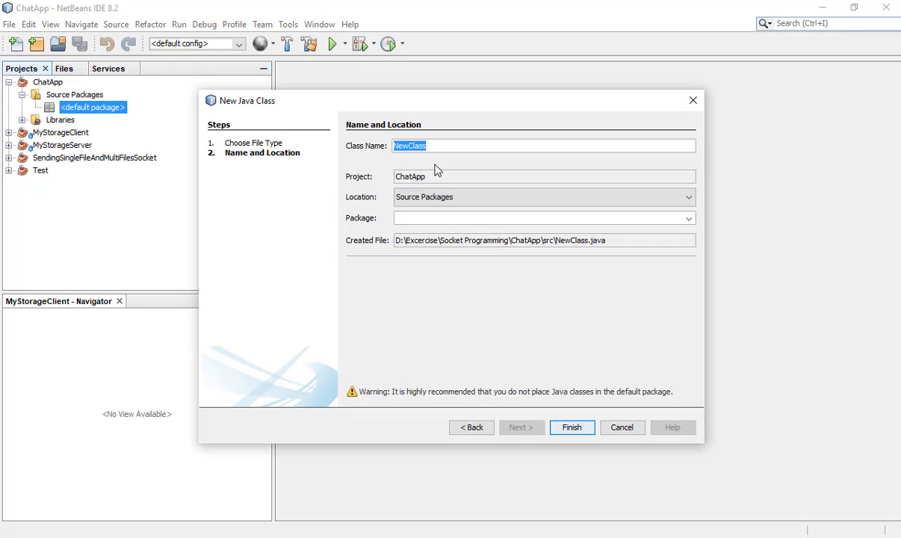
{"action": "type", "text": "Client"}
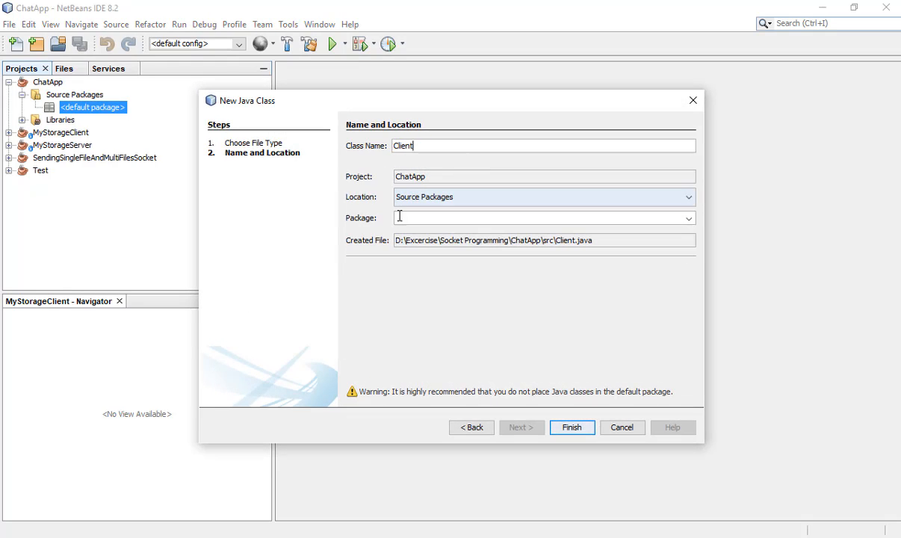
{"action": "type", "text": "mi"}
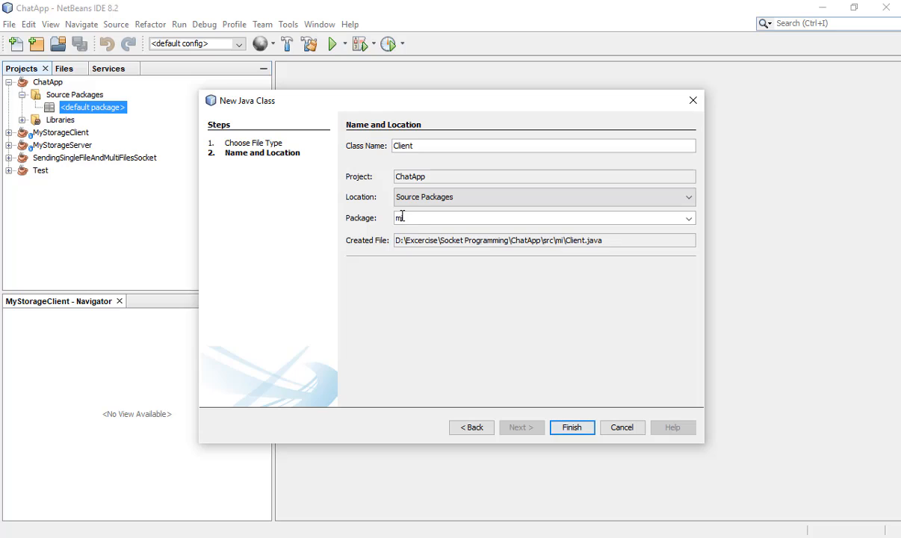
{"action": "type", "text": "ichael"}
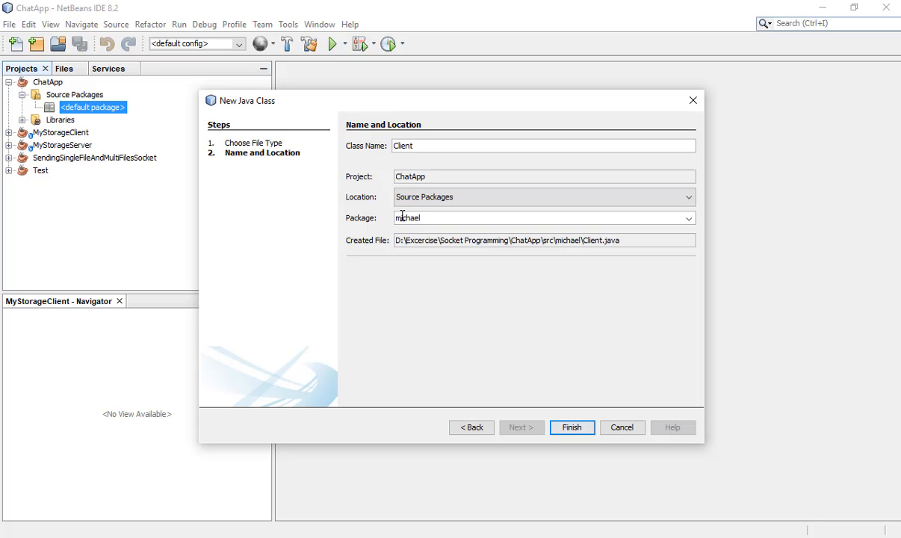
{"action": "type", "text": ".client"}
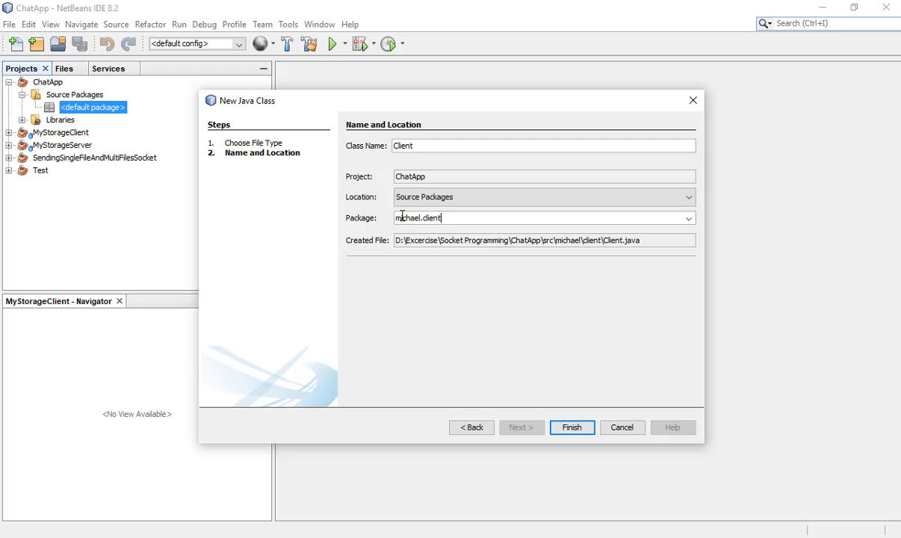
{"action": "left_click", "coordinate": [573, 427]}
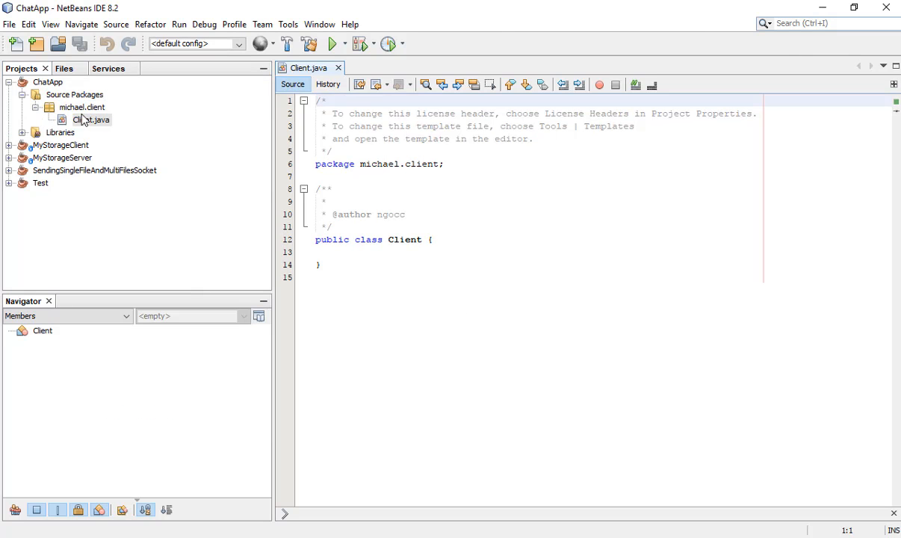
Step: Start a Server class in a matching michael.server package
{"action": "right_click", "coordinate": [74, 94]}
{"action": "type", "text": "S"}
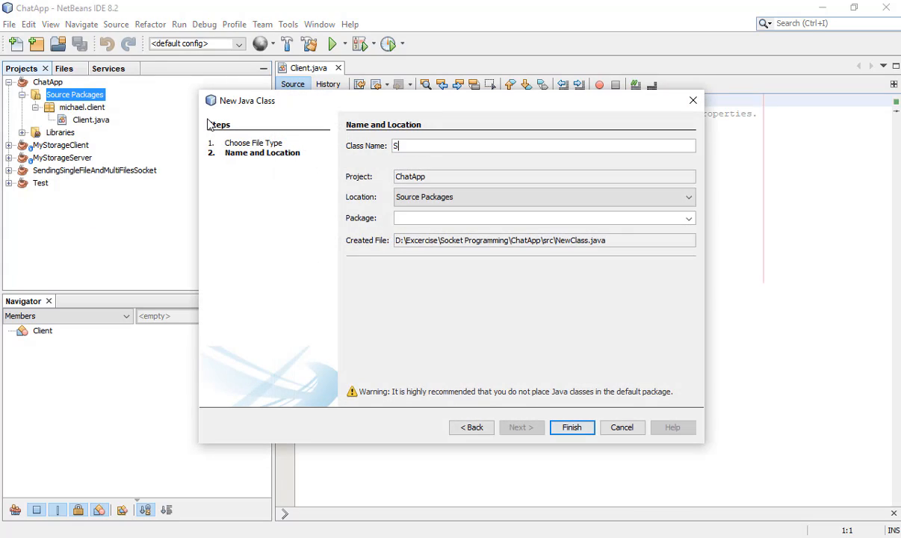
{"action": "type", "text": "eve"}
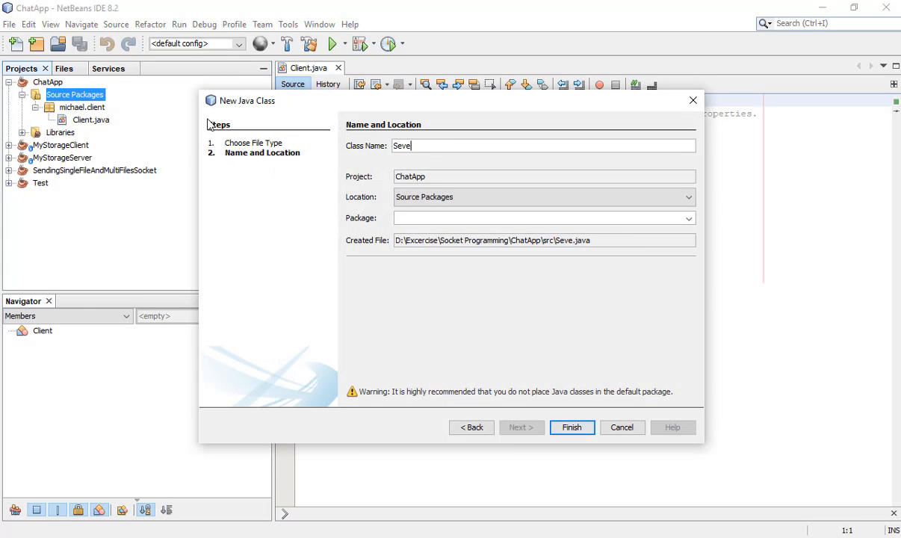
{"action": "type", "text": "rver"}
{"action": "left_click", "coordinate": [544, 218]}
{"action": "type", "text": ","}
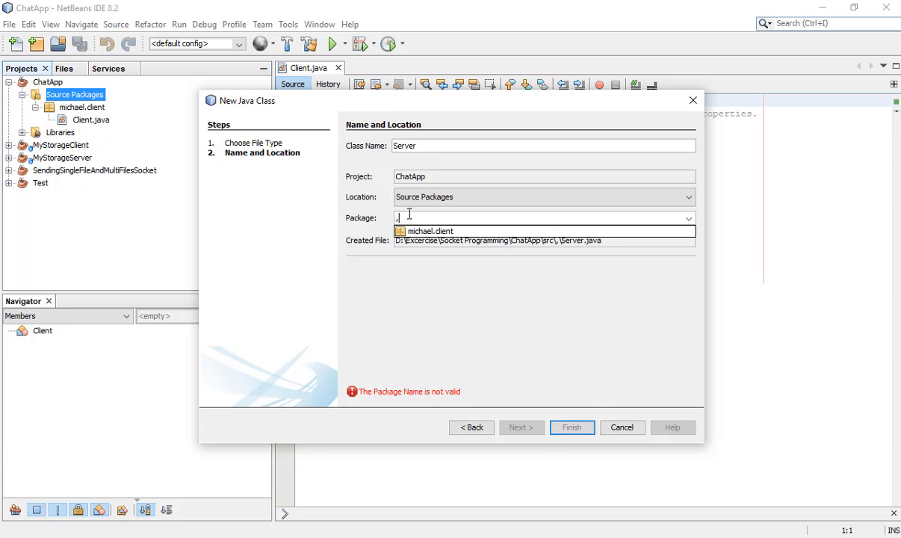
{"action": "type", "text": "michael"}
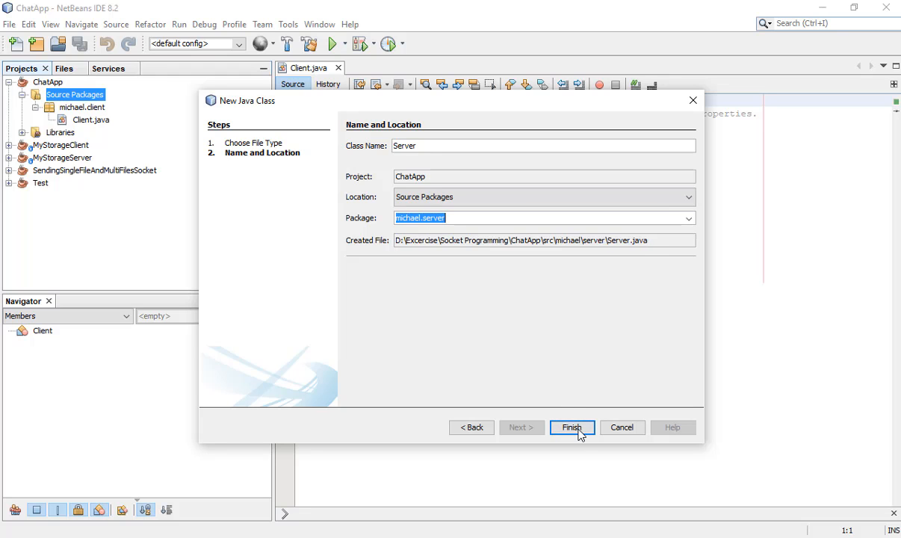
Step: Create the Server class and give it an empty public static void main(String[] args) method
{"action": "left_click", "coordinate": [572, 427]}
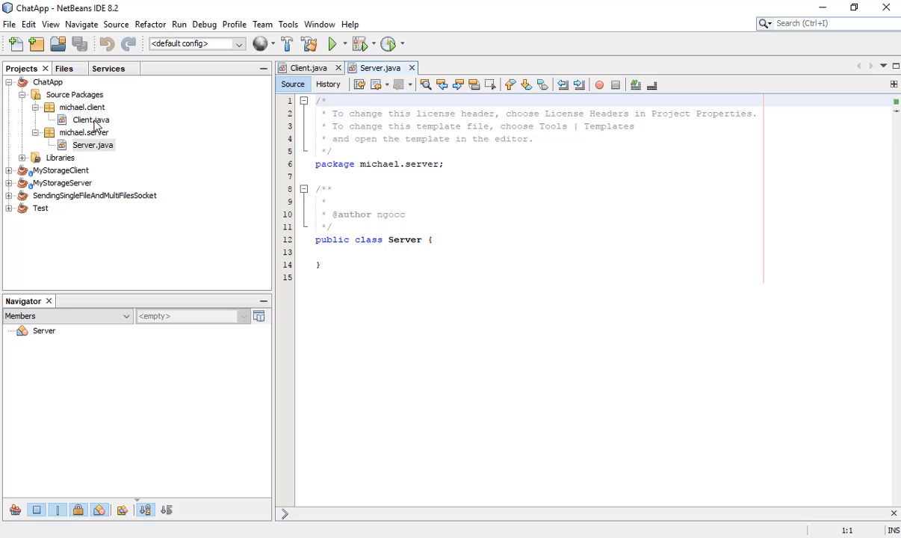
{"action": "left_click", "coordinate": [366, 251]}
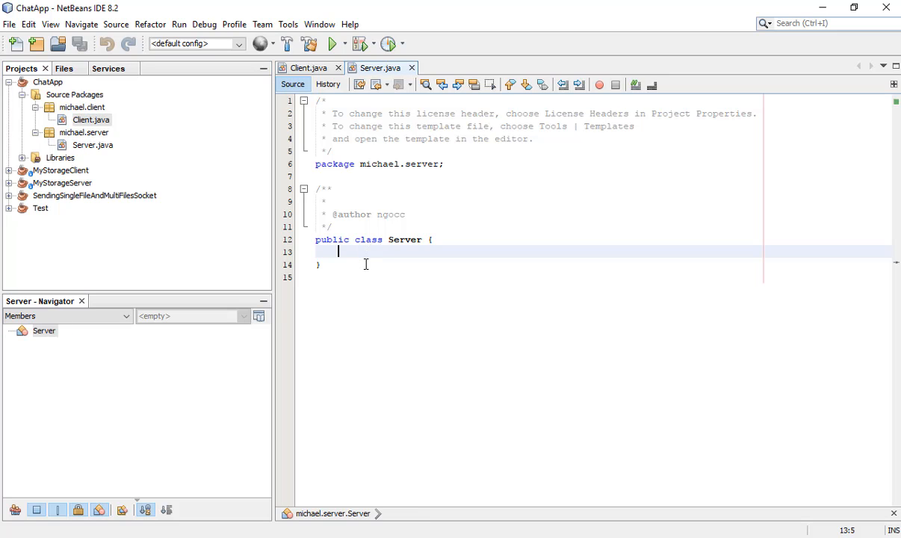
{"action": "type", "text": "public v"}
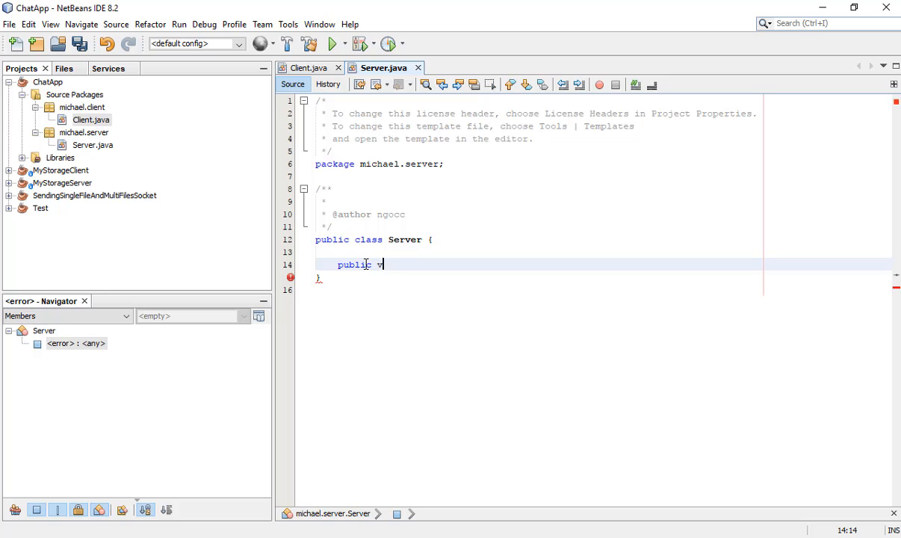
{"action": "type", "text": "static void"}
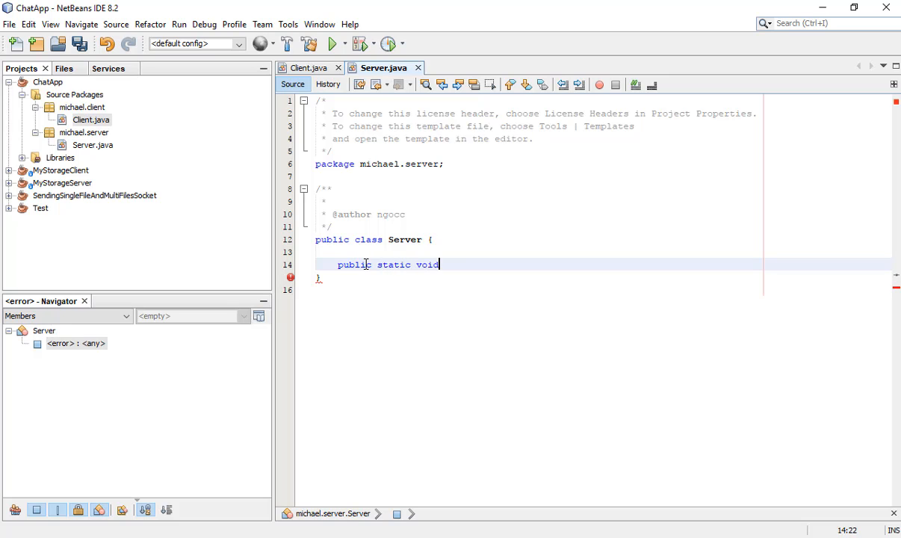
{"action": "type", "text": "main(String)"}
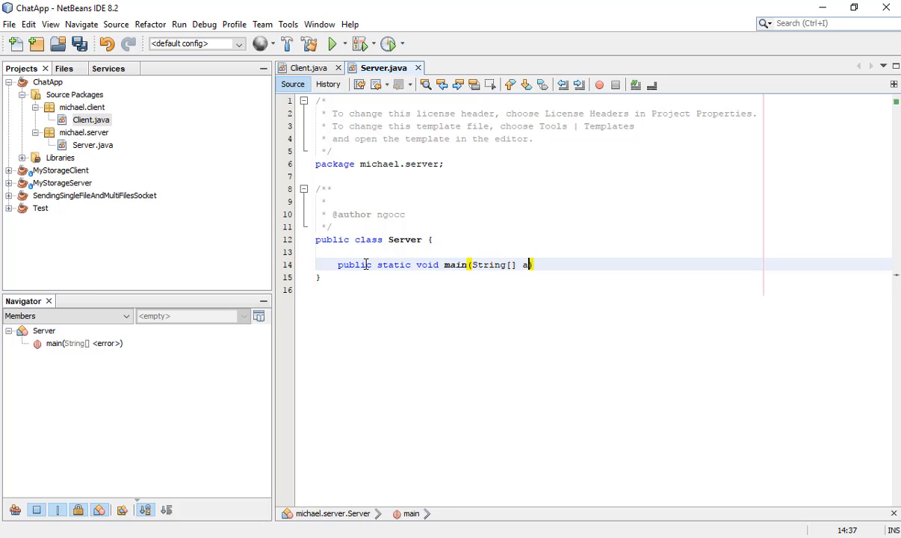
{"action": "type", "text": "rg"}
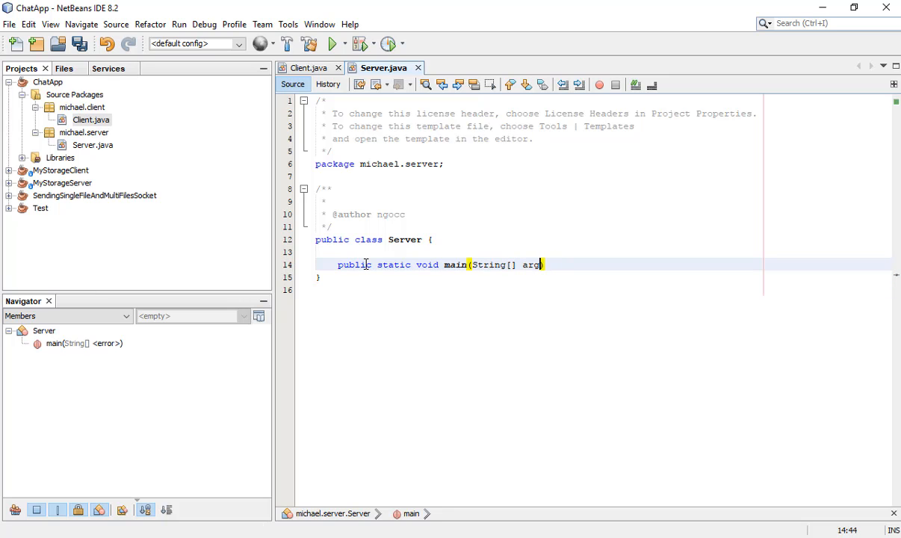
{"action": "type", "text": "s) {"}
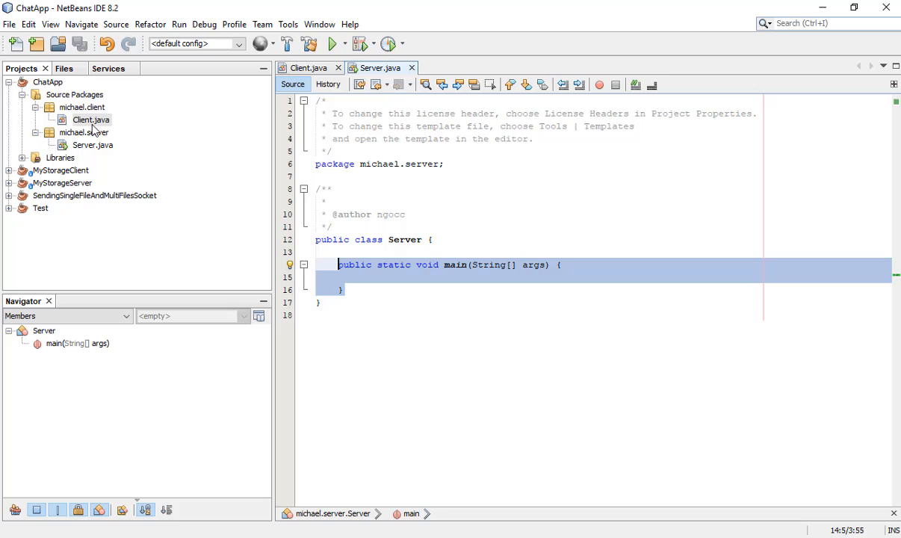
Step: Give Client.java the same empty main method, then return to Server.java
{"action": "left_click", "coordinate": [92, 145]}
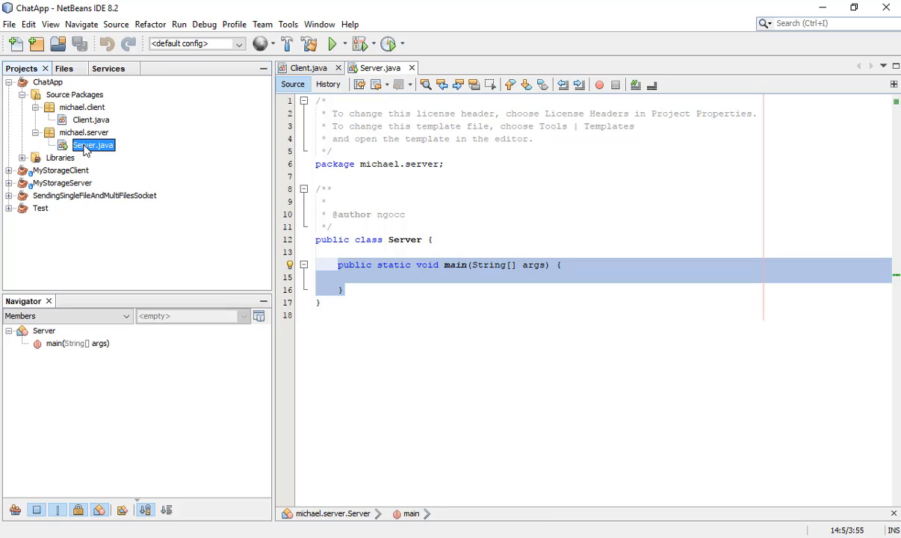
{"action": "left_click", "coordinate": [308, 68]}
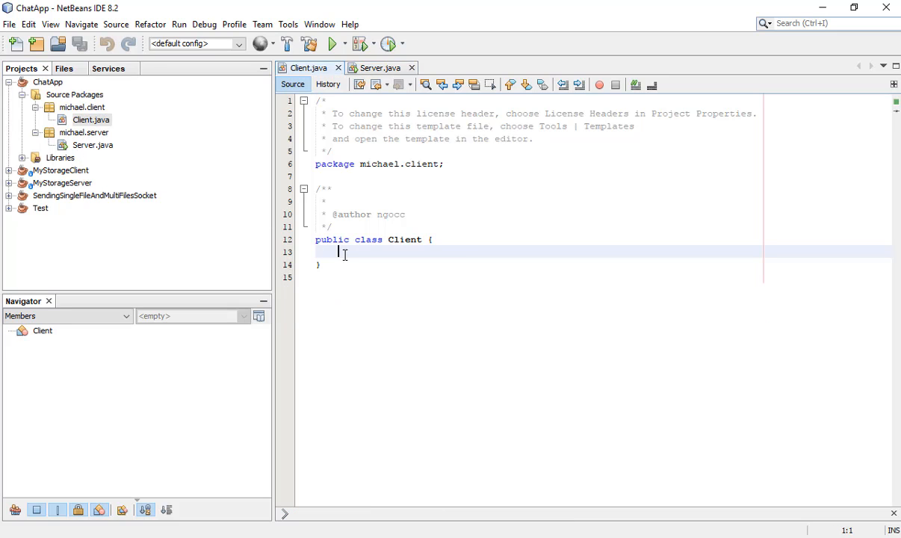
{"action": "type", "text": "public static void main(String[] args) {"}
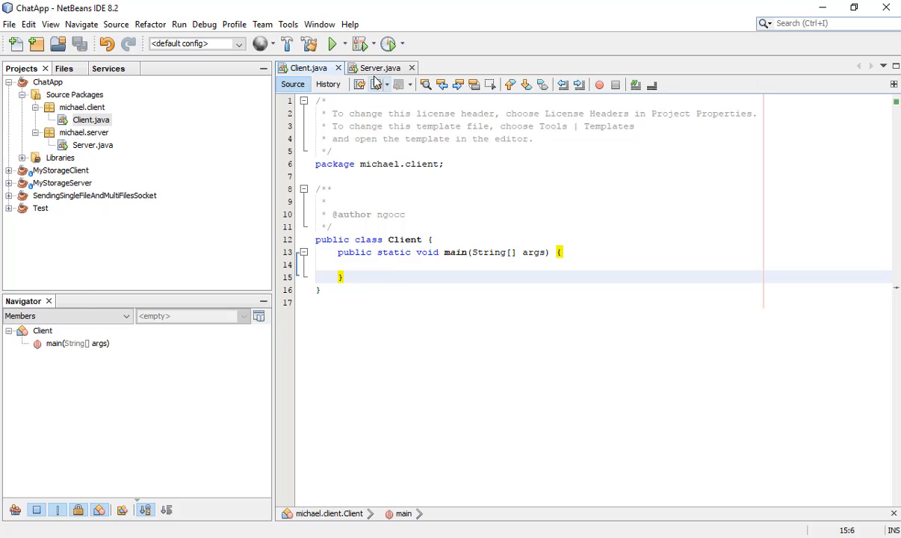
{"action": "left_click", "coordinate": [376, 68]}
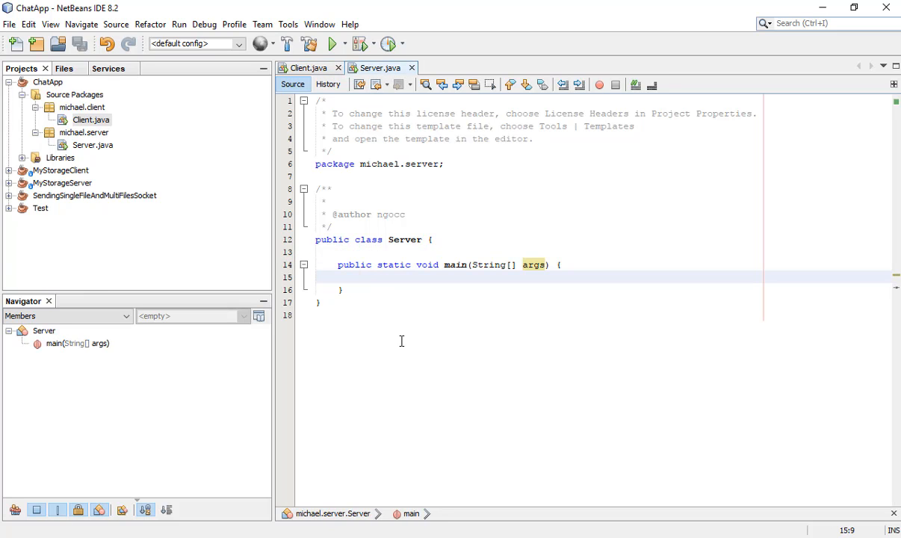
Step: Declare ServerSocket server = new ServerSocket(1234); in Server's main
{"action": "type", "text": "ServerSocket server ="}
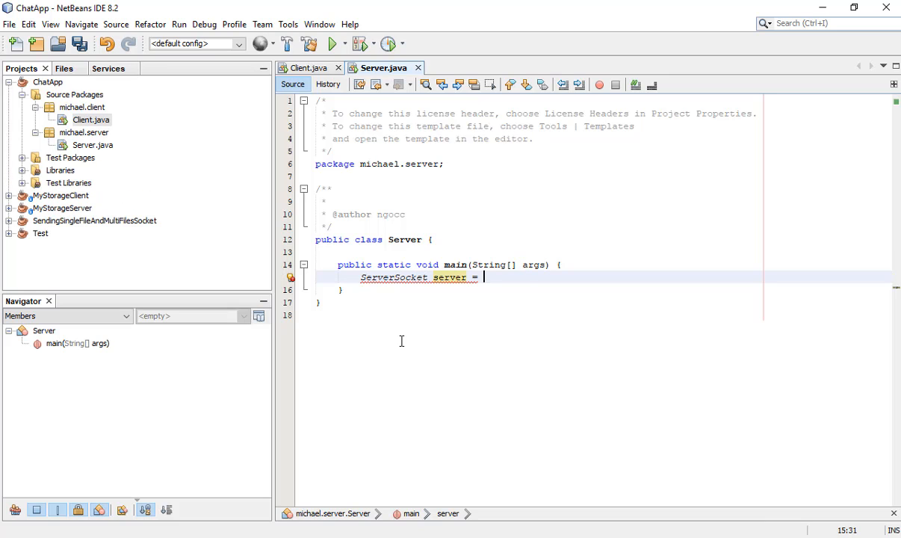
{"action": "type", "text": "new"}
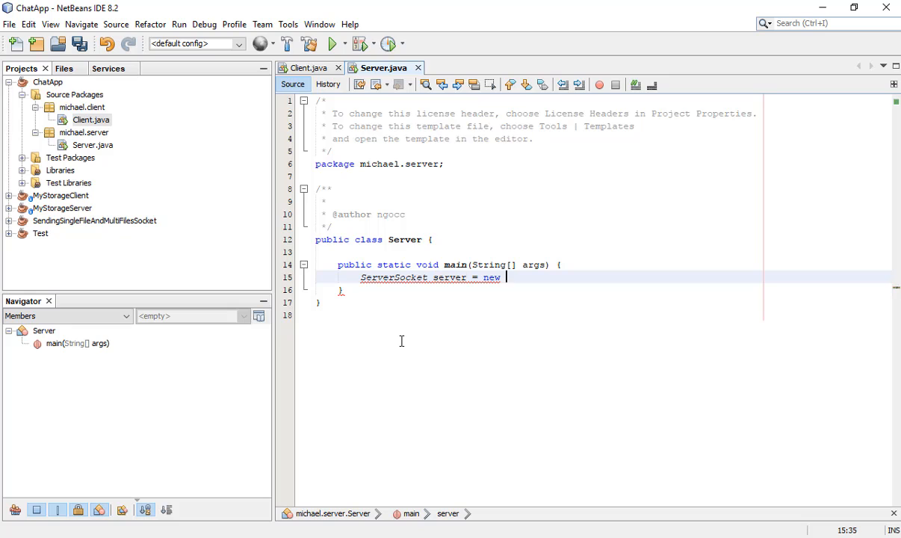
{"action": "type", "text": "ServerSocket("}
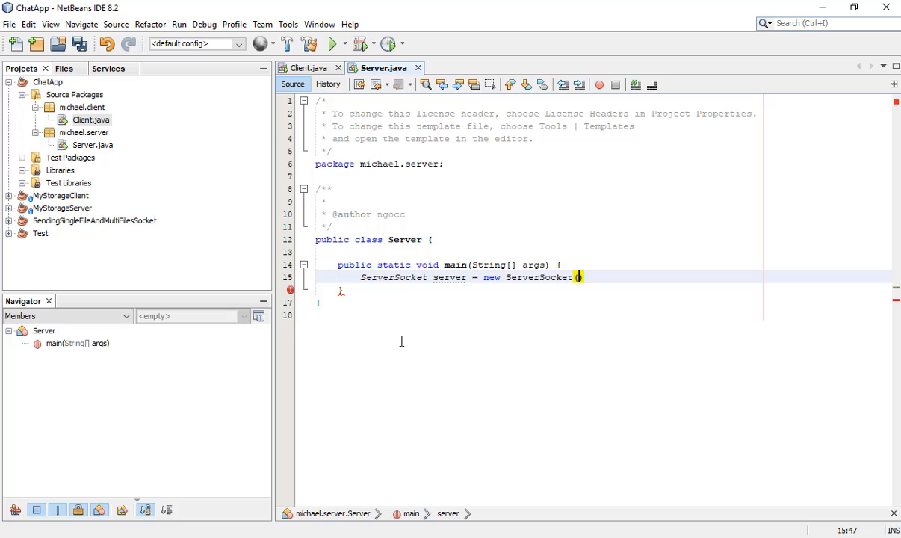
{"action": "type", "text": "1234"}
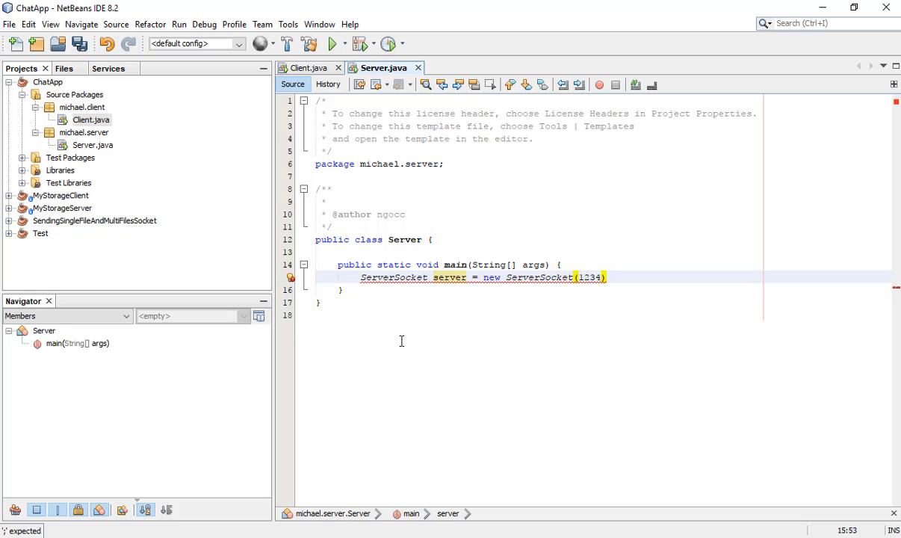
{"action": "type", "text": ";"}
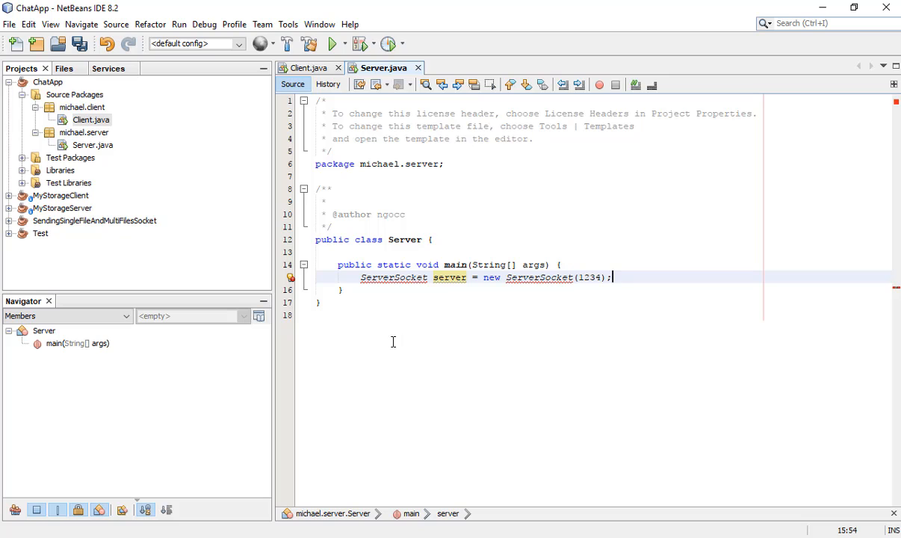
{"action": "mouse_move", "coordinate": [595, 282]}
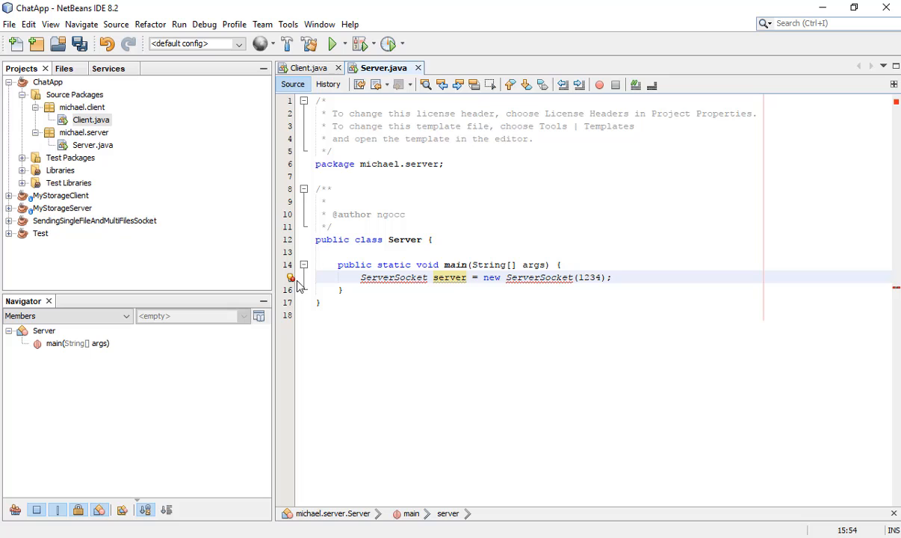
Step: Import ServerSocket and surround the statement with a try-catch for IOException
{"action": "left_click", "coordinate": [290, 276]}
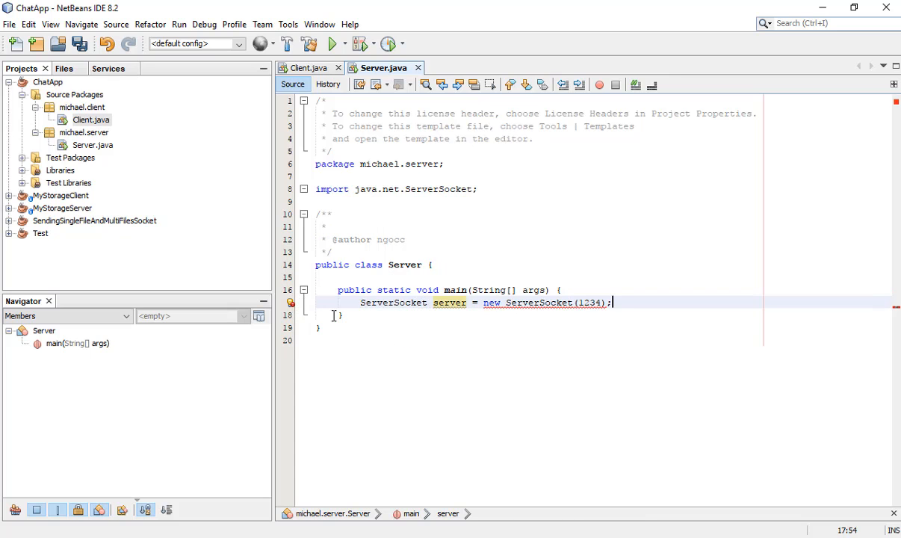
{"action": "left_click", "coordinate": [290, 302]}
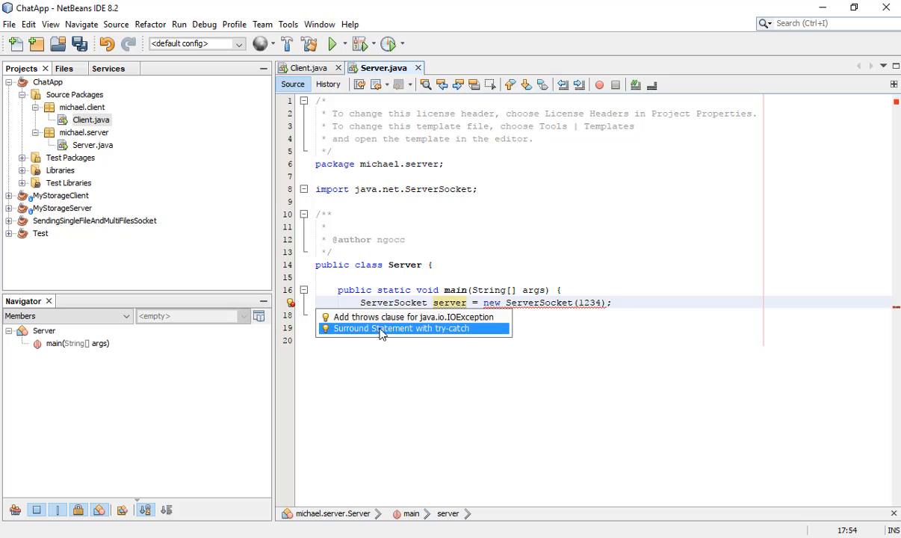
{"action": "left_click", "coordinate": [401, 329]}
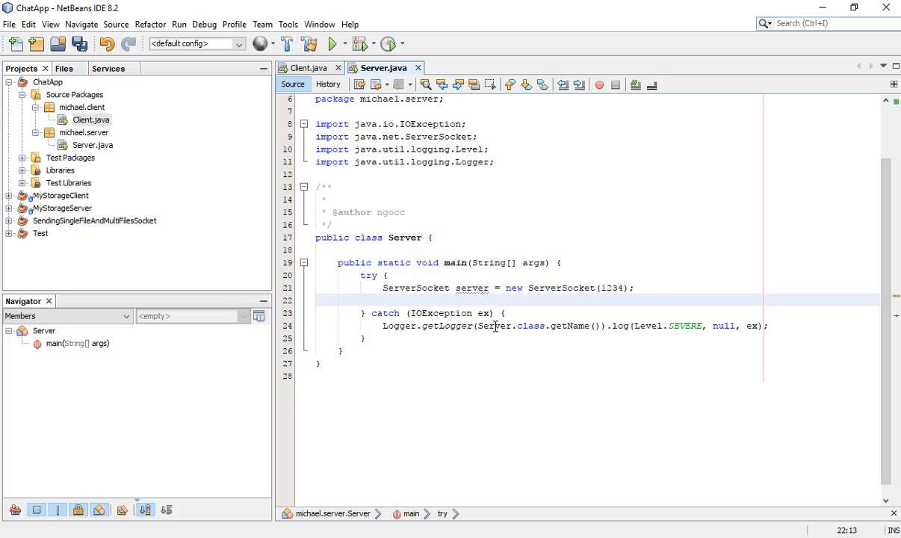
{"action": "left_click", "coordinate": [383, 299]}
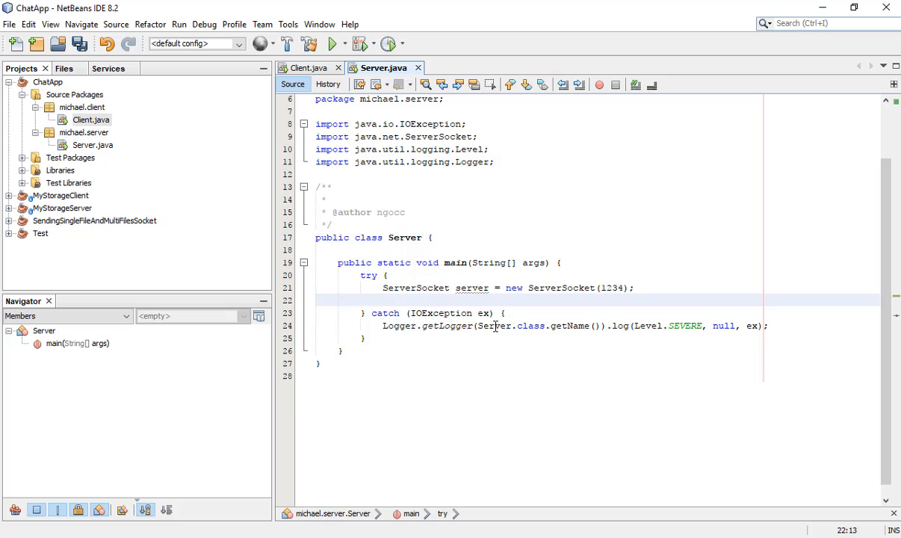
{"action": "left_click", "coordinate": [383, 299]}
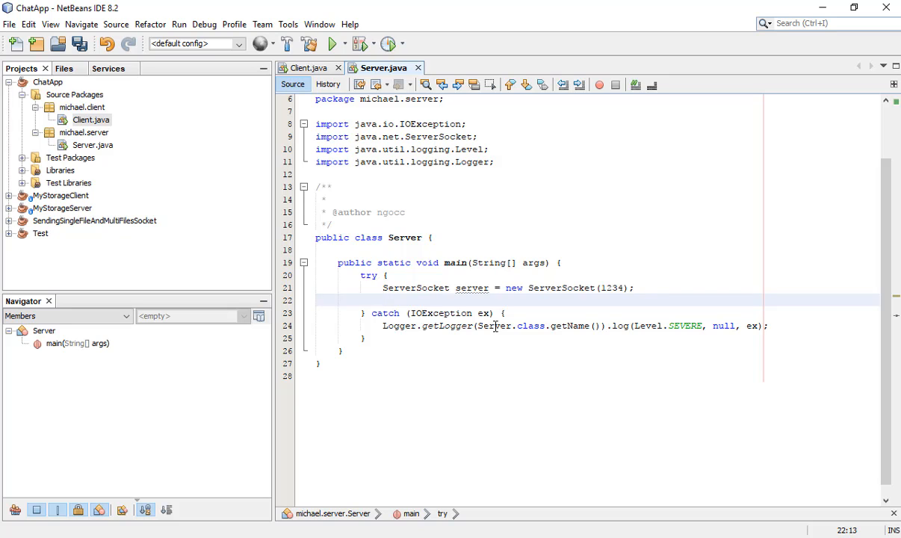
Step: Add Socket socket = server.accept(); inside the try and import java.net.Socket
{"action": "type", "text": "S"}
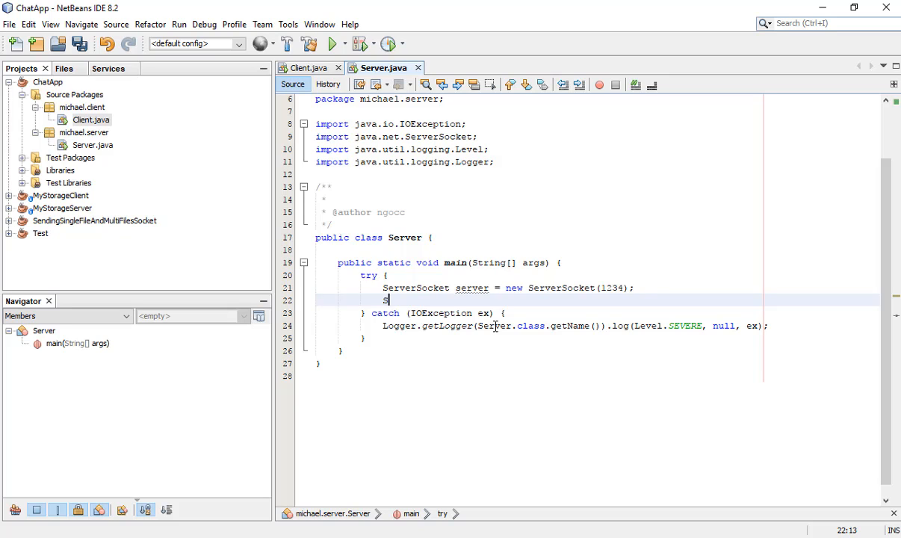
{"action": "key", "text": "Backspace"}
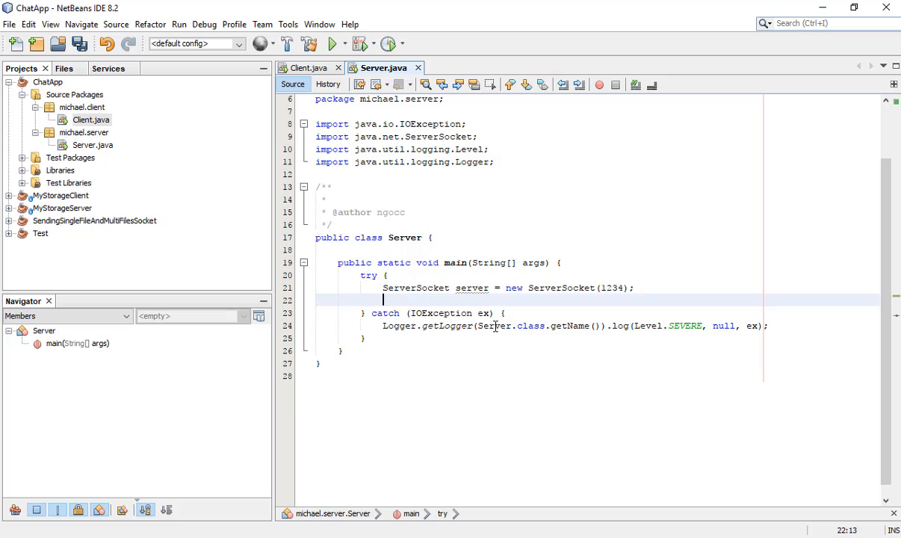
{"action": "type", "text": "Socket s"}
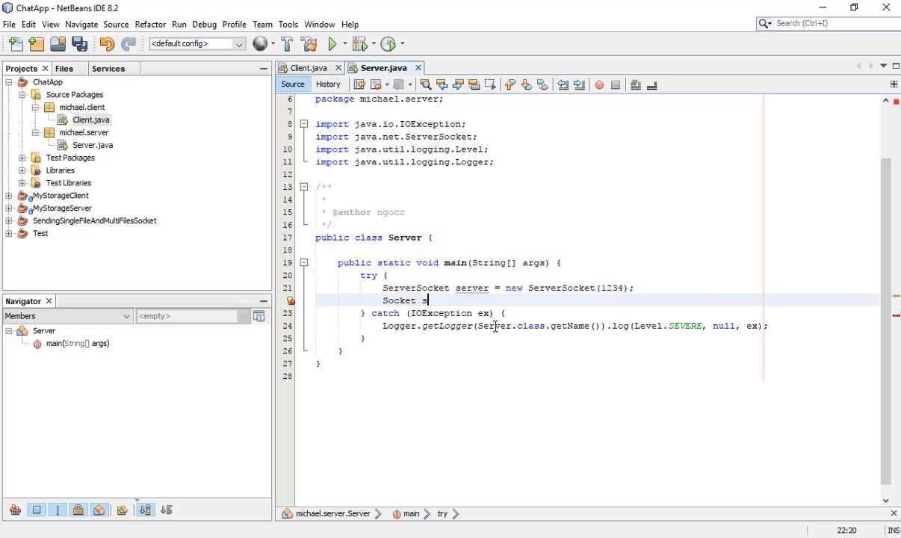
{"action": "type", "text": "ocket = server.a"}
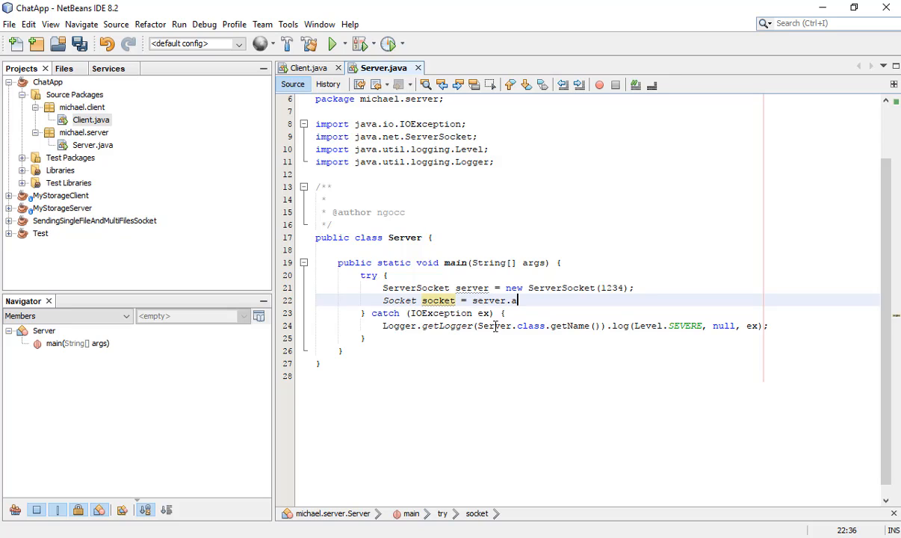
{"action": "type", "text": "ccept();"}
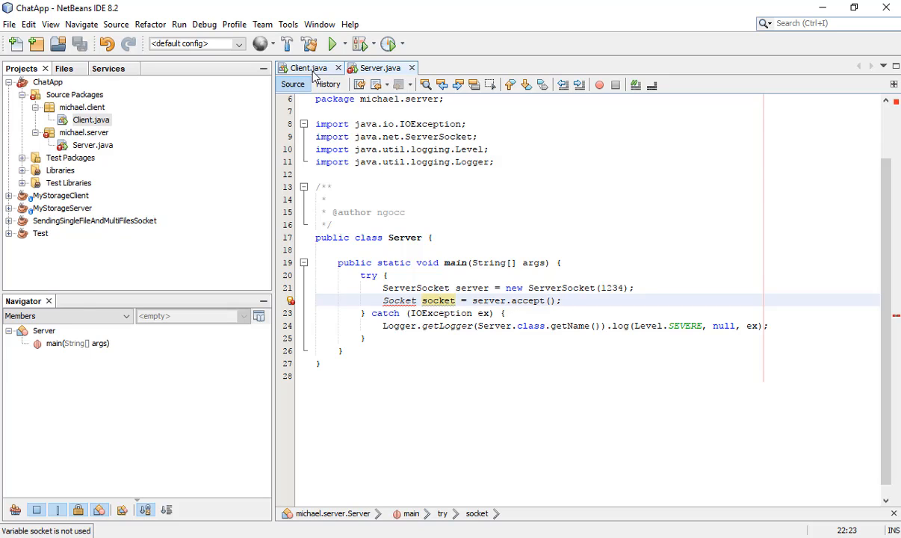
{"action": "left_click", "coordinate": [378, 67]}
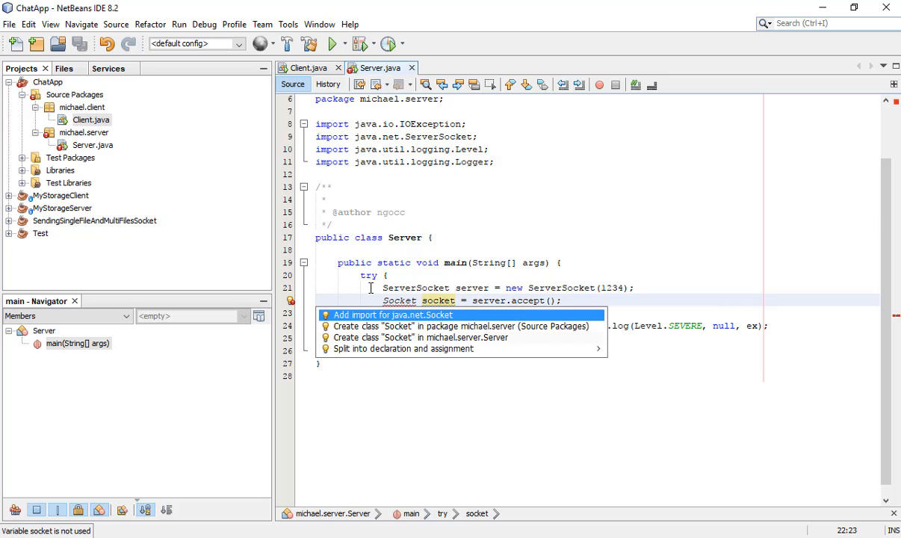
{"action": "left_click", "coordinate": [392, 313]}
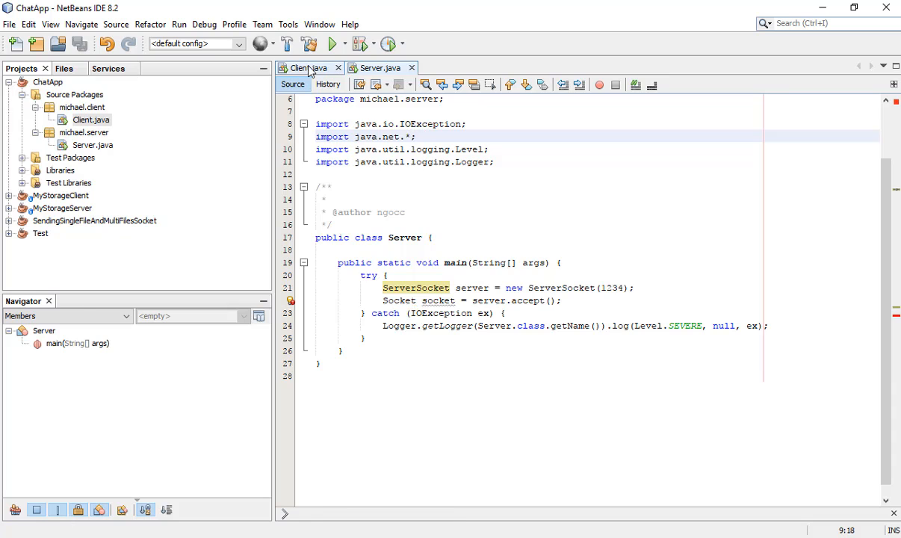
Step: In Client's main, declare a Socket connecting to localhost on port 1234
{"action": "left_click", "coordinate": [305, 68]}
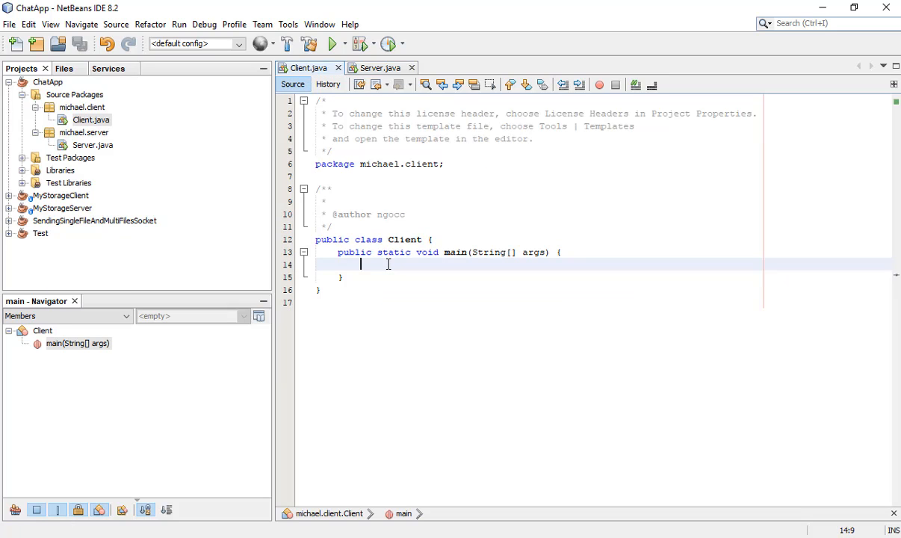
{"action": "type", "text": "S"}
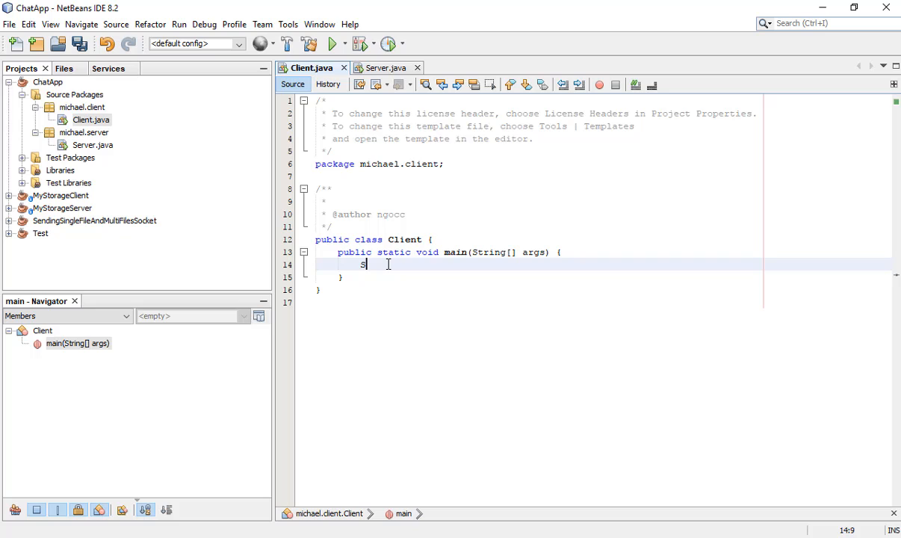
{"action": "type", "text": "ocket socket = ne"}
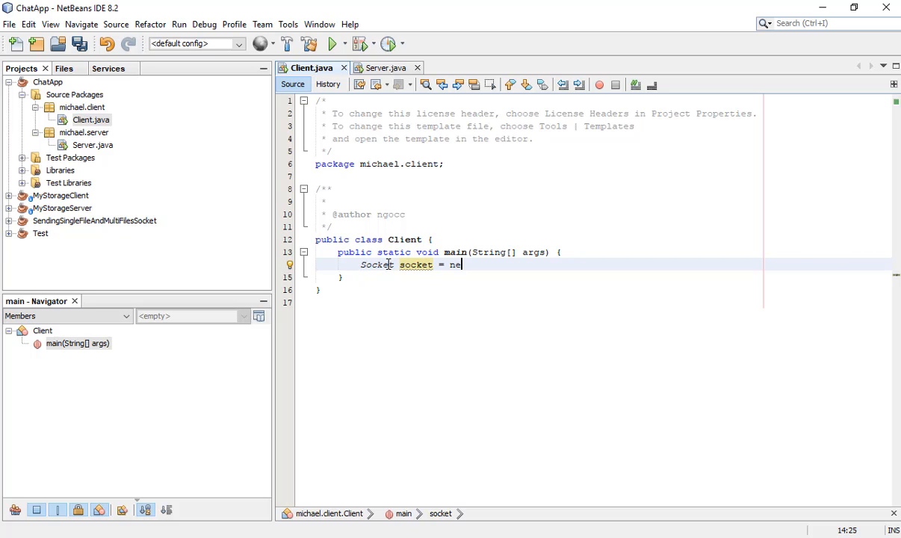
{"action": "type", "text": "w Socket(\""}
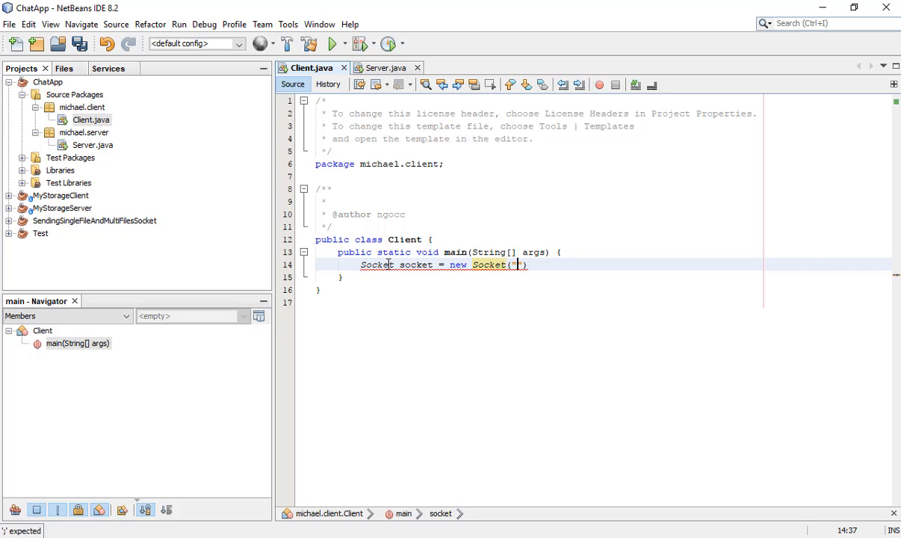
{"action": "type", "text": "localhost"}
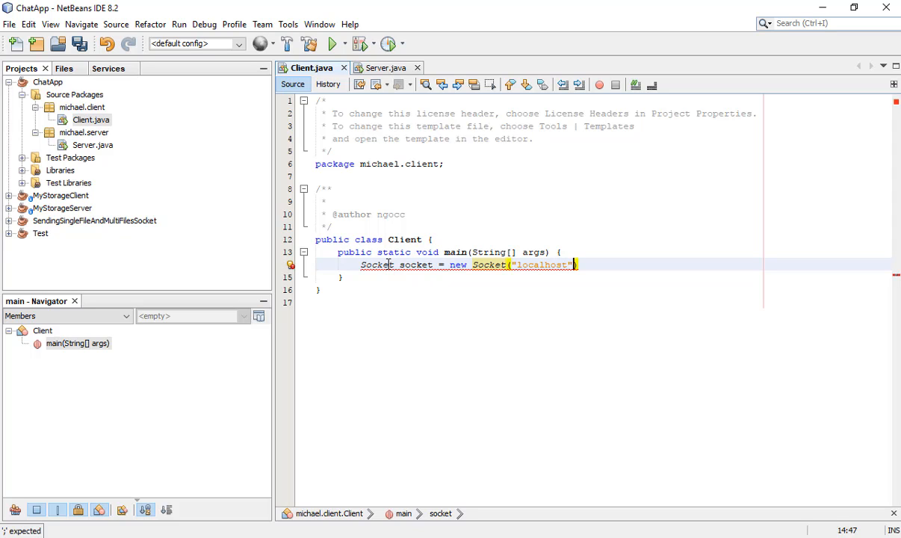
{"action": "type", "text": ","}
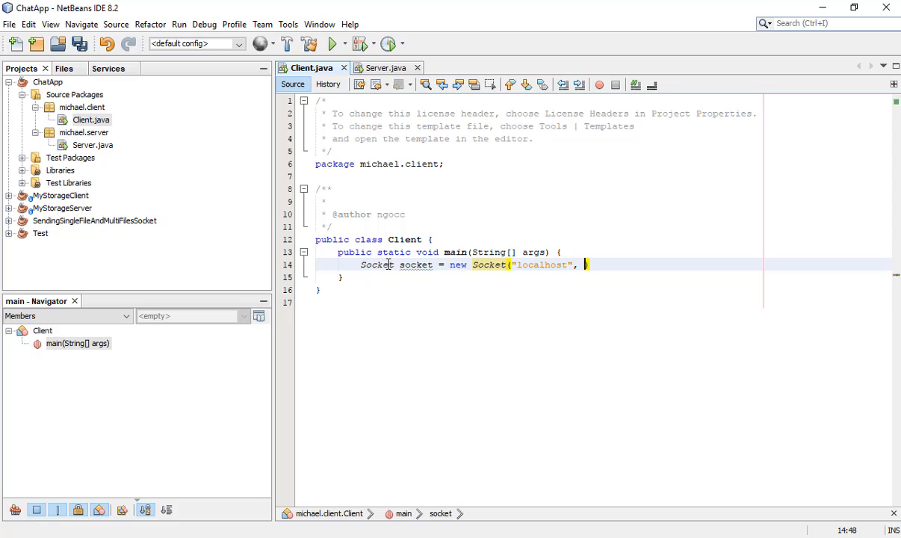
{"action": "type", "text": "123"}
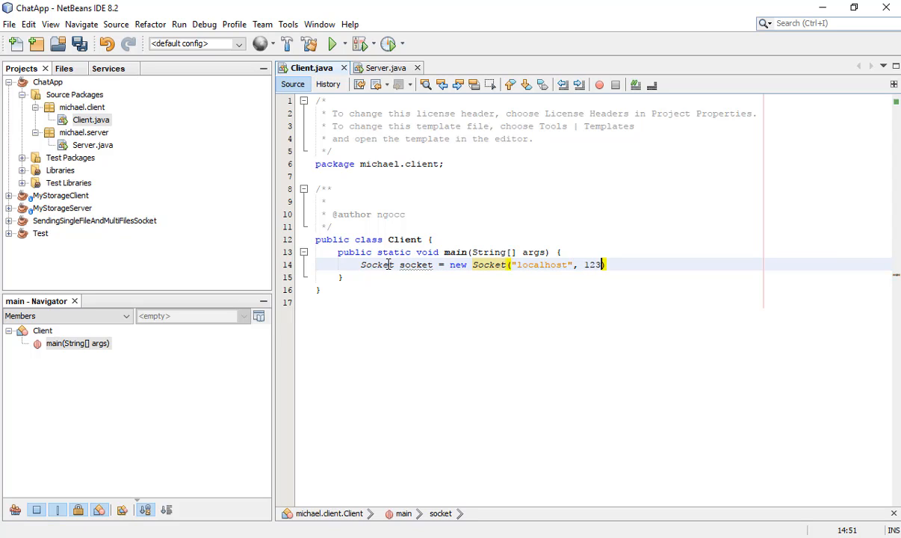
{"action": "type", "text": "4"}
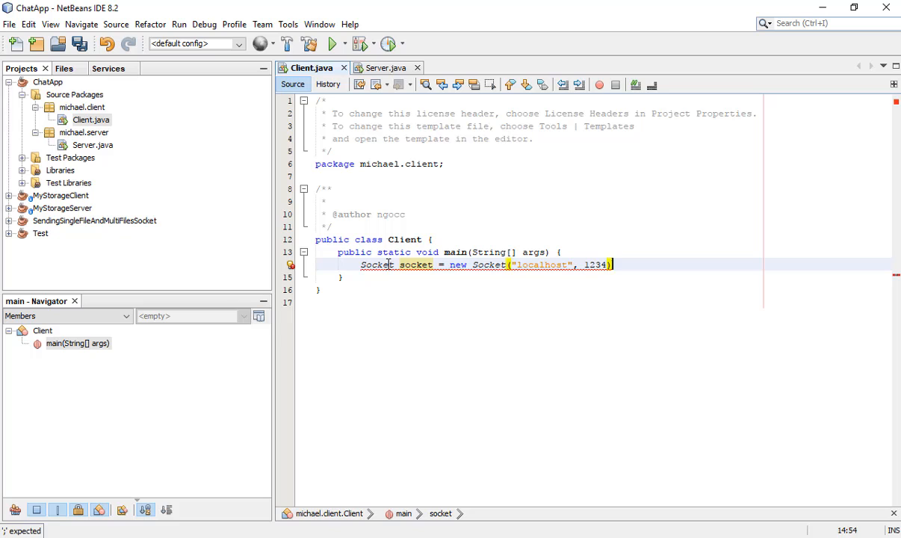
{"action": "key", "text": "enter"}
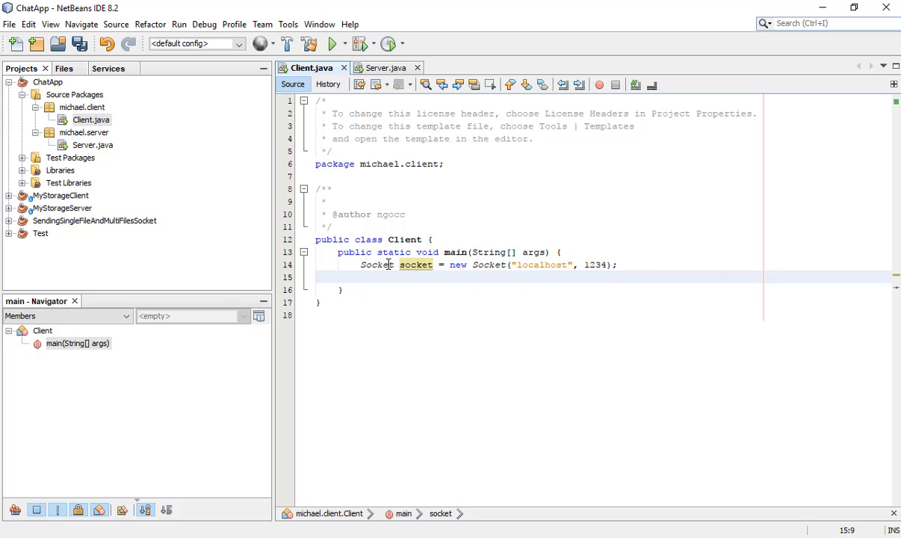
Step: Import java.net.Socket via the hint to resolve the error
{"action": "left_click", "coordinate": [291, 264]}
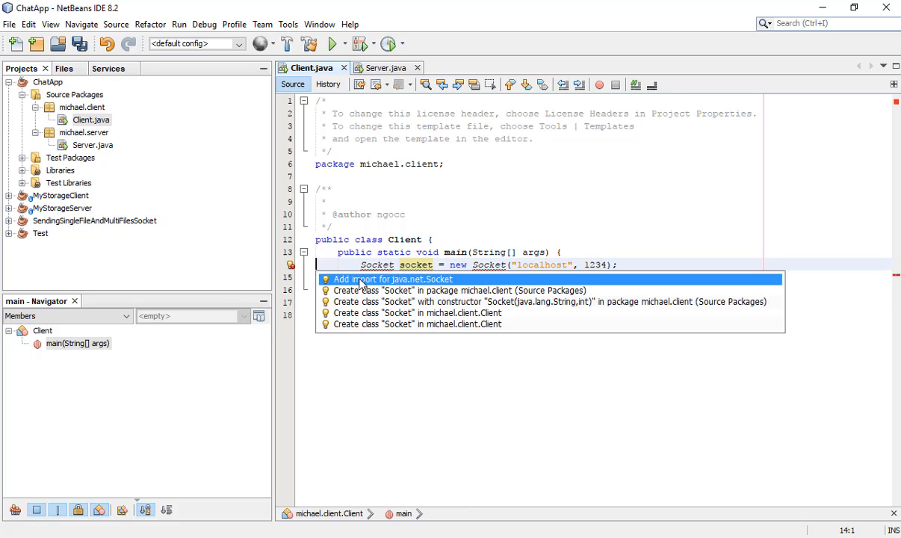
{"action": "left_click", "coordinate": [395, 279]}
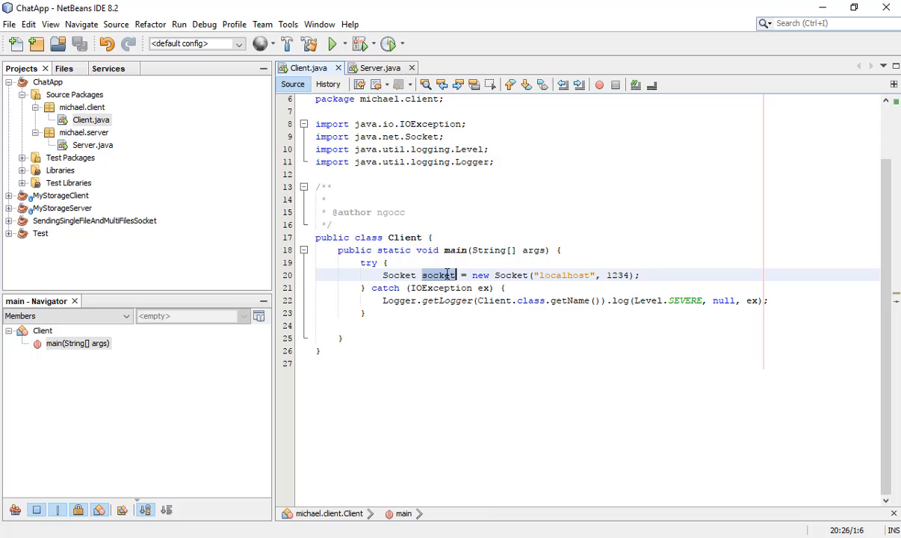
Step: Compare Server.java and Client.java, then add an empty line after the Client's Socket statement
{"action": "left_click", "coordinate": [380, 67]}
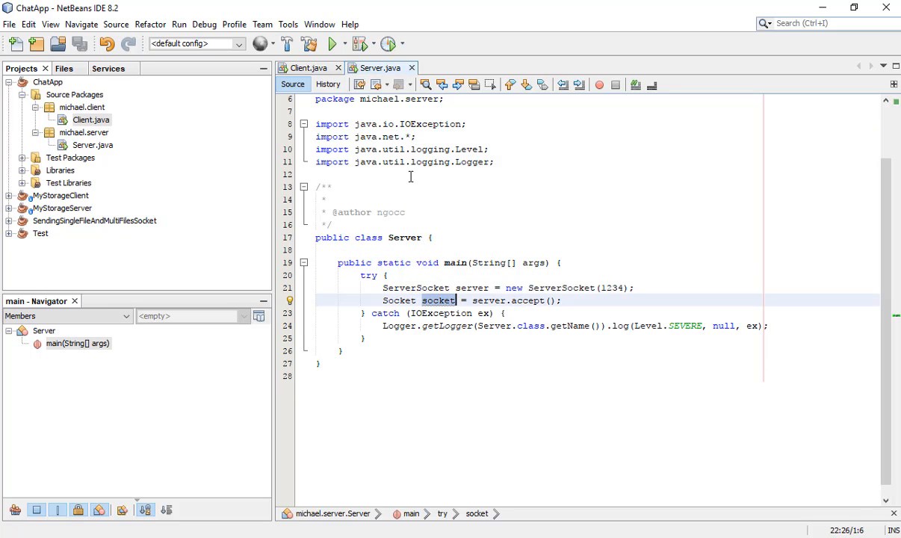
{"action": "left_click", "coordinate": [307, 67]}
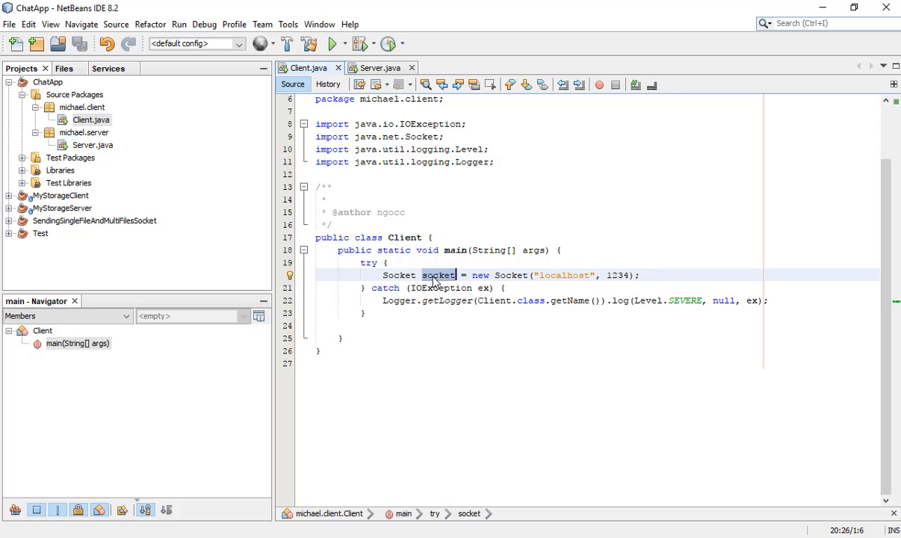
{"action": "left_click", "coordinate": [380, 67]}
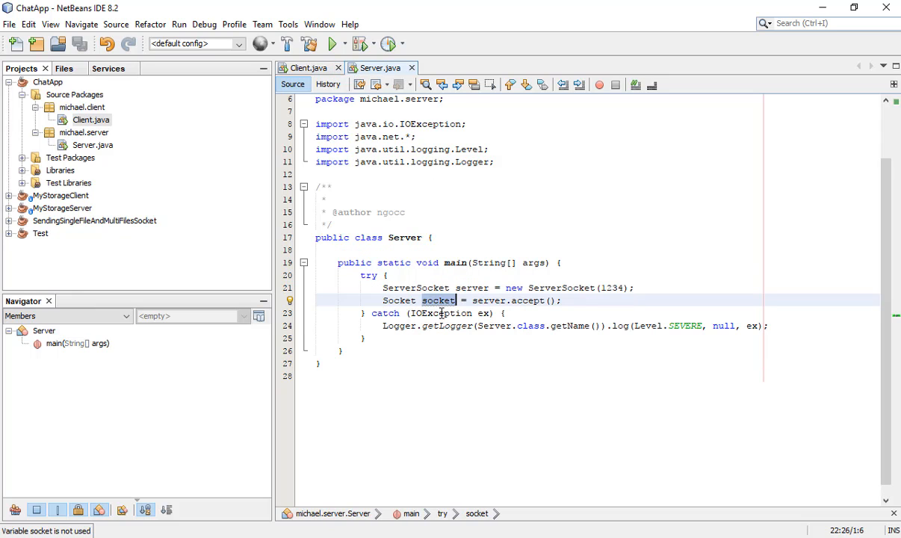
{"action": "mouse_move", "coordinate": [430, 281]}
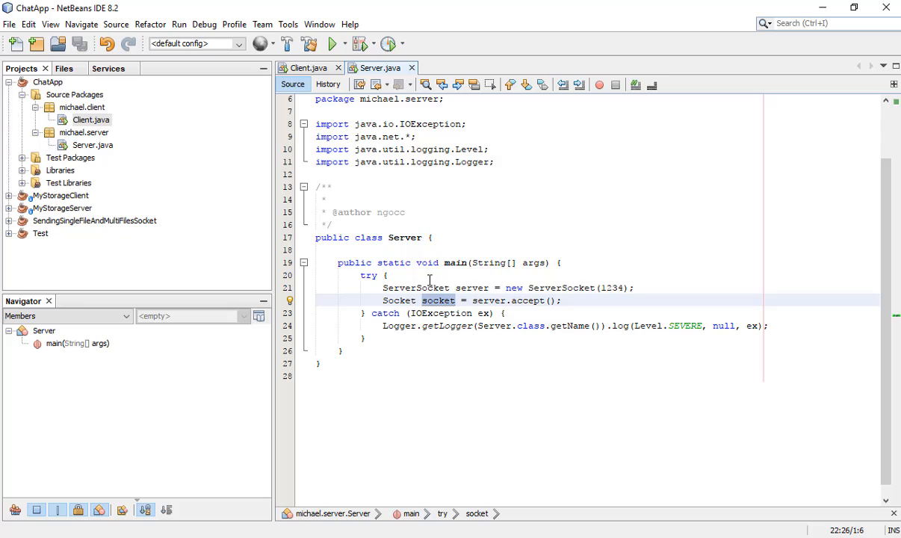
{"action": "left_click", "coordinate": [305, 68]}
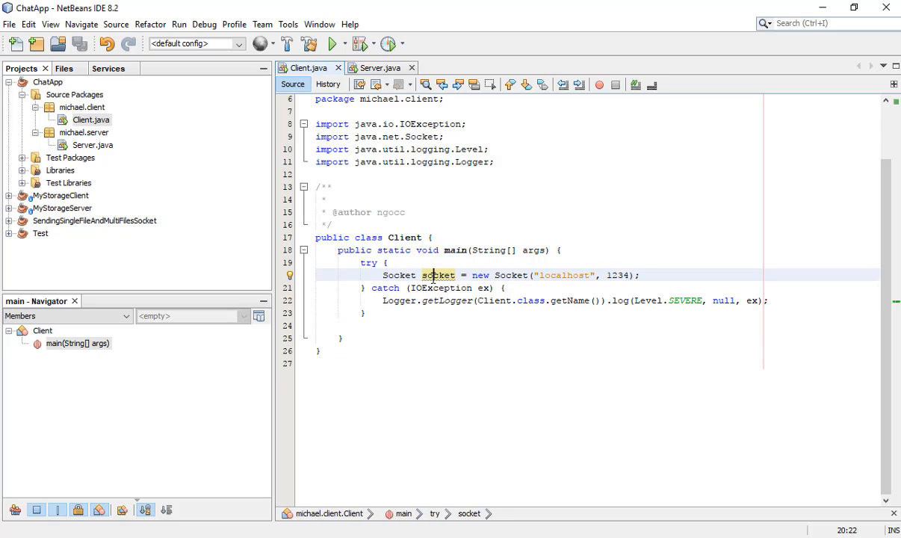
{"action": "left_click", "coordinate": [377, 68]}
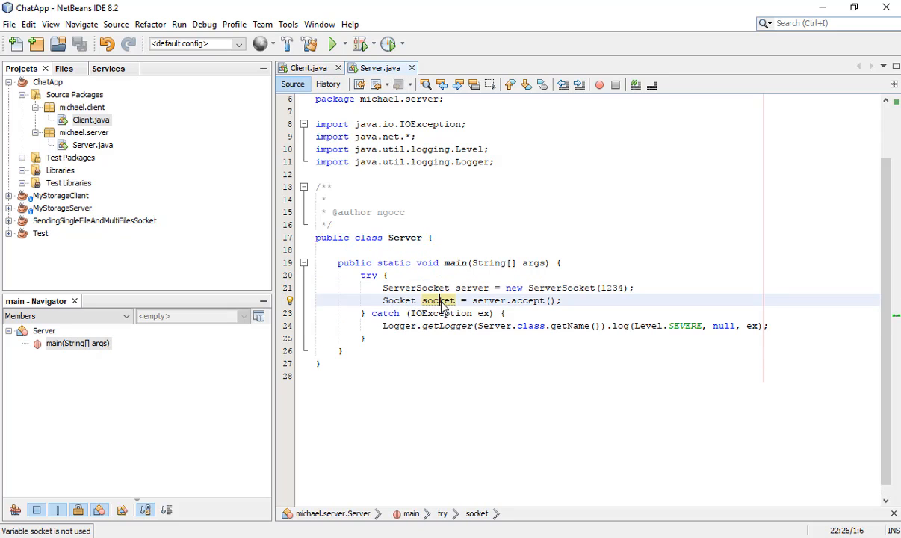
{"action": "left_click", "coordinate": [304, 68]}
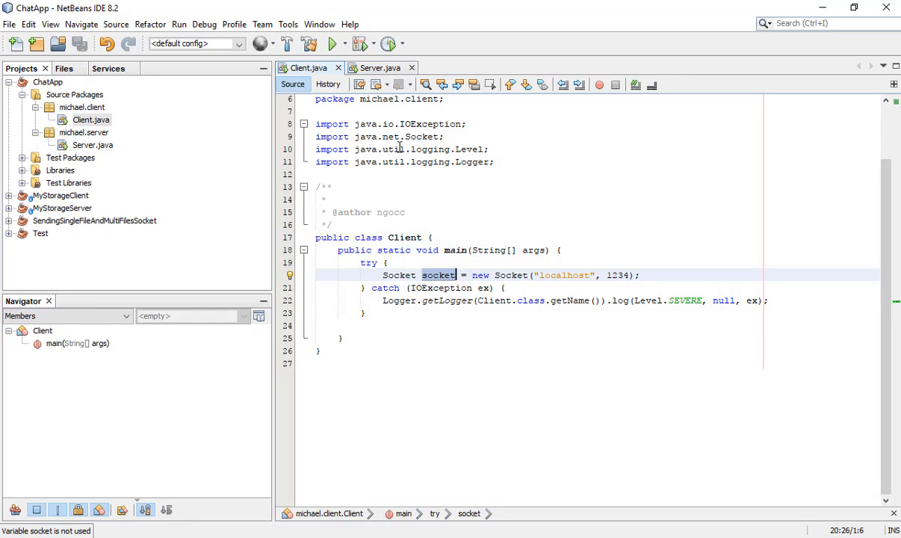
{"action": "key", "text": "enter"}
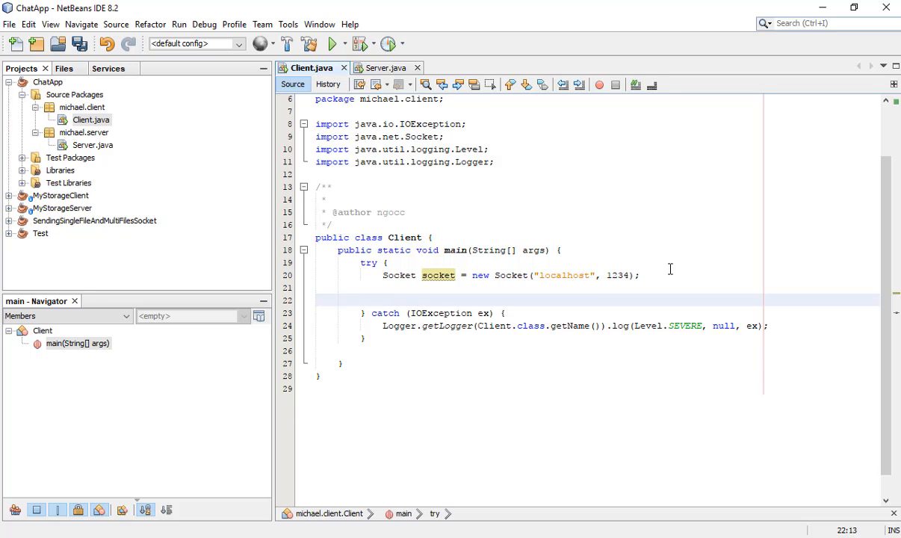
Step: Declare DataInputStream dis built from socket.getInputStream() in Client's try block
{"action": "type", "text": "Da"}
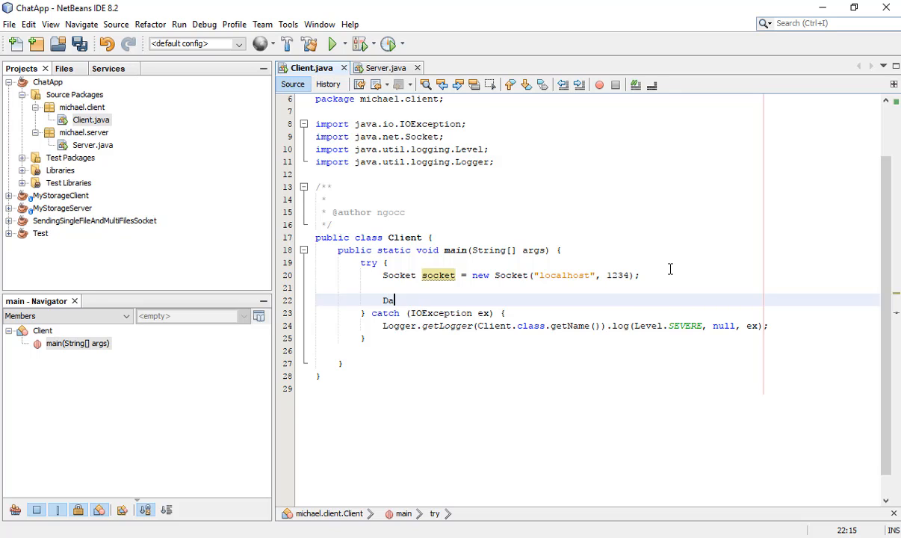
{"action": "type", "text": "taInputStre"}
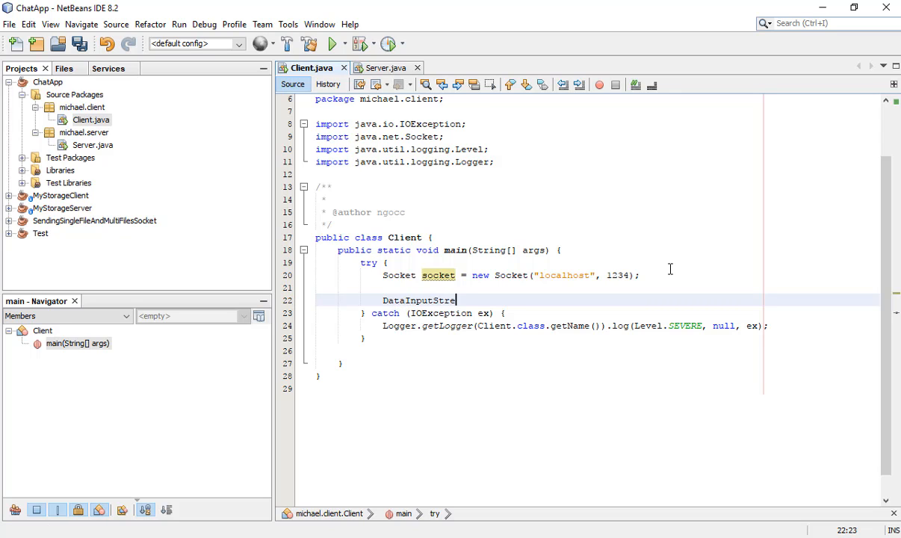
{"action": "type", "text": "am"}
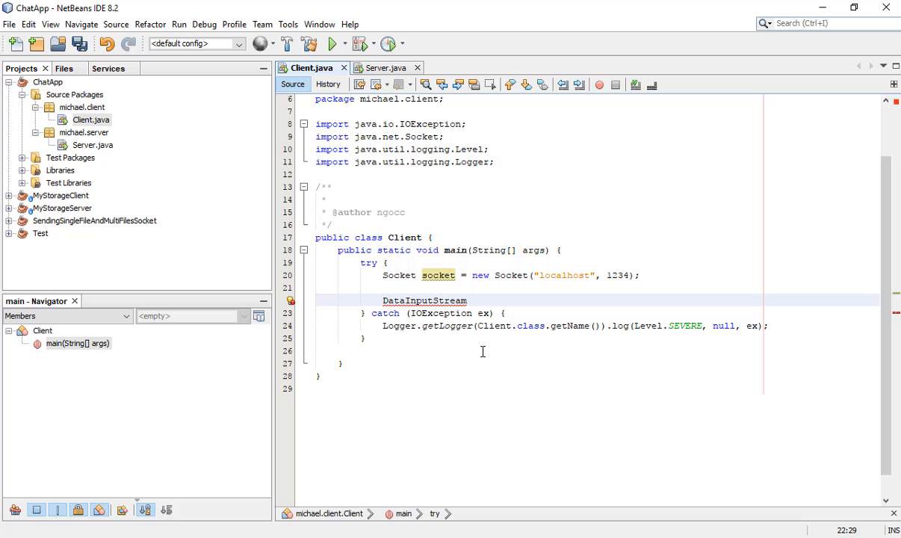
{"action": "left_click", "coordinate": [473, 300]}
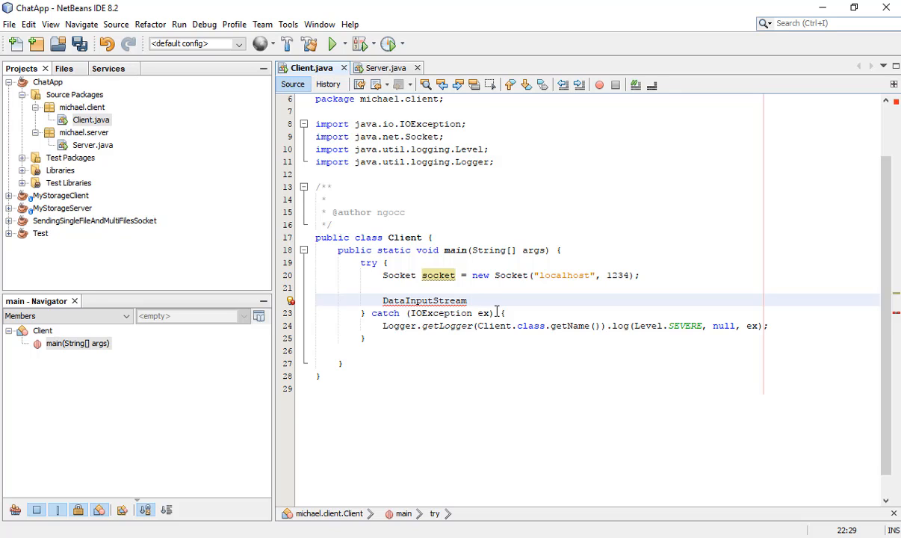
{"action": "type", "text": "dis = new"}
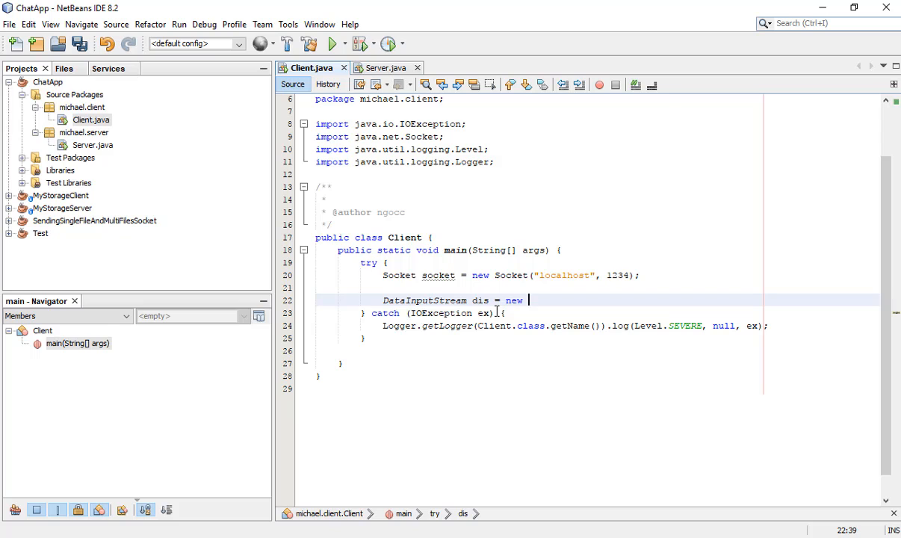
{"action": "type", "text": "DataInputStream"}
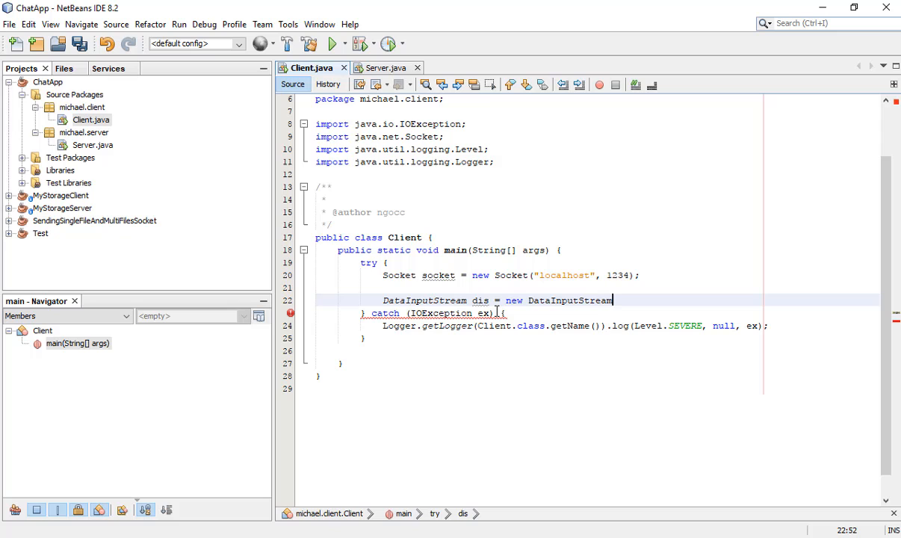
{"action": "type", "text": "(socket."}
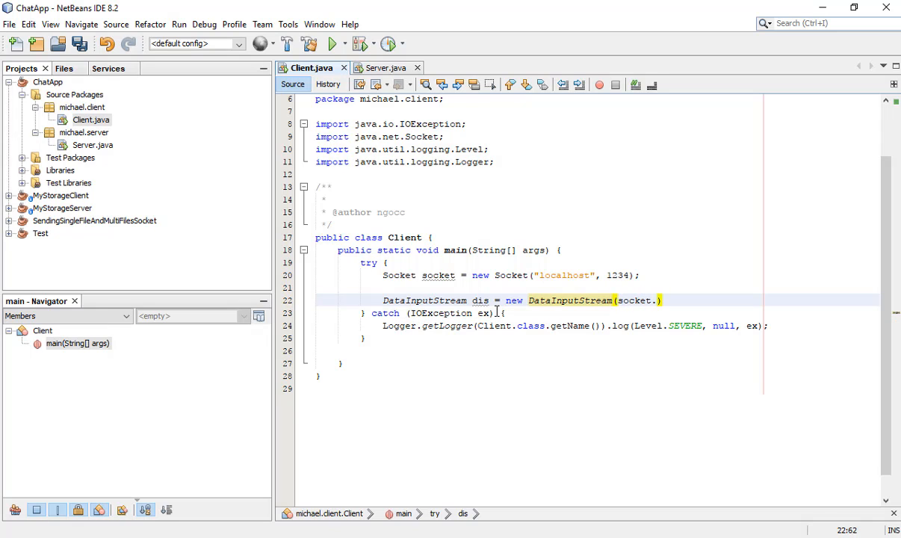
{"action": "type", "text": "getInputStream("}
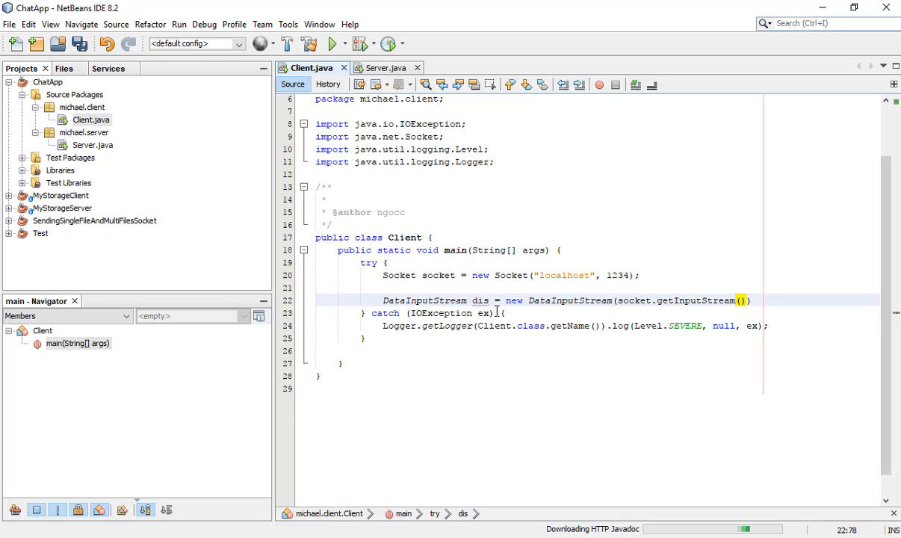
{"action": "type", "text": "1"}
{"action": "type", "text": "Dat"}
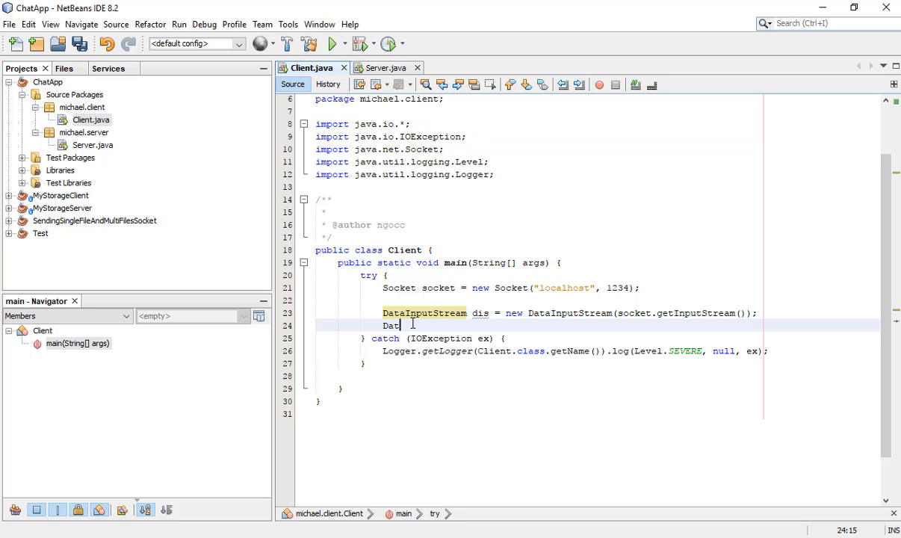
Step: Declare DataOutputStream dos built from socket.getOutputStream()
{"action": "type", "text": "aOut"}
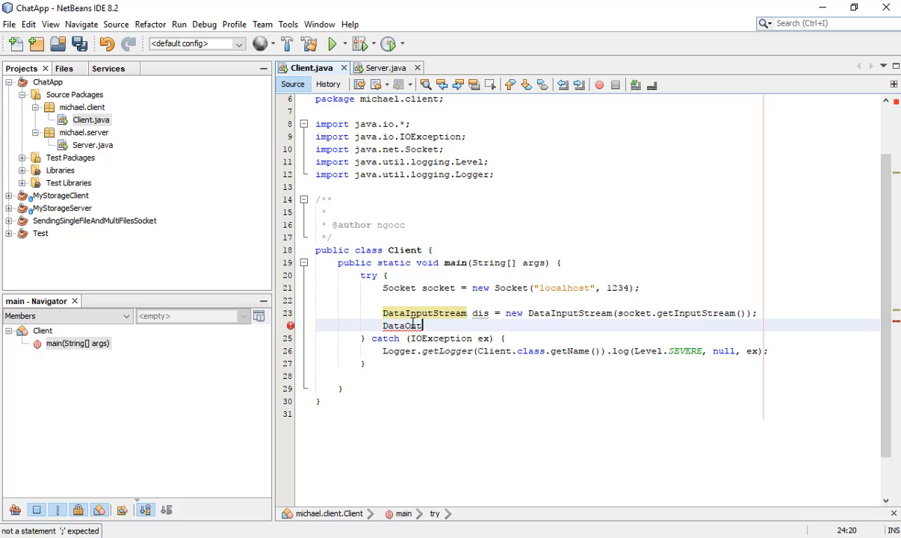
{"action": "type", "text": "putStream"}
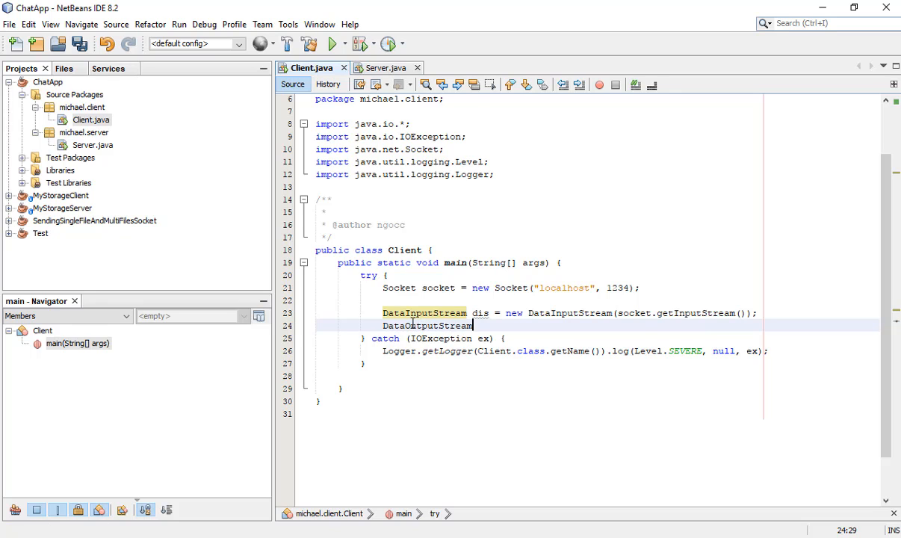
{"action": "type", "text": "di"}
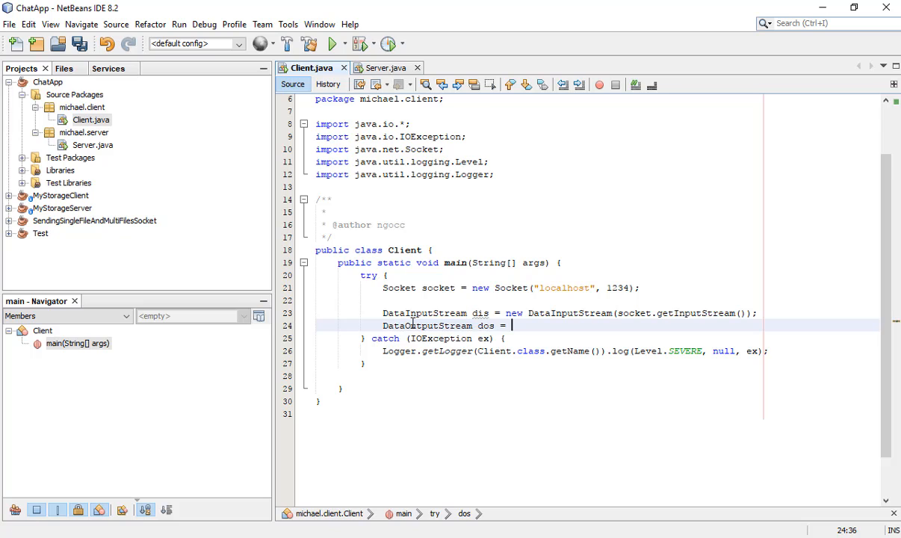
{"action": "type", "text": "new D"}
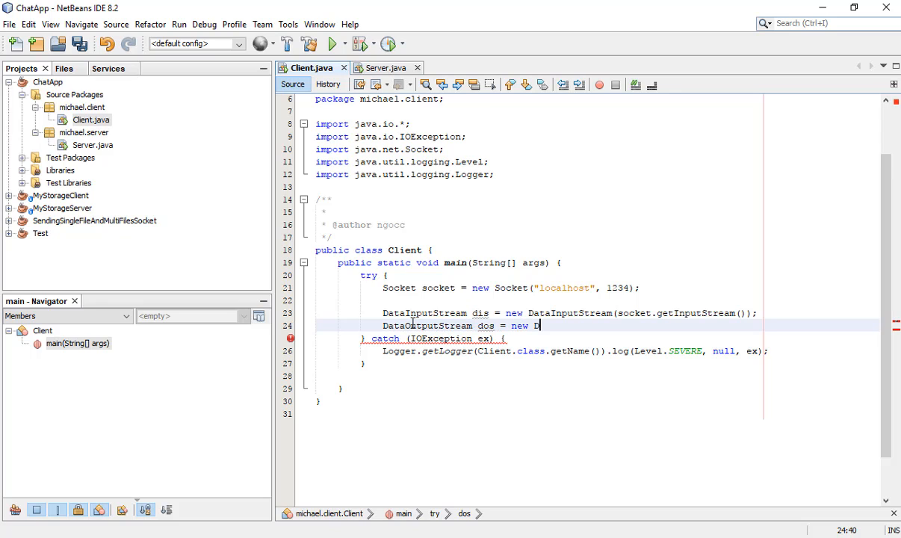
{"action": "type", "text": "ataOutput"}
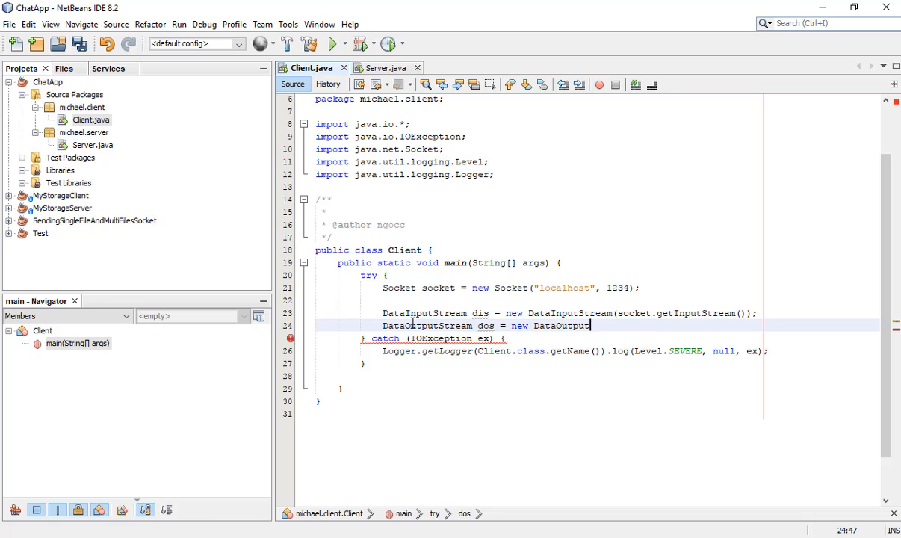
{"action": "type", "text": "Stream()"}
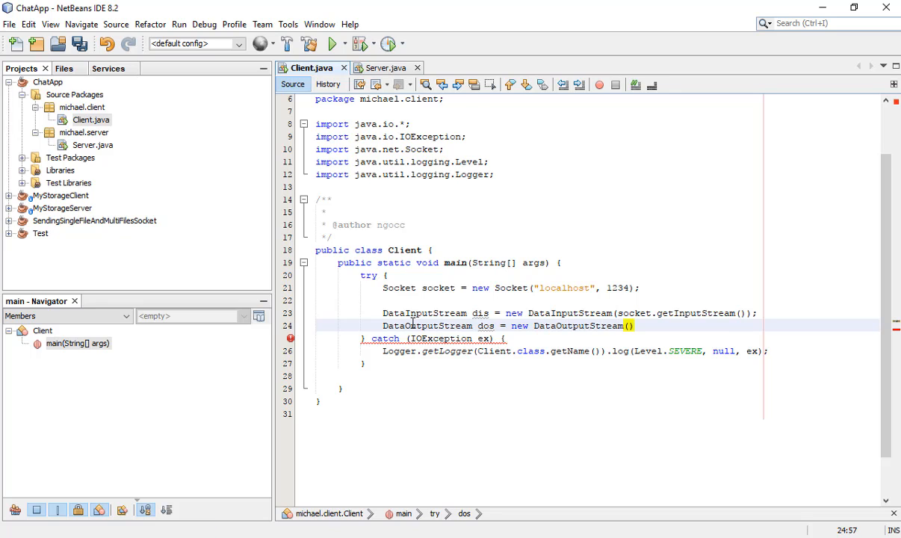
{"action": "type", "text": "socket.getOutputStream("}
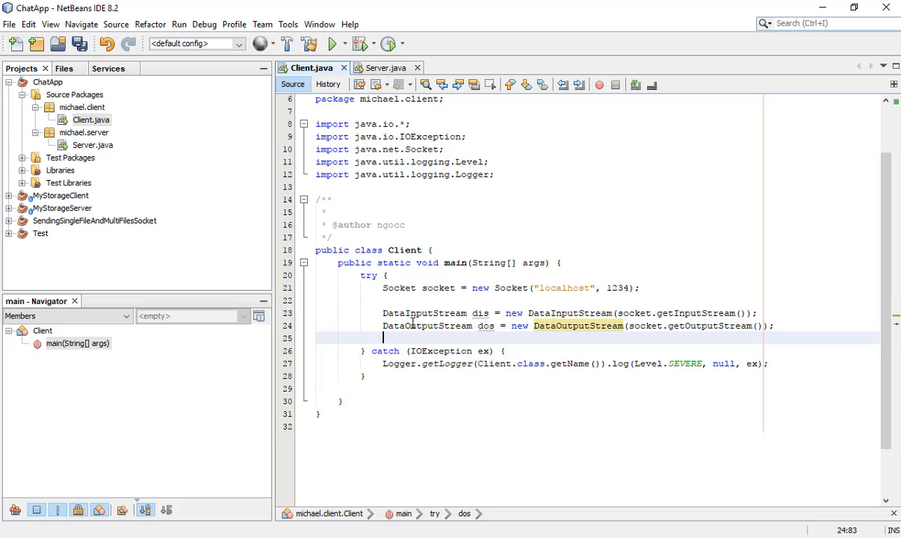
{"action": "key", "text": "enter"}
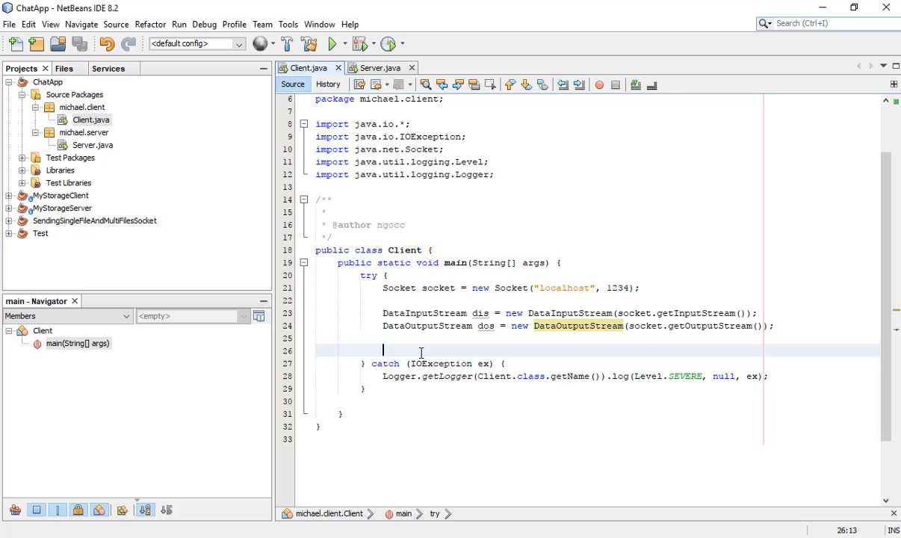
Step: Create Scanner sc on System.in with its import, and begin a String message declaration
{"action": "type", "text": "S"}
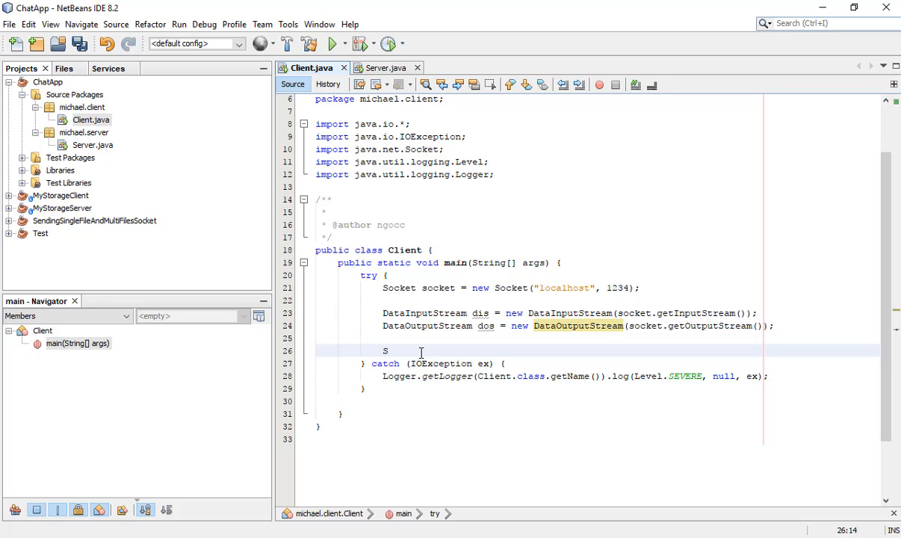
{"action": "type", "text": "canner"}
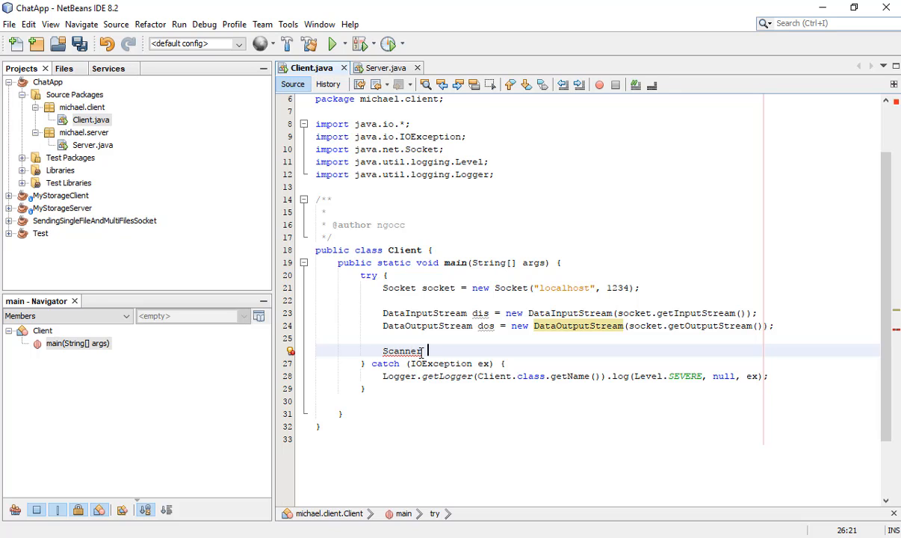
{"action": "type", "text": "sc ="}
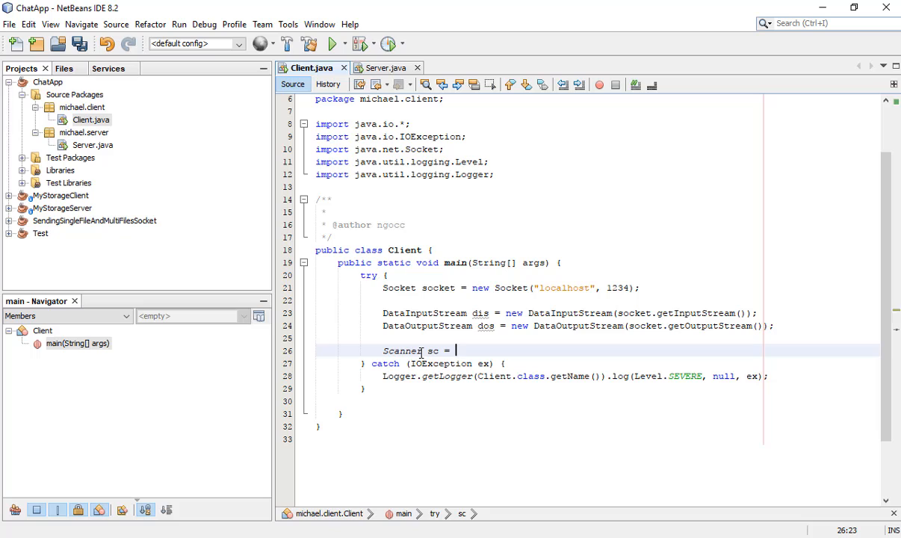
{"action": "type", "text": "new Scanner"}
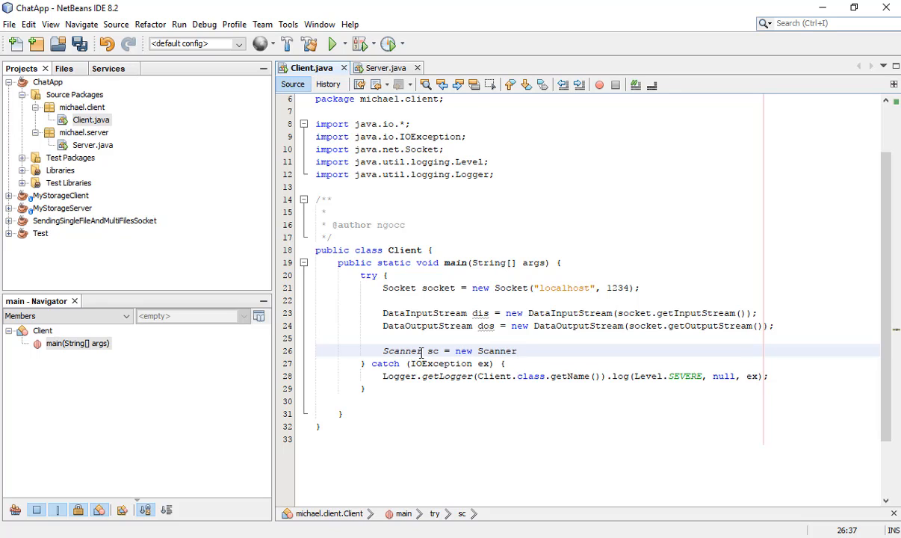
{"action": "type", "text": "(System."}
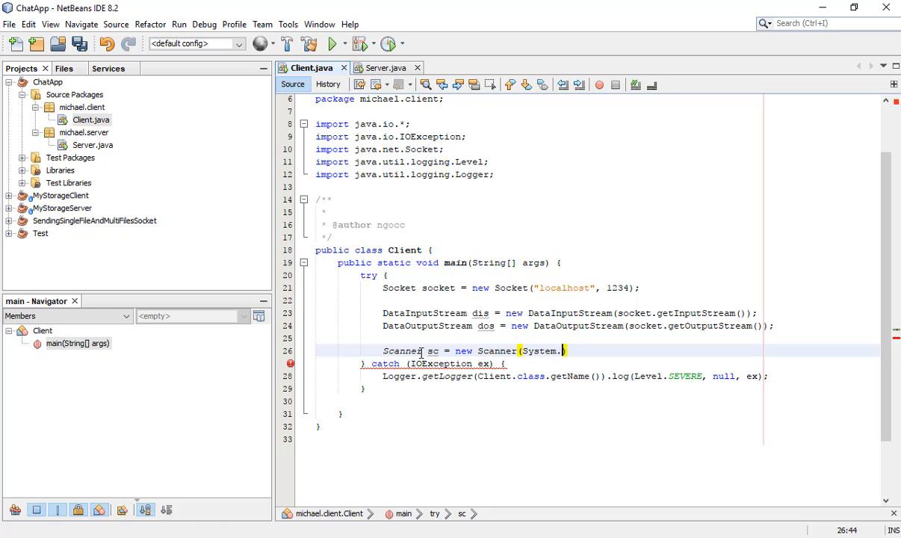
{"action": "type", "text": "in);"}
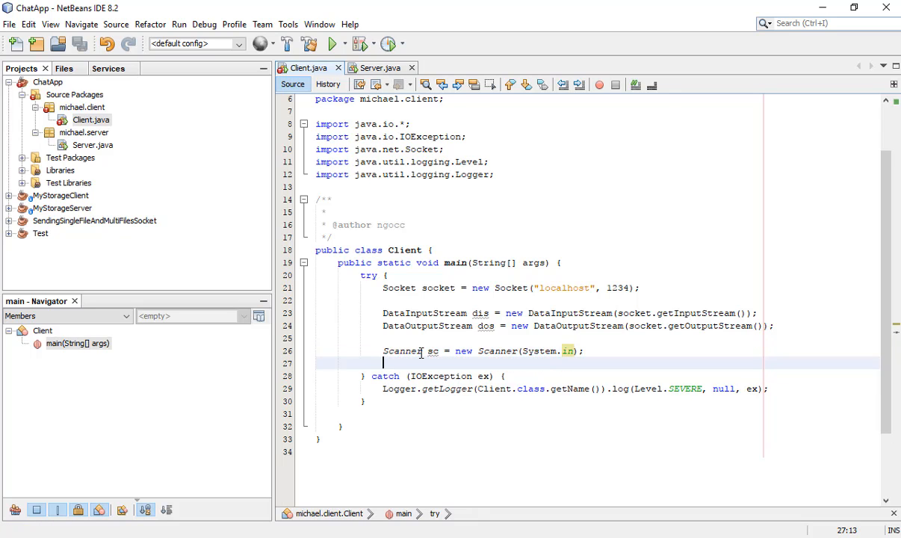
{"action": "type", "text": "String"}
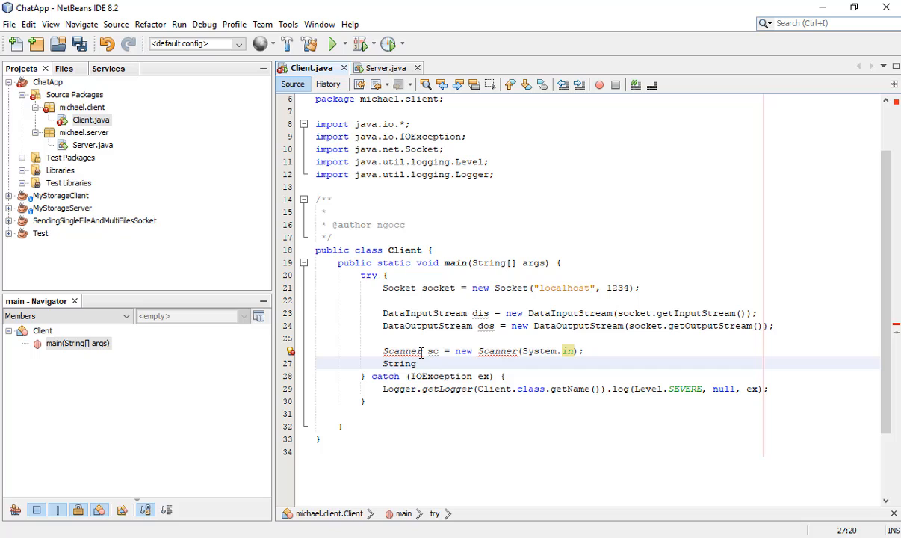
{"action": "type", "text": "message;"}
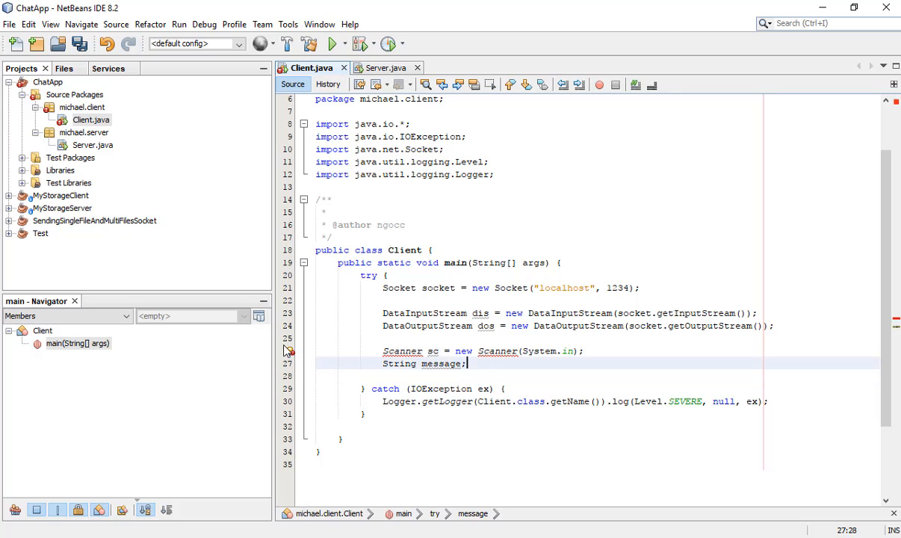
{"action": "left_click", "coordinate": [288, 351]}
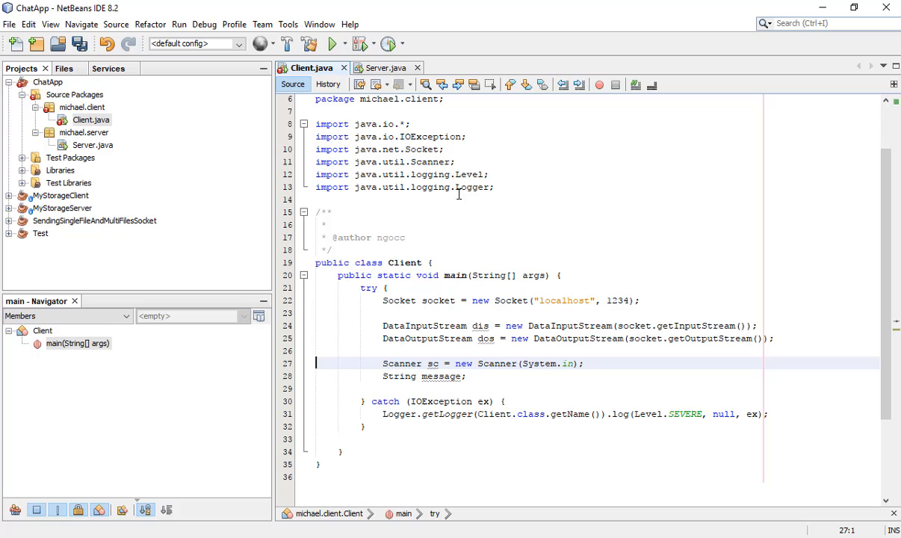
{"action": "left_click", "coordinate": [467, 377]}
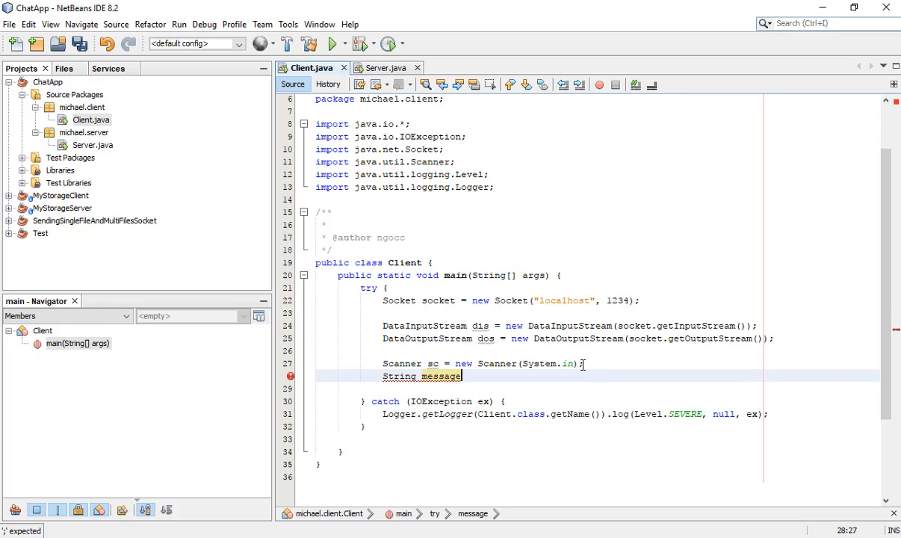
Step: Print a "Client: " prompt and read sc.nextLine() into message
{"action": "type", "text": "System.out.println();"}
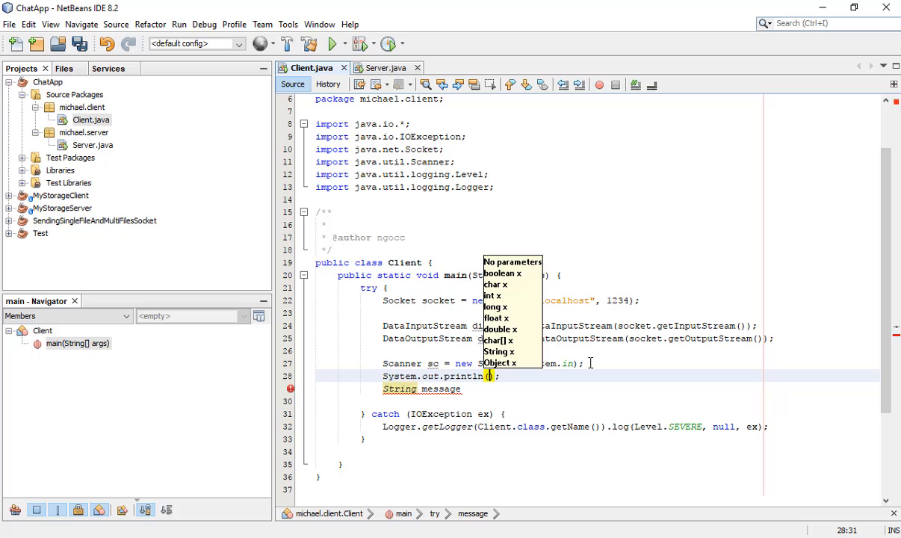
{"action": "type", "text": "\"\""}
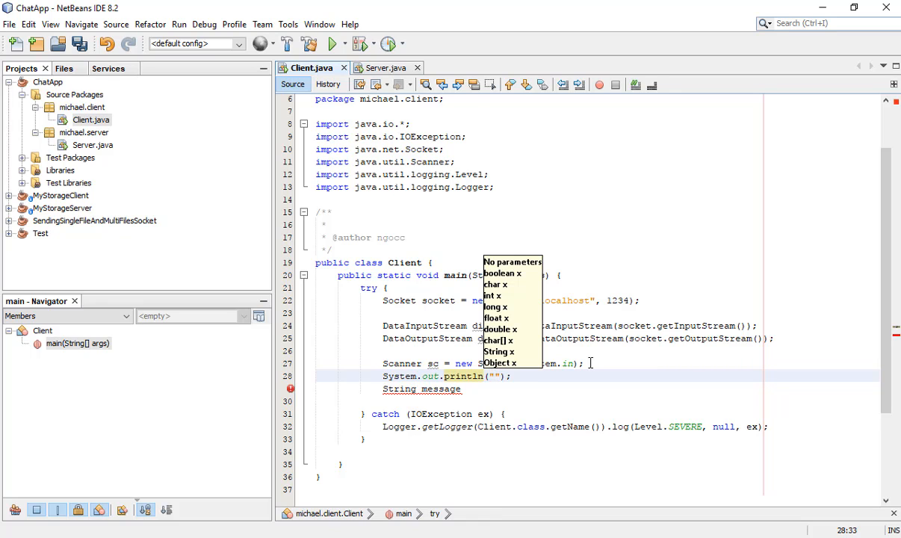
{"action": "type", "text": "Client"}
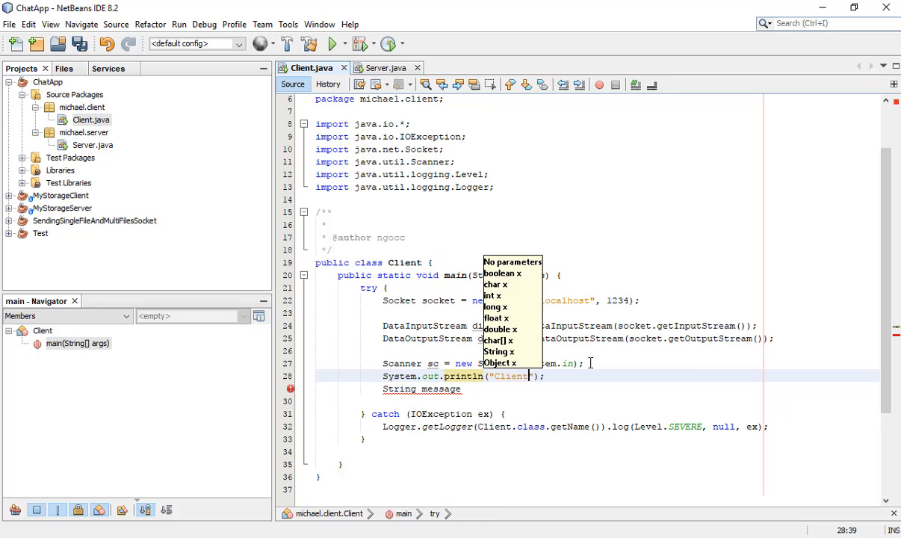
{"action": "type", "text": ":"}
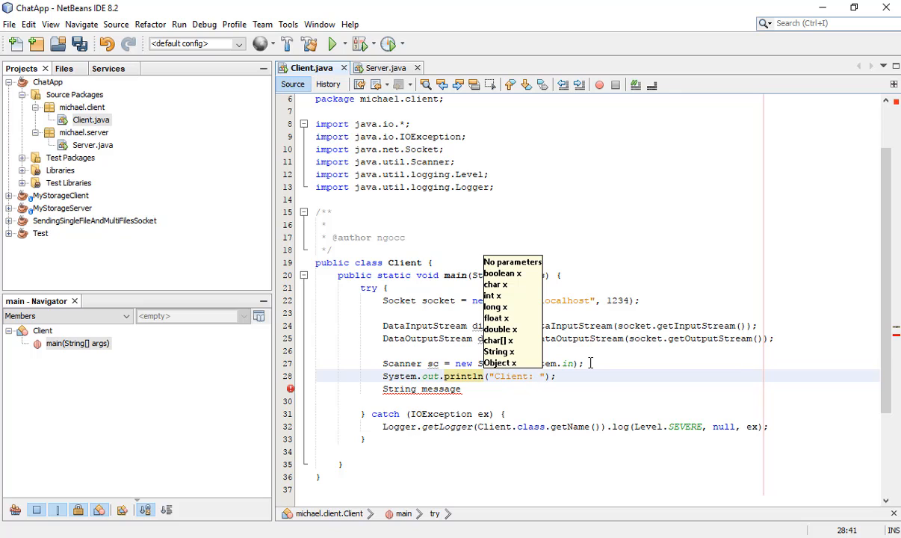
{"action": "key", "text": "Escape"}
{"action": "type", "text": " = sc.nextLine();"}
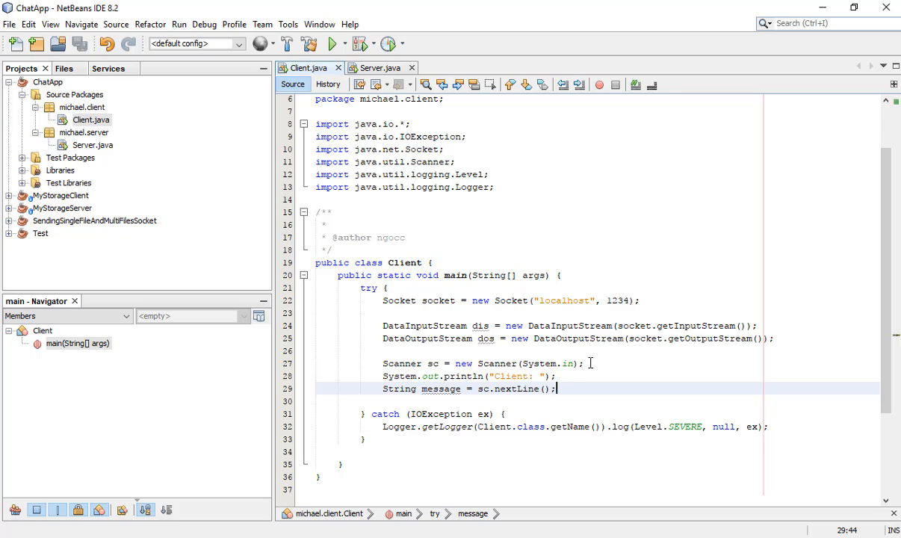
{"action": "key", "text": "enter"}
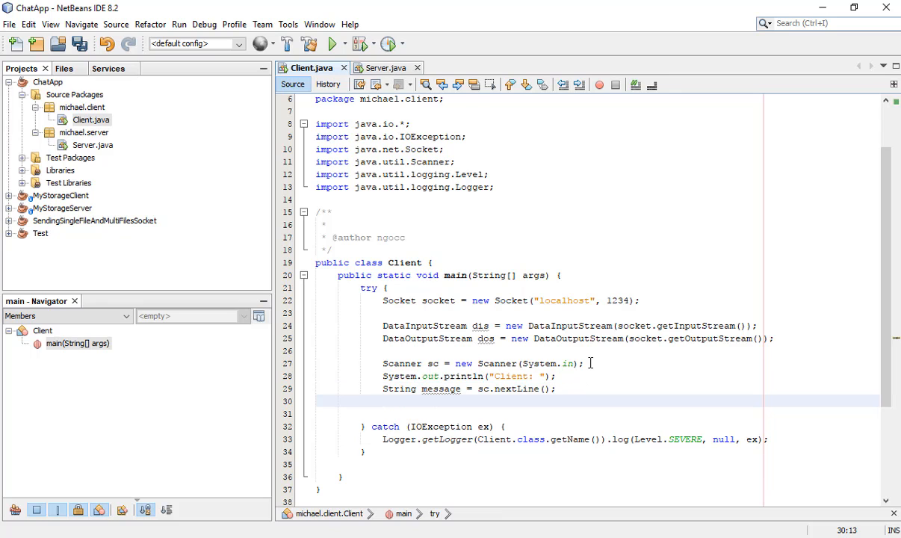
Step: Send the message to the server with dos.writeUTF(message);
{"action": "left_click", "coordinate": [482, 326]}
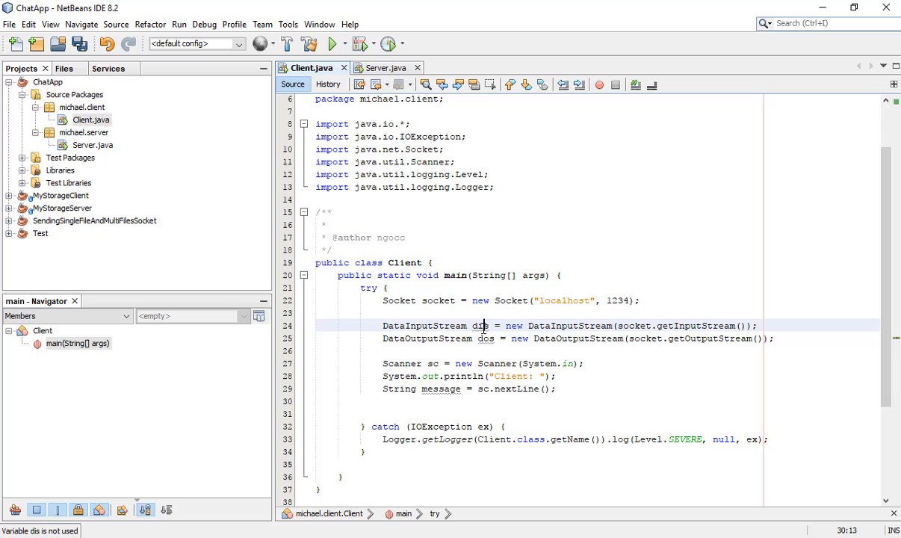
{"action": "double_click", "coordinate": [486, 338]}
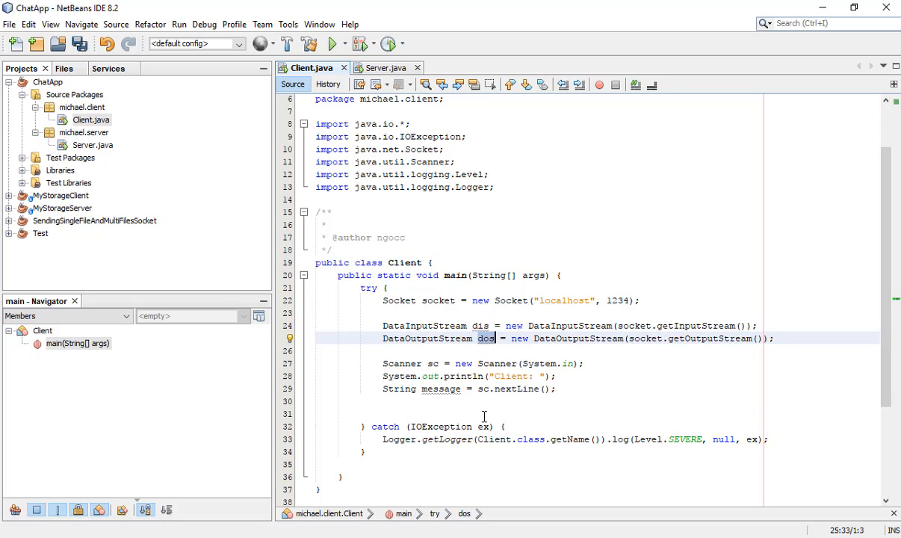
{"action": "type", "text": "dos.writeUTF(message);"}
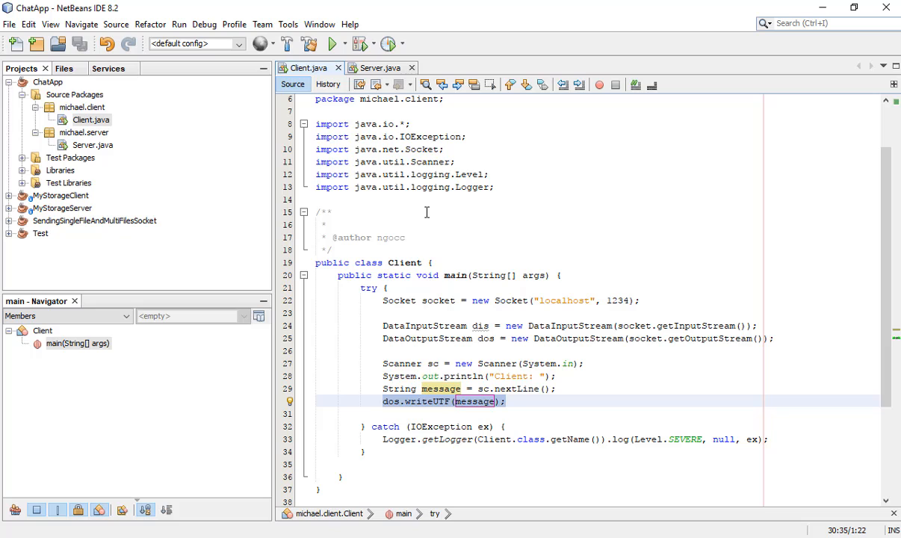
{"action": "left_click", "coordinate": [508, 401]}
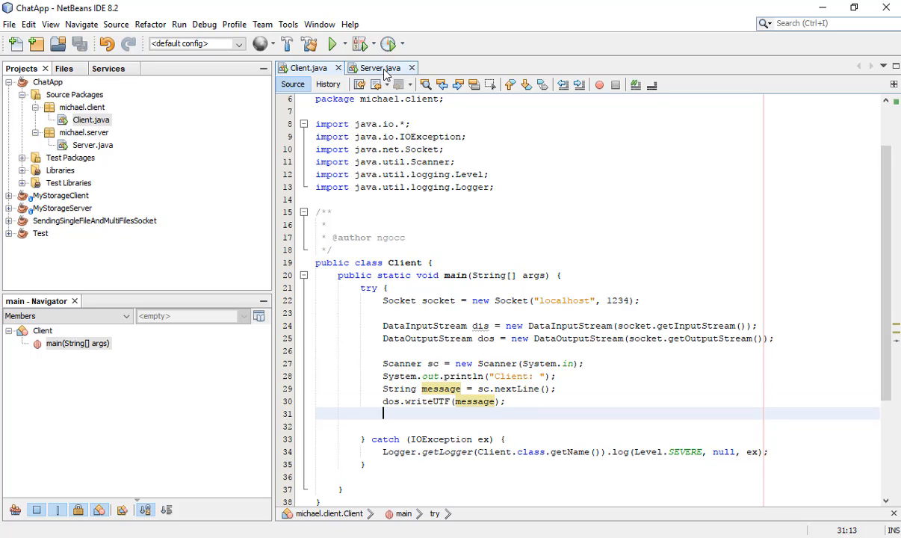
Step: Paste the DataInputStream/DataOutputStream declarations from Client.java into Server.java after accept(), importing both classes
{"action": "left_click", "coordinate": [377, 67]}
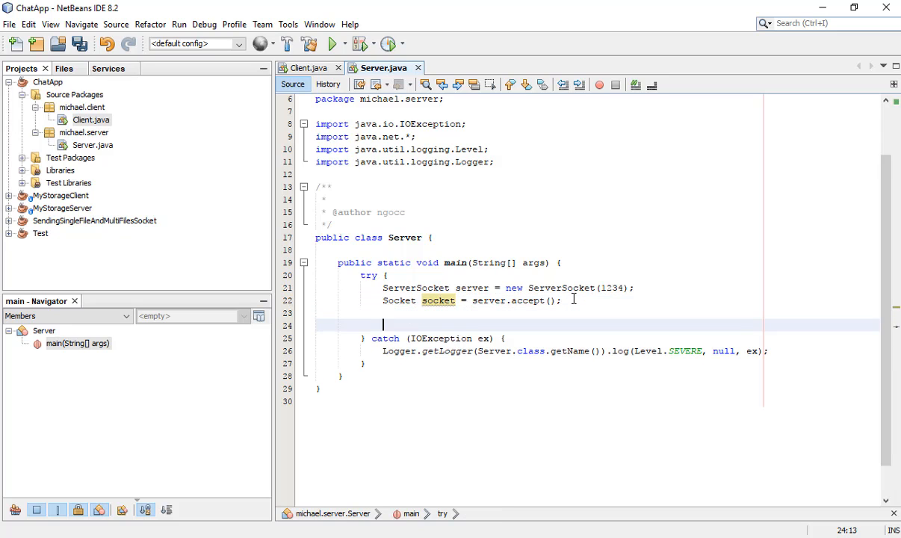
{"action": "left_click", "coordinate": [307, 68]}
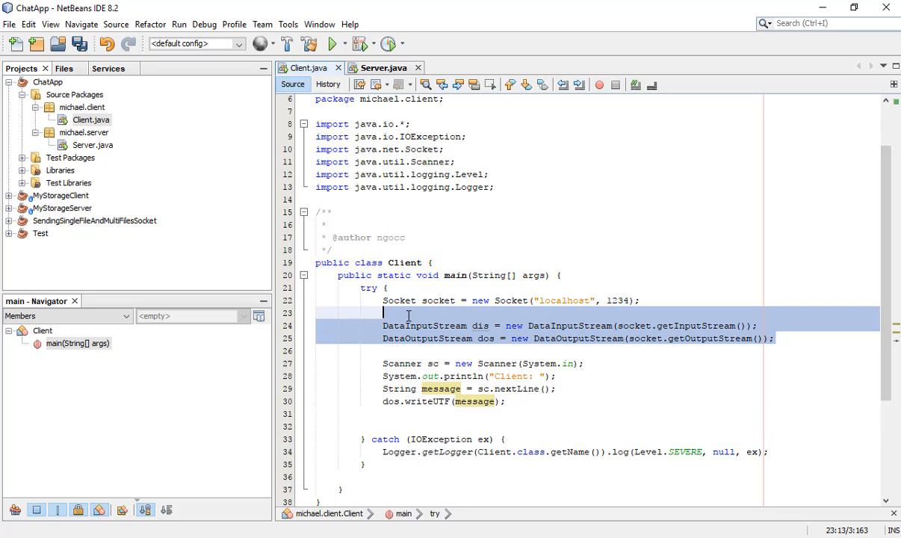
{"action": "left_click", "coordinate": [381, 68]}
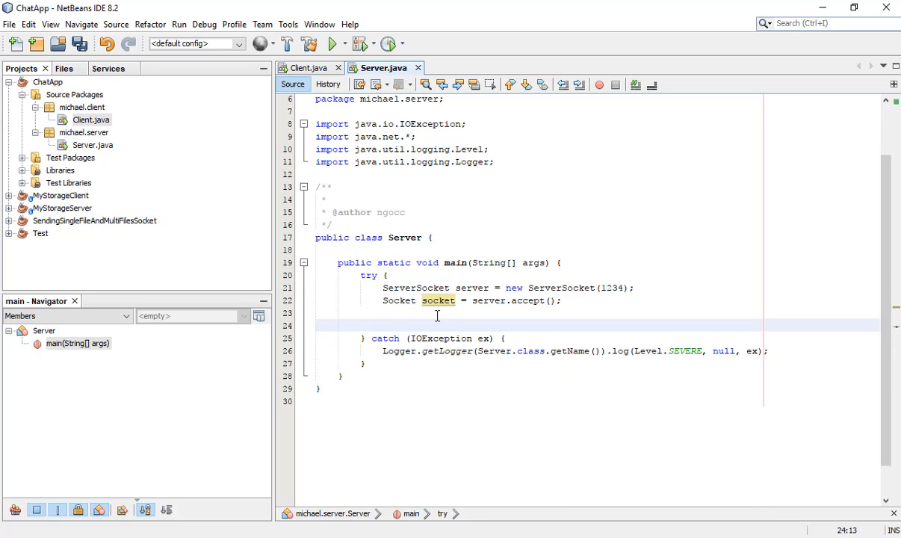
{"action": "key", "text": "ctrl+v"}
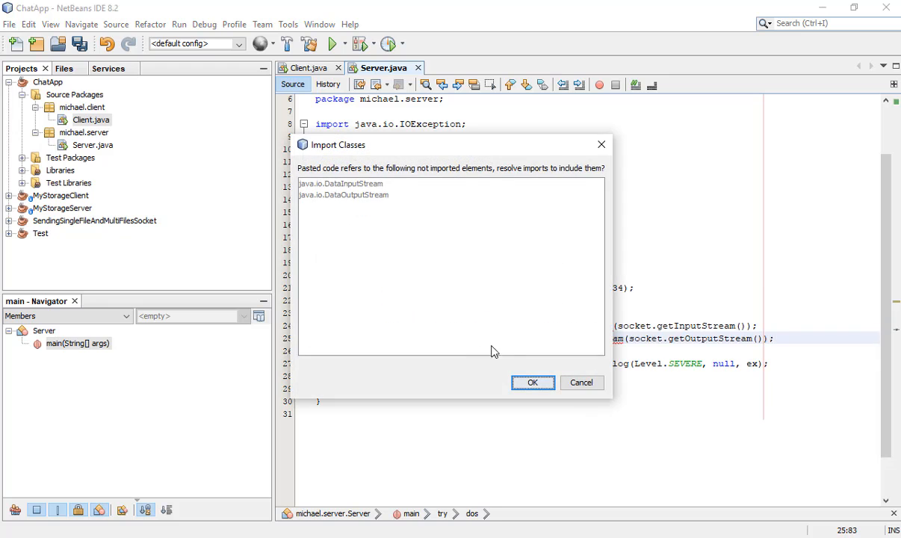
{"action": "left_click", "coordinate": [532, 383]}
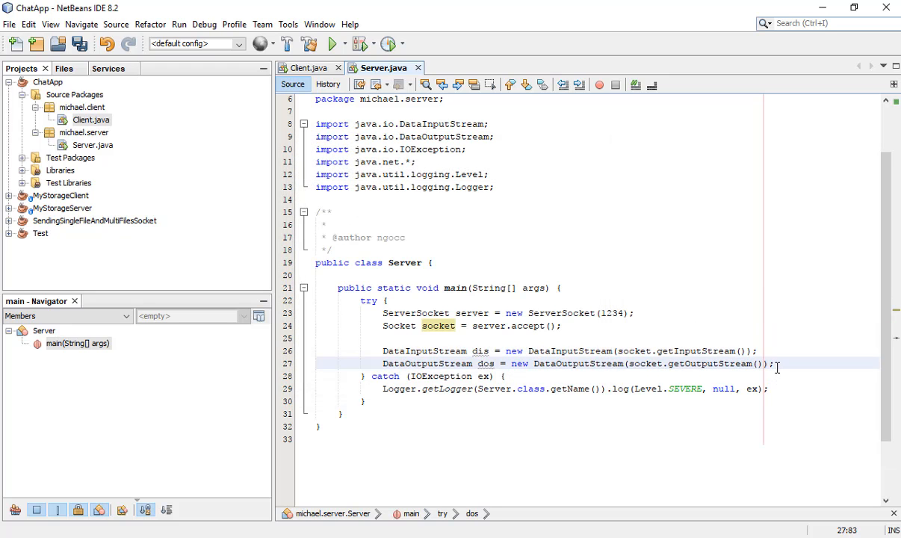
{"action": "key", "text": "enter"}
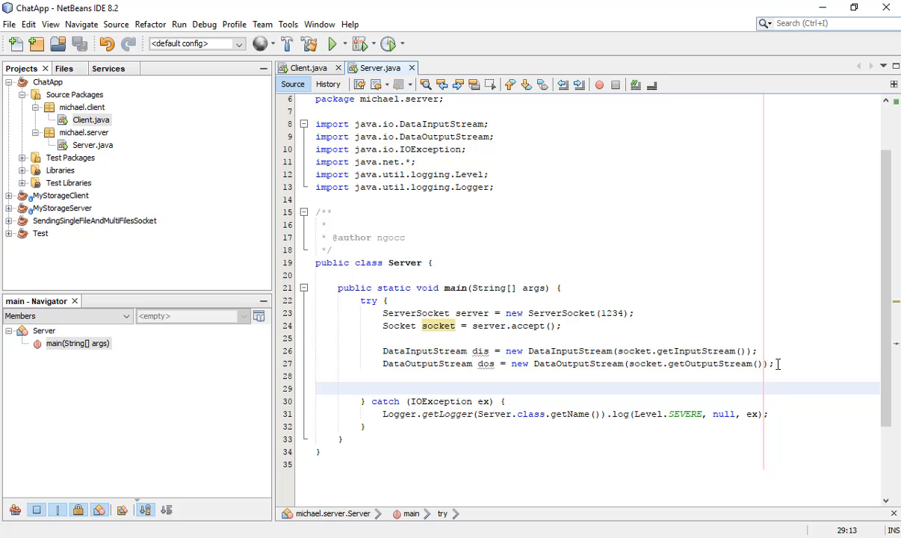
Step: Read the client's message into String res with dis.readUTF() in Server.java
{"action": "type", "text": "String"}
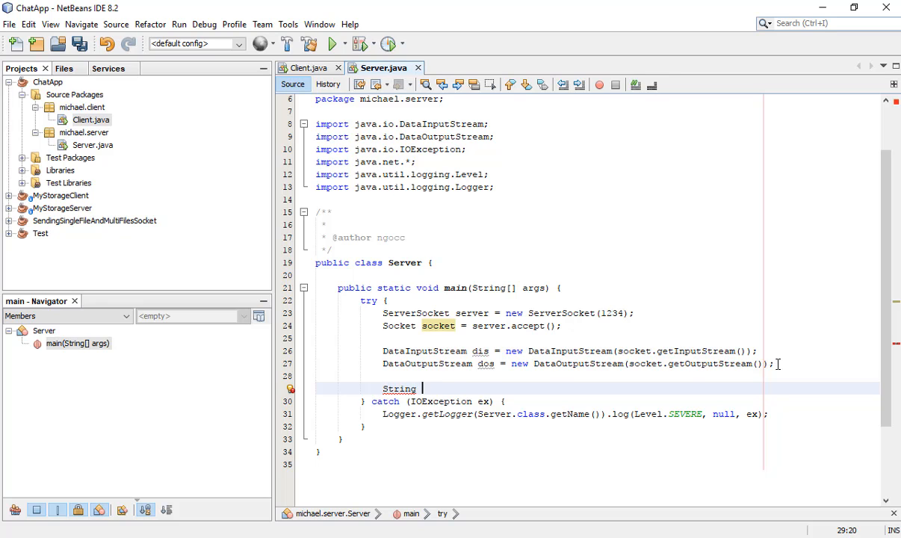
{"action": "type", "text": "res"}
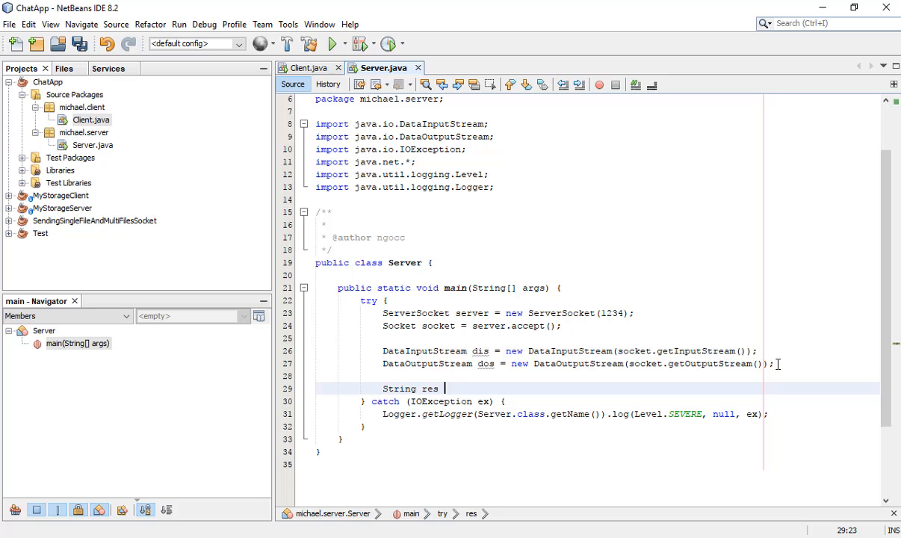
{"action": "type", "text": "="}
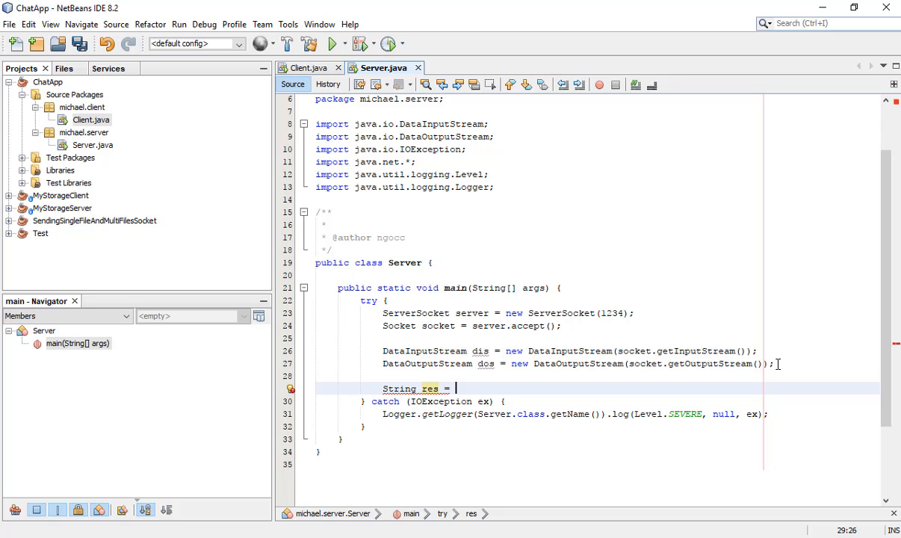
{"action": "type", "text": "dis.readUTF();"}
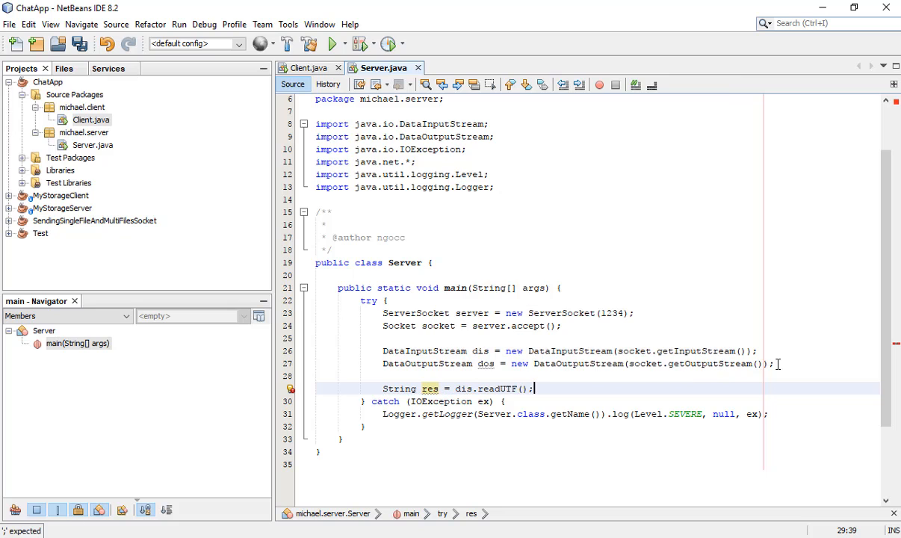
{"action": "scroll", "scroll_direction": "down", "scroll_amount": 3}
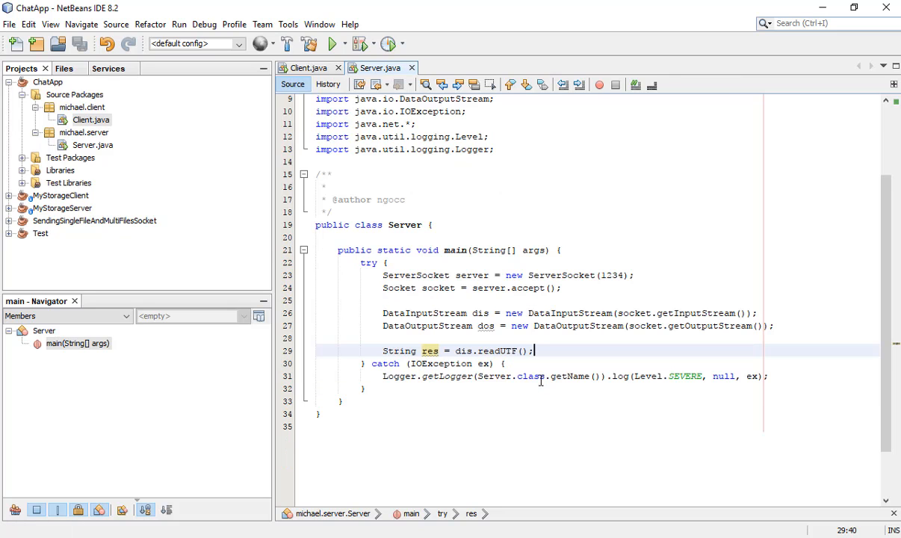
{"action": "key", "text": "enter"}
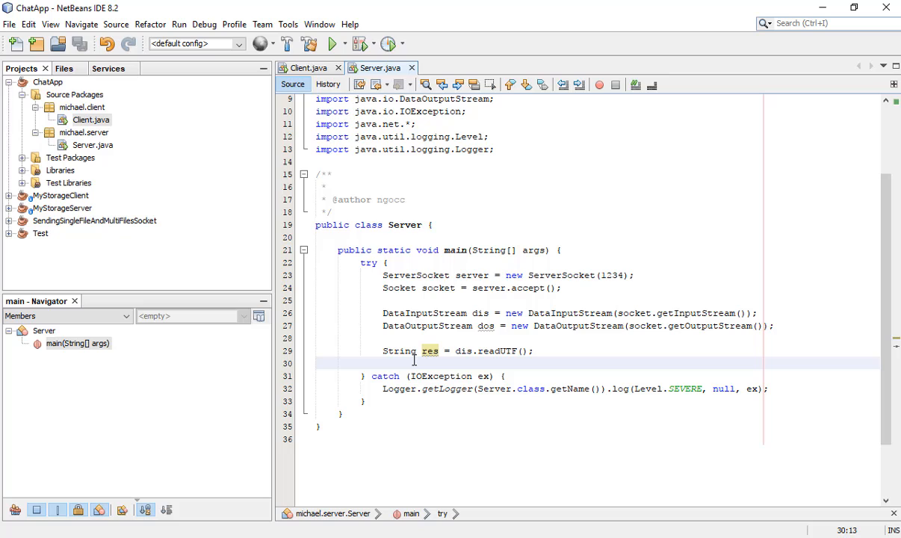
Step: Print "Client said: " + res on the server console
{"action": "type", "text": "S"}
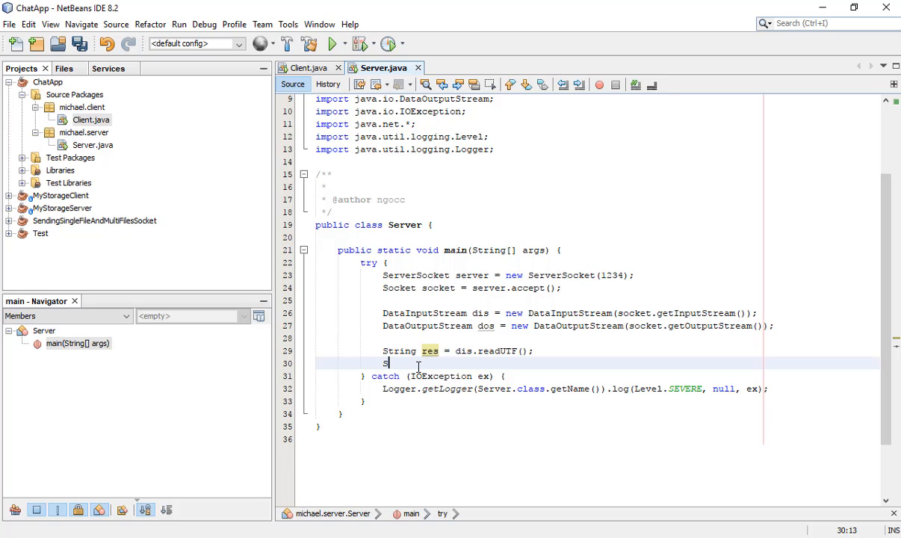
{"action": "type", "text": "ystem"}
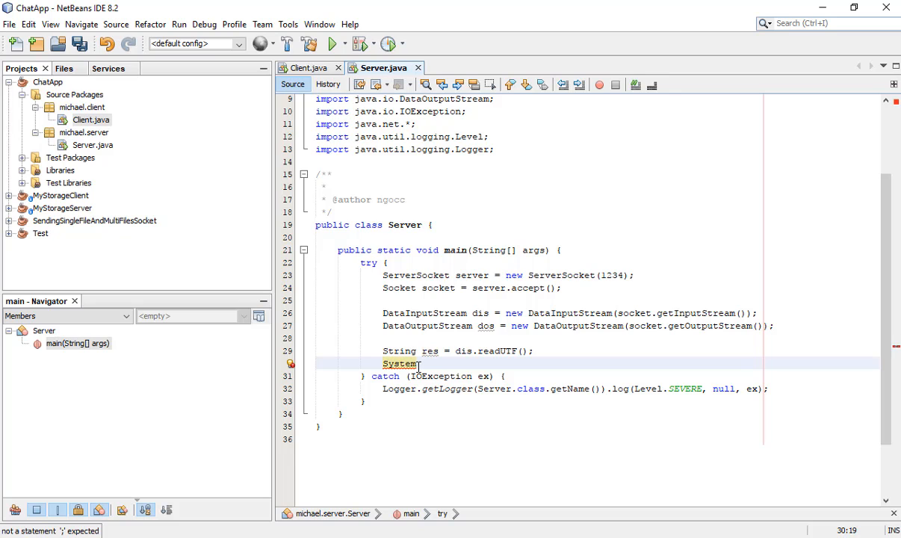
{"action": "type", "text": ".out.pr"}
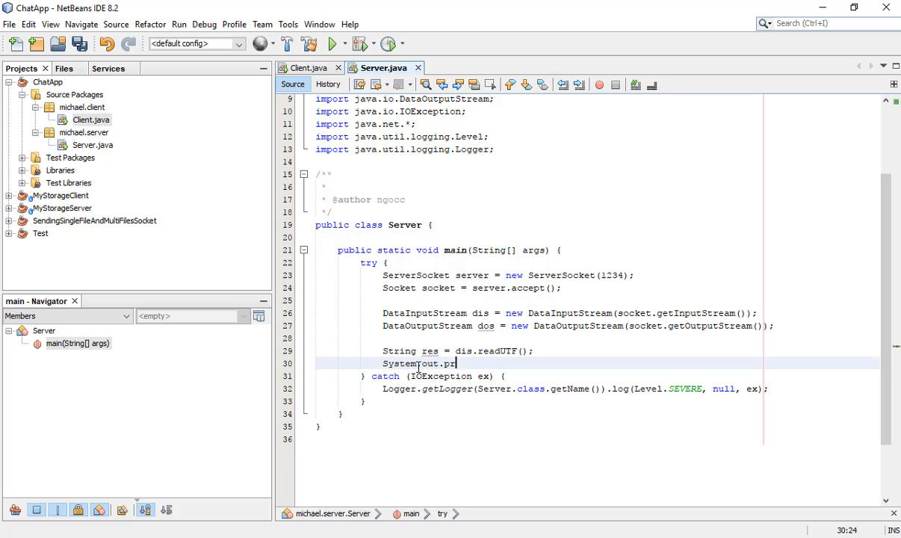
{"action": "type", "text": "intln(\"\")"}
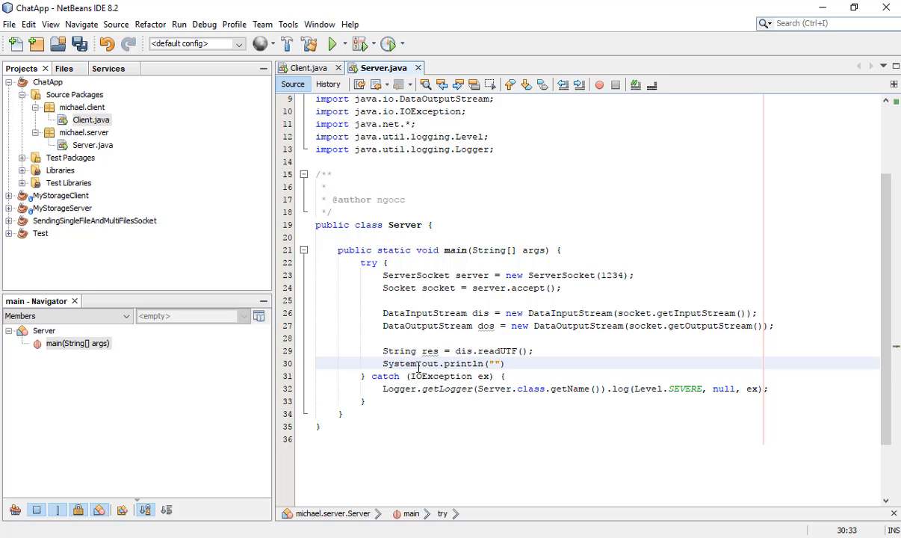
{"action": "type", "text": "Client said"}
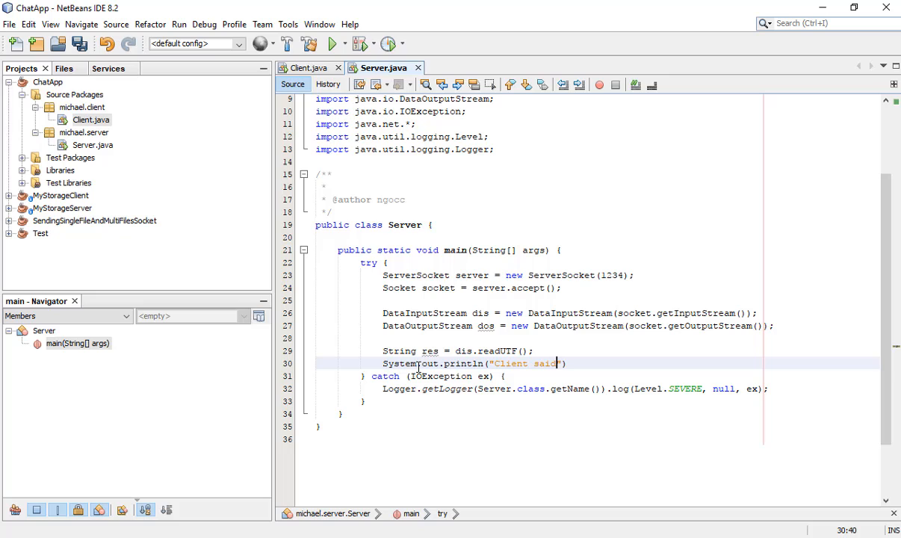
{"action": "type", "text": ": \""}
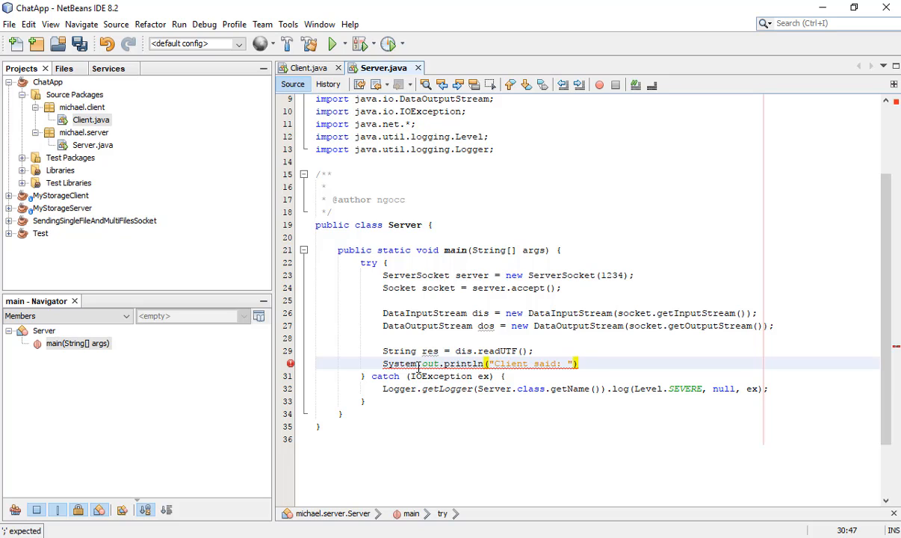
{"action": "type", "text": "+ res"}
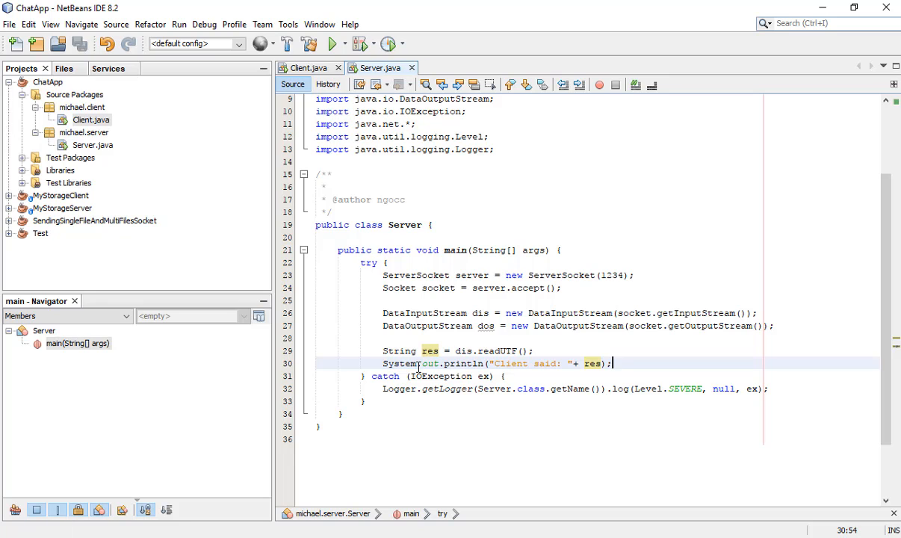
{"action": "key", "text": "enter"}
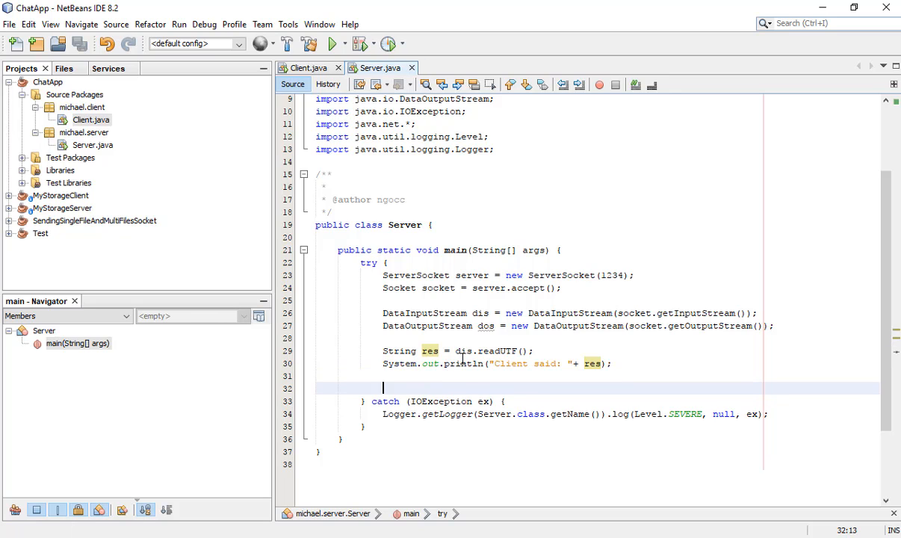
{"action": "mouse_move", "coordinate": [404, 263]}
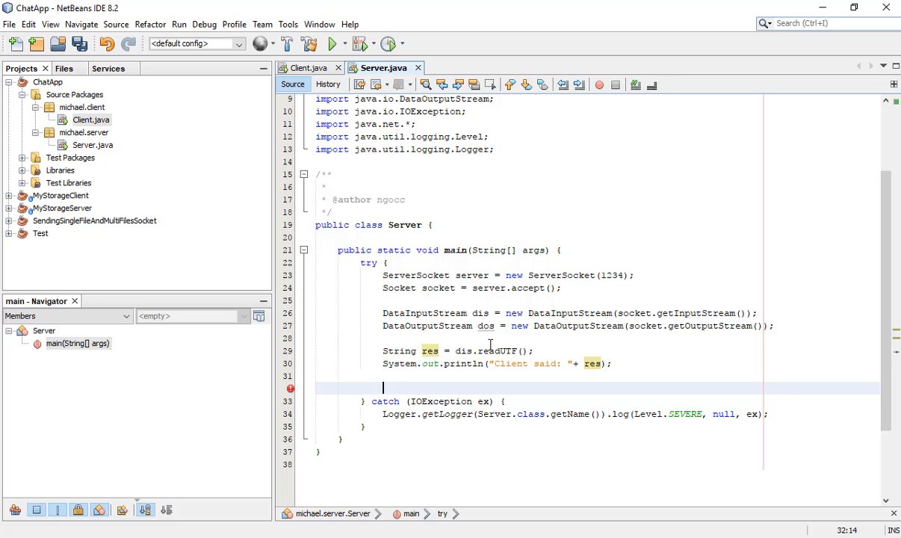
Step: Create Scanner sc on System.in and read a keyboard line into String mes
{"action": "type", "text": "Scanner sc ="}
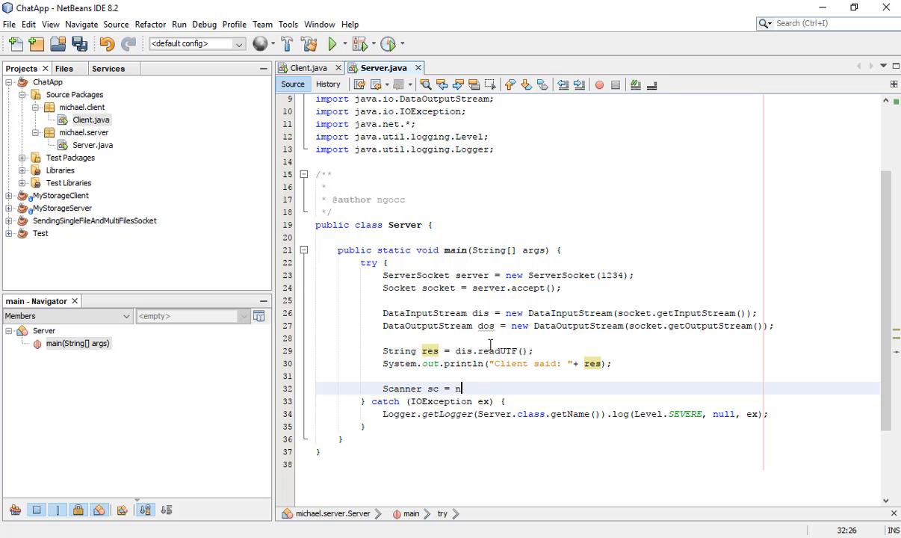
{"action": "type", "text": "new Scanner"}
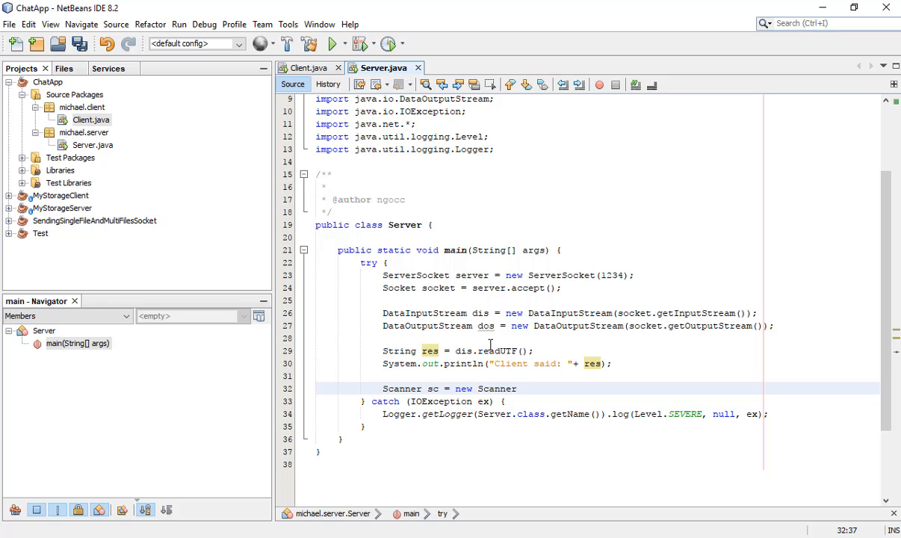
{"action": "type", "text": "(System."}
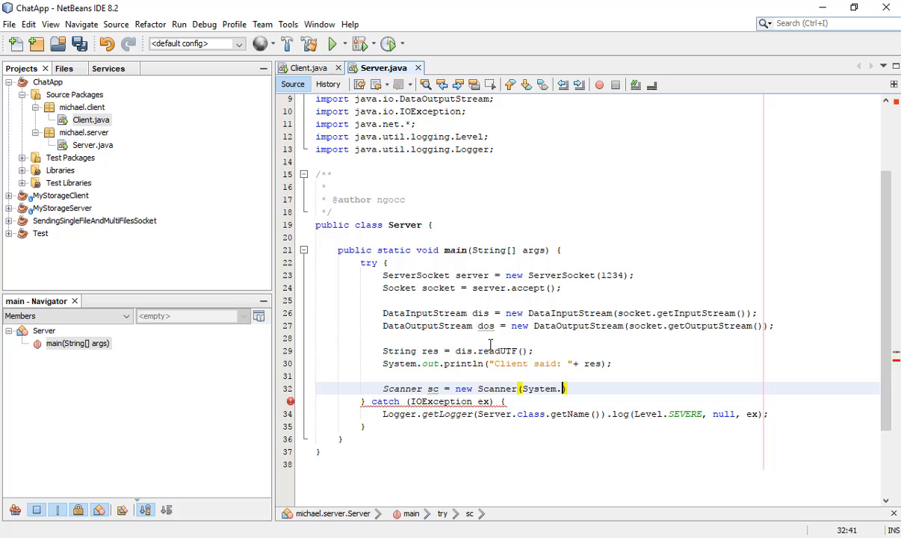
{"action": "type", "text": "in);"}
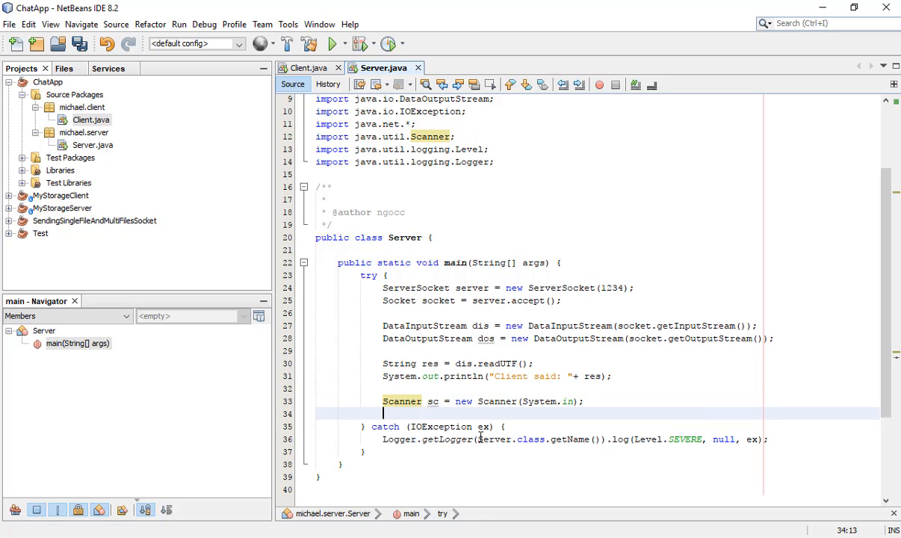
{"action": "type", "text": "String"}
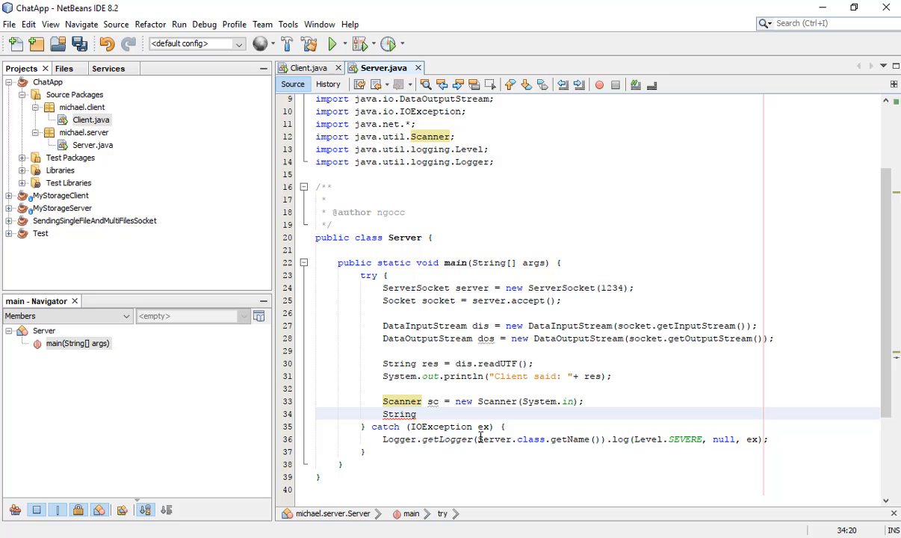
{"action": "type", "text": "mes"}
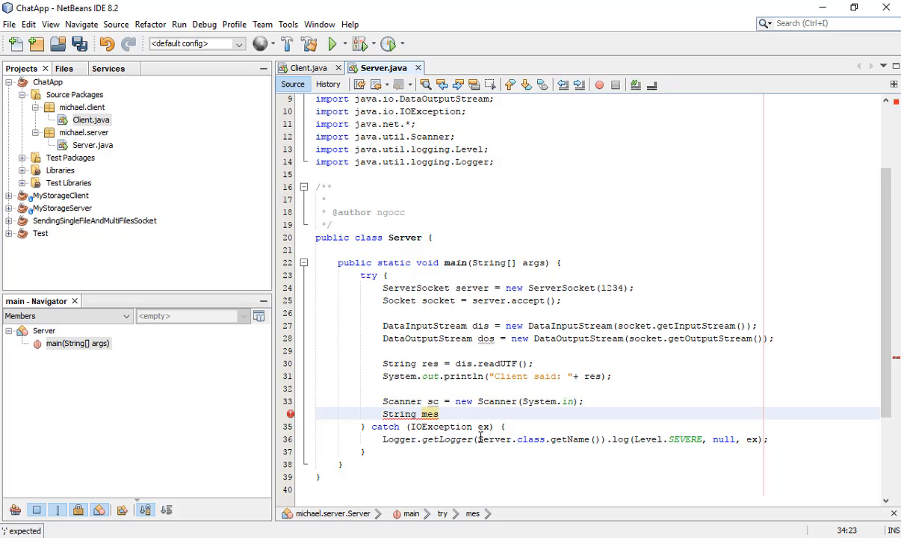
{"action": "type", "text": "= sc"}
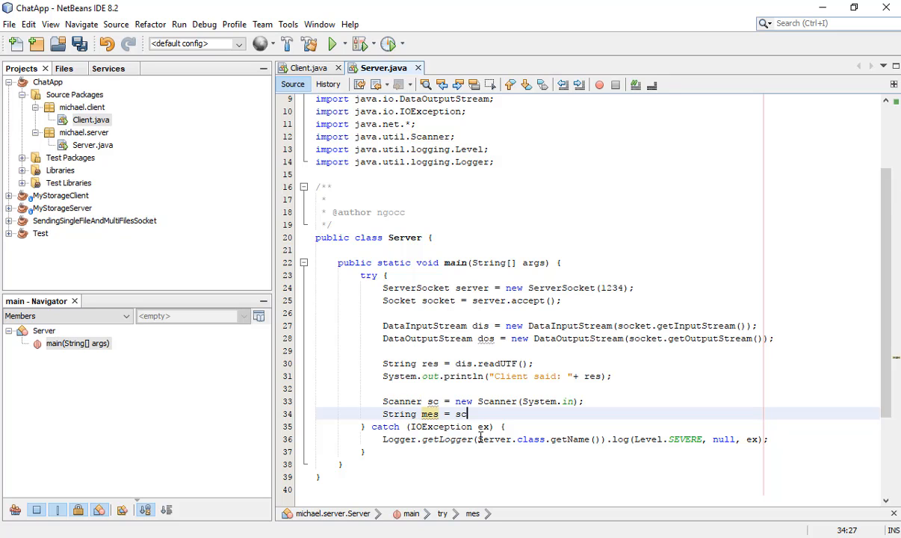
{"action": "type", "text": ".nextLine();"}
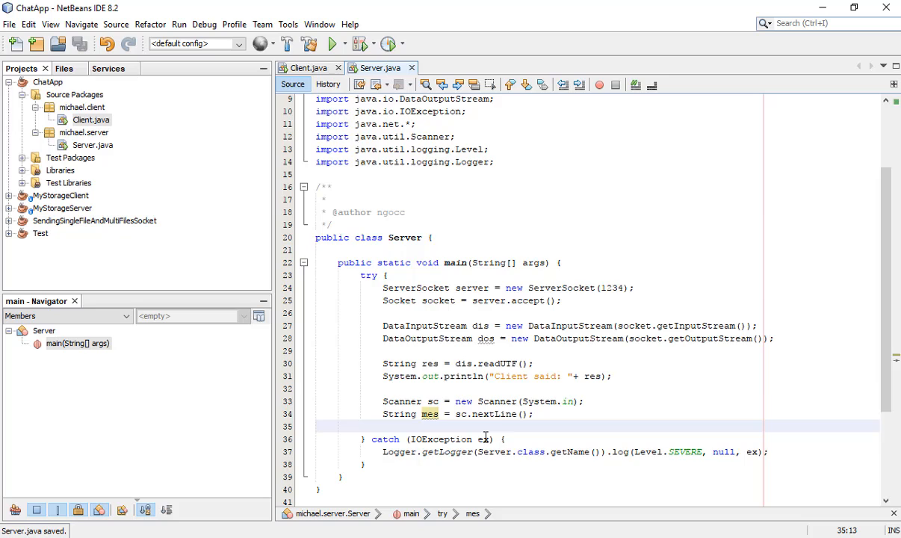
Step: Print a "Server: " prompt and send mes to the client with dos.writeUTF(mes)
{"action": "scroll", "scroll_direction": "down", "scroll_amount": 3}
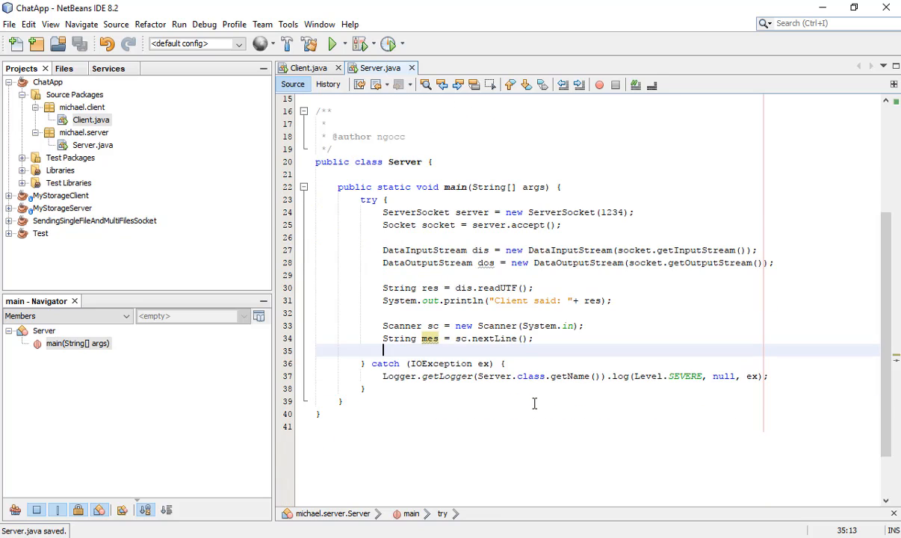
{"action": "type", "text": "System.out"}
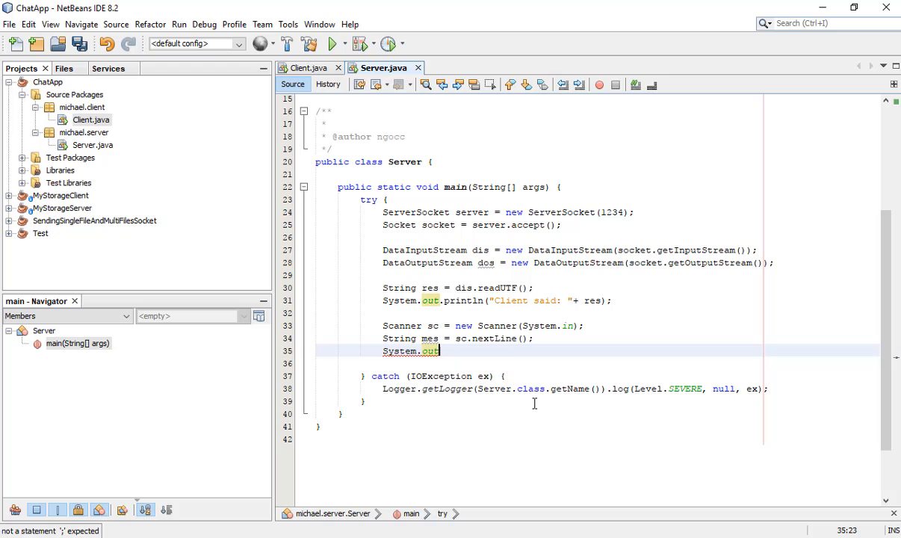
{"action": "type", "text": ".println(\"\\\");"}
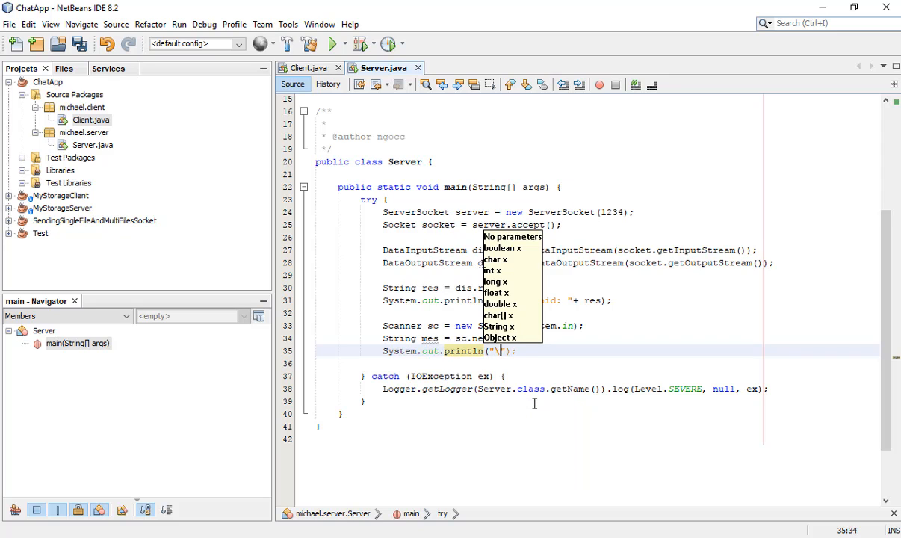
{"action": "type", "text": "Server:"}
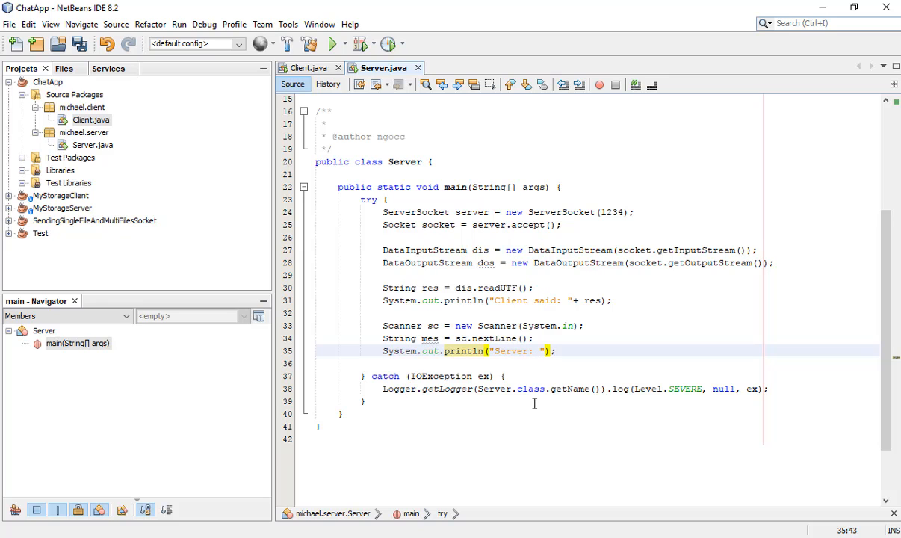
{"action": "key", "text": "enter"}
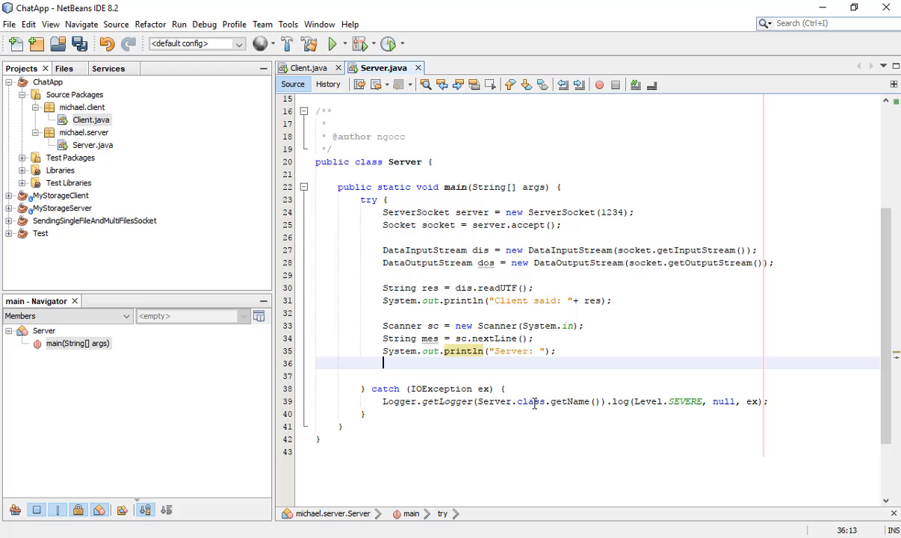
{"action": "type", "text": "dos."}
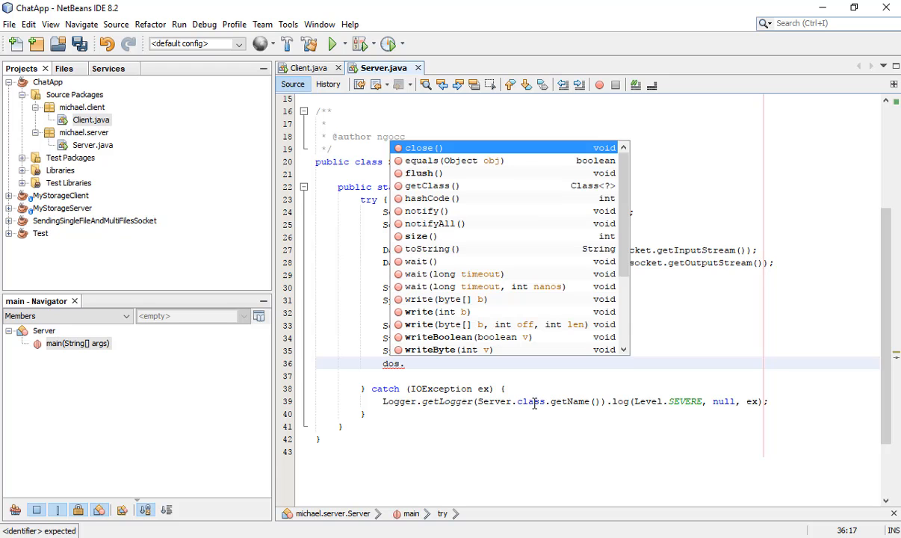
{"action": "type", "text": "writeUt"}
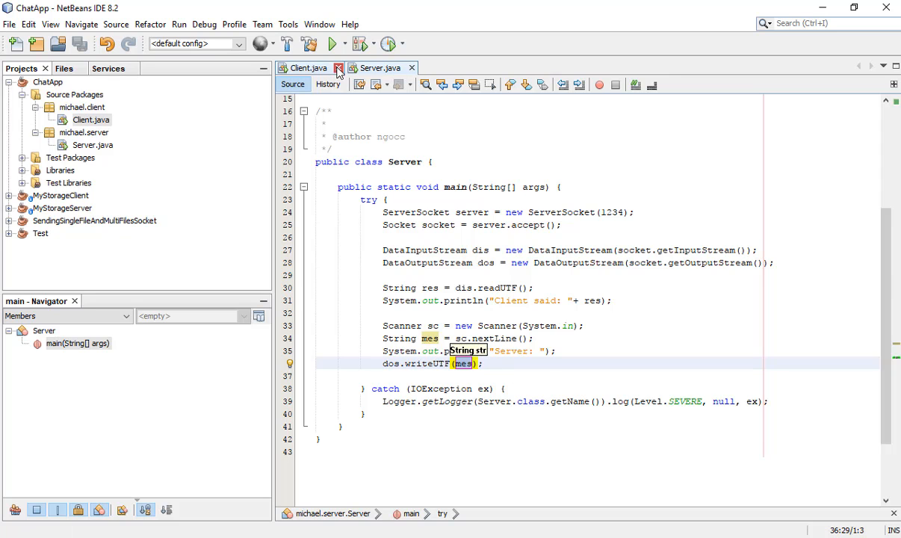
{"action": "left_click", "coordinate": [305, 67]}
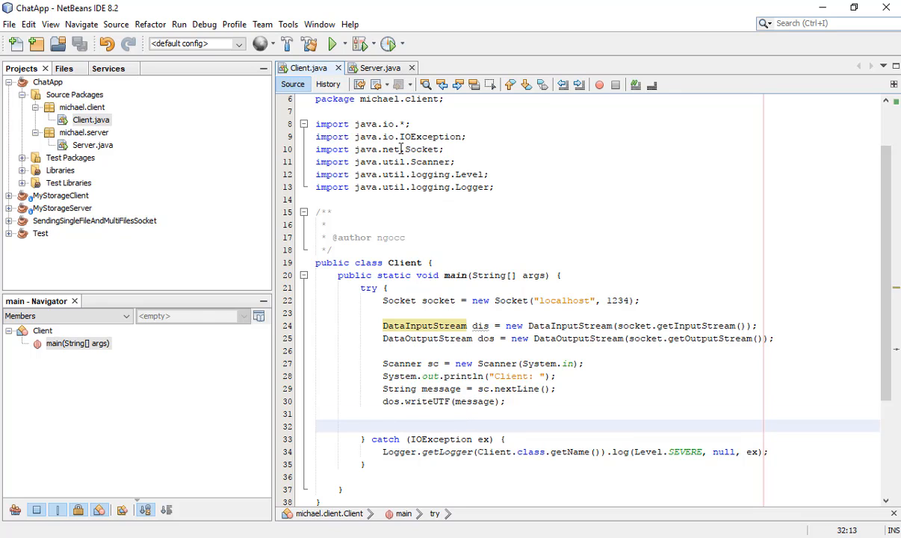
{"action": "mouse_move", "coordinate": [452, 398]}
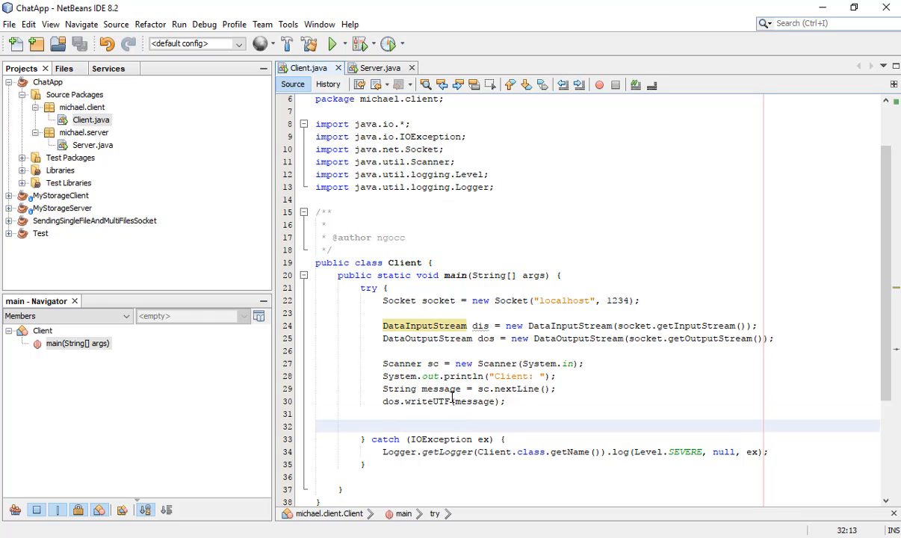
Step: In Client.java read the reply into String res, print "Client: " and "Server said: " + res
{"action": "type", "text": "Strin"}
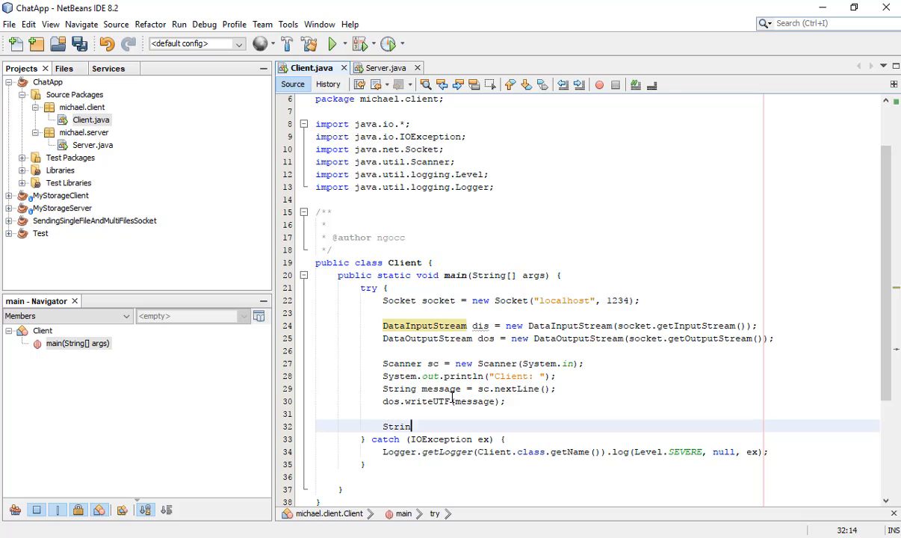
{"action": "type", "text": "g res ="}
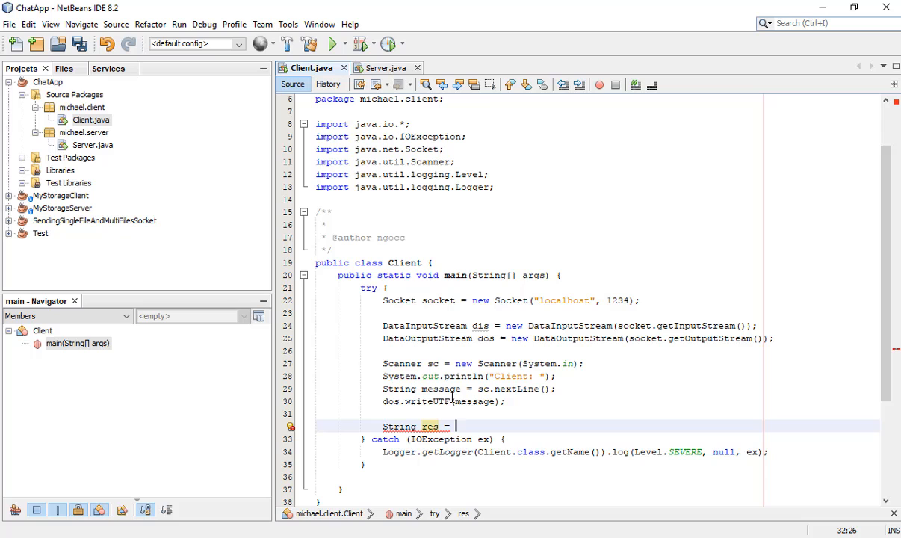
{"action": "type", "text": "dis"}
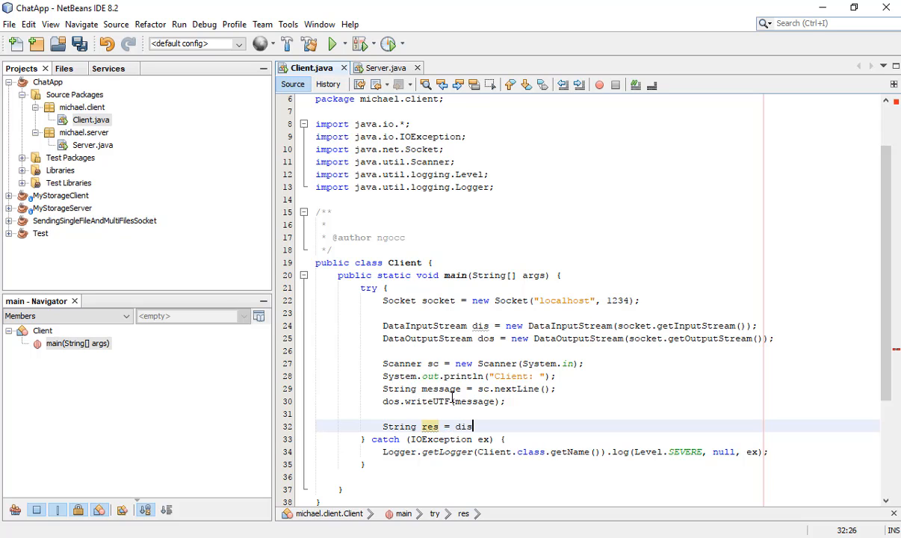
{"action": "type", "text": ".readUTF();"}
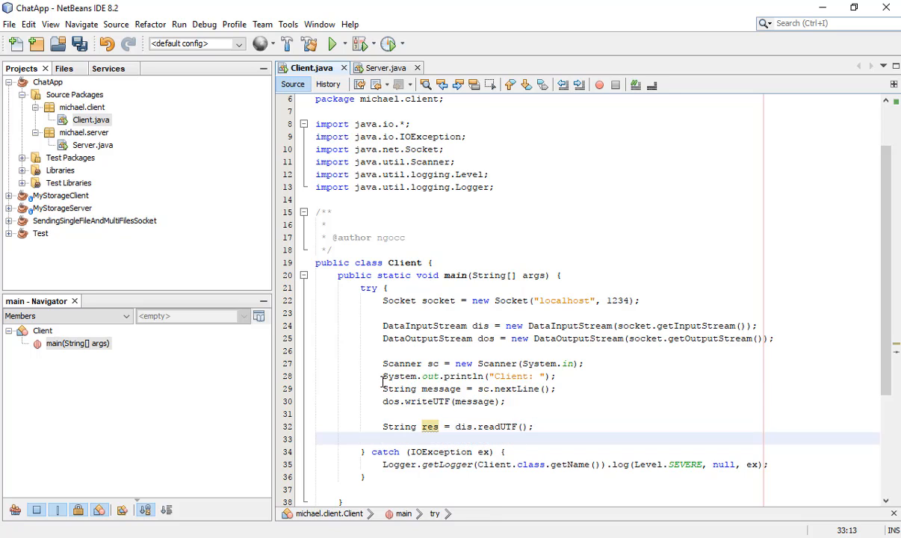
{"action": "type", "text": "System.out.println(\"Client: \");"}
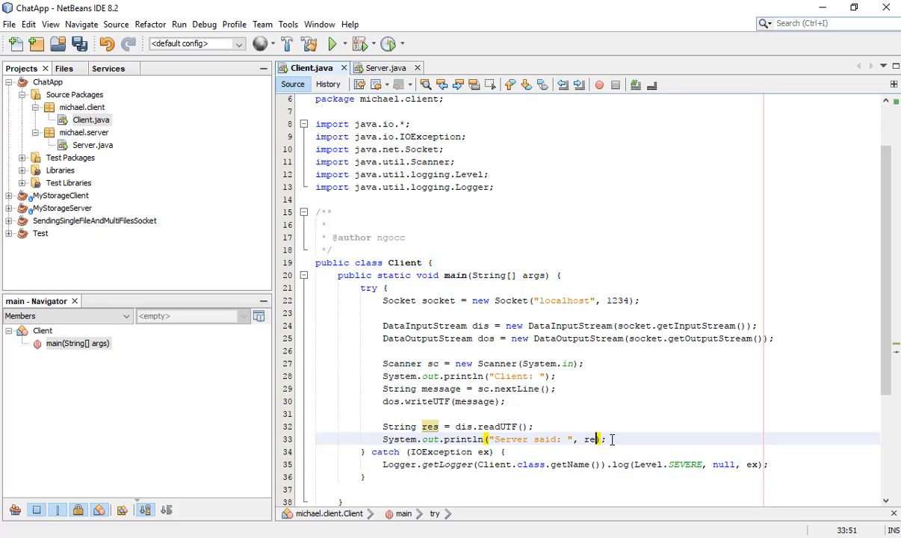
{"action": "type", "text": "s"}
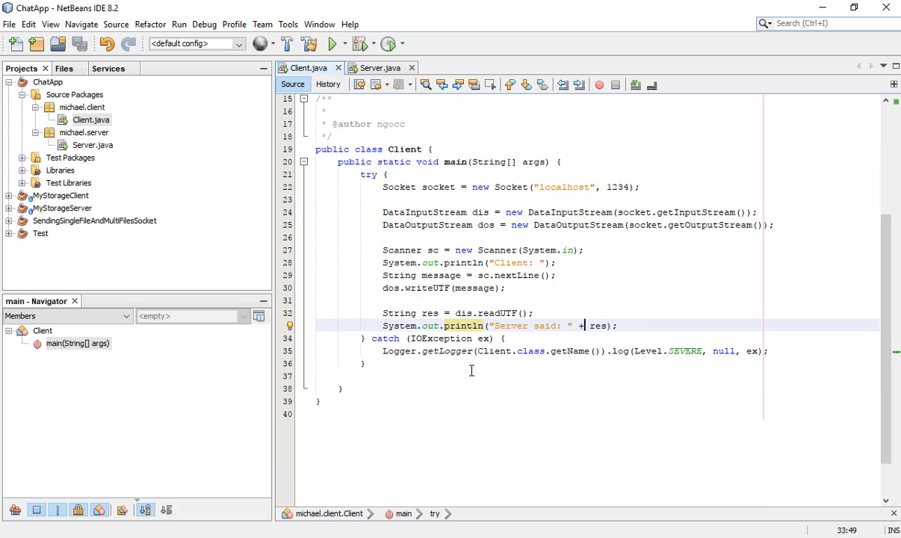
{"action": "left_click", "coordinate": [377, 68]}
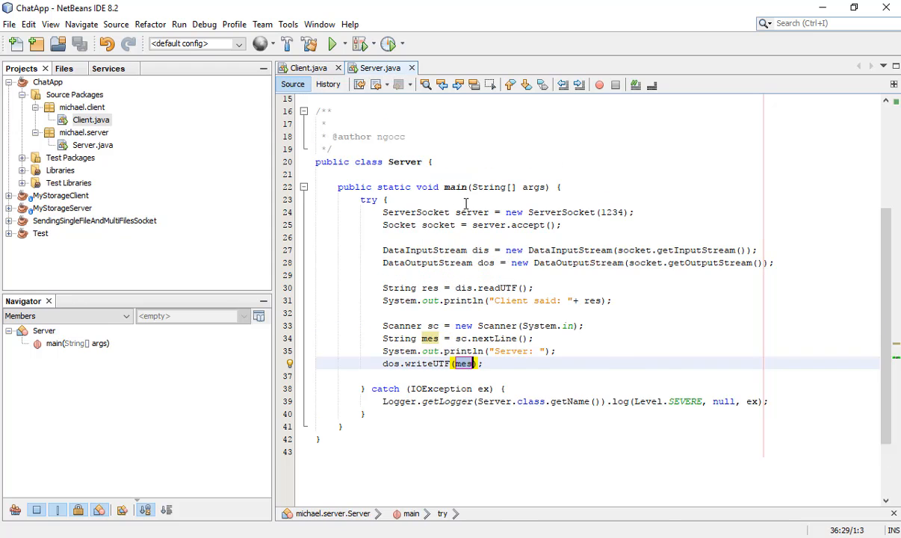
{"action": "left_click", "coordinate": [331, 43]}
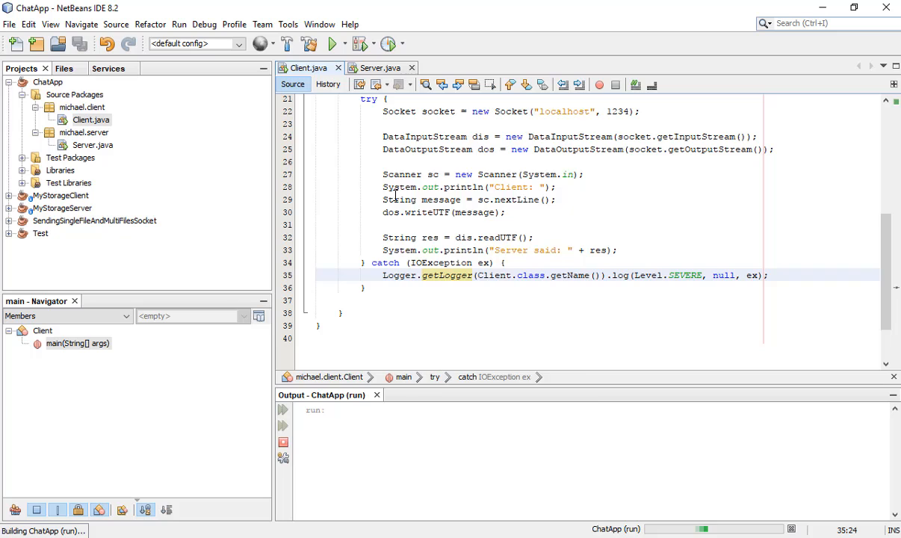
Step: Run the chat: client sends "hello server", server replies "hello client. how you do", both finish
{"action": "left_click", "coordinate": [332, 44]}
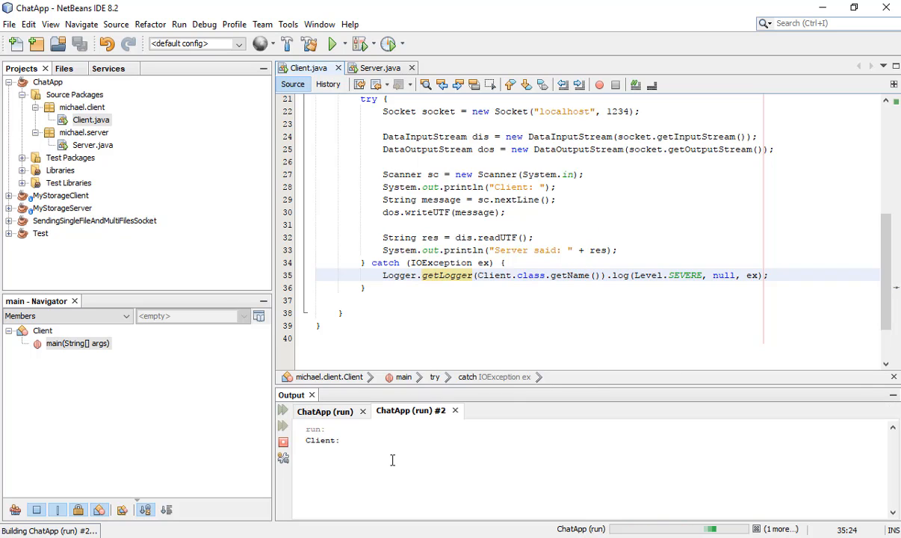
{"action": "type", "text": "hello"}
{"action": "type", "text": "oh. nice."}
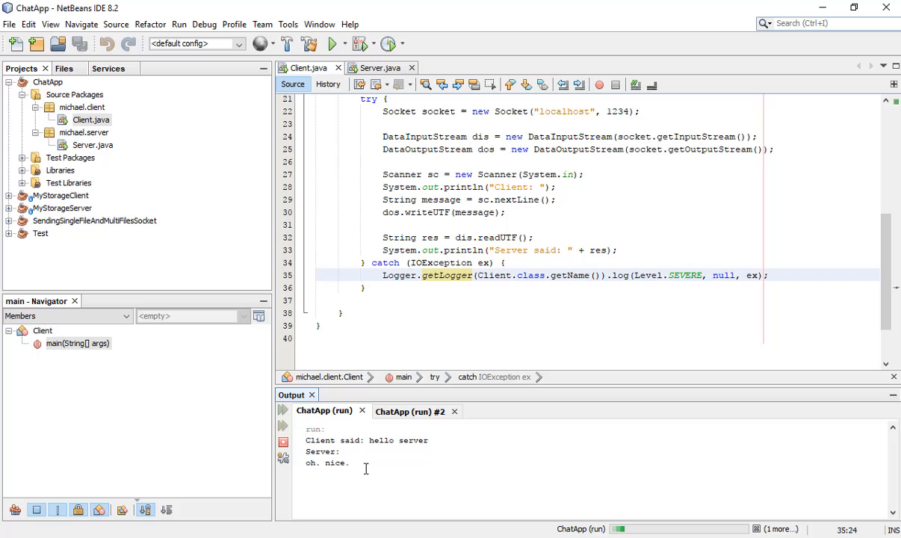
{"action": "type", "text": "hello client"}
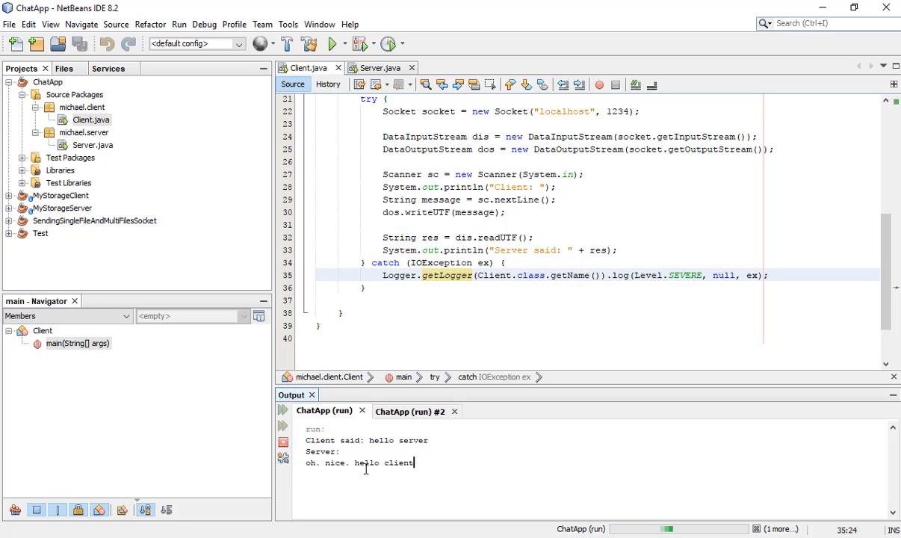
{"action": "type", "text": ". how you do"}
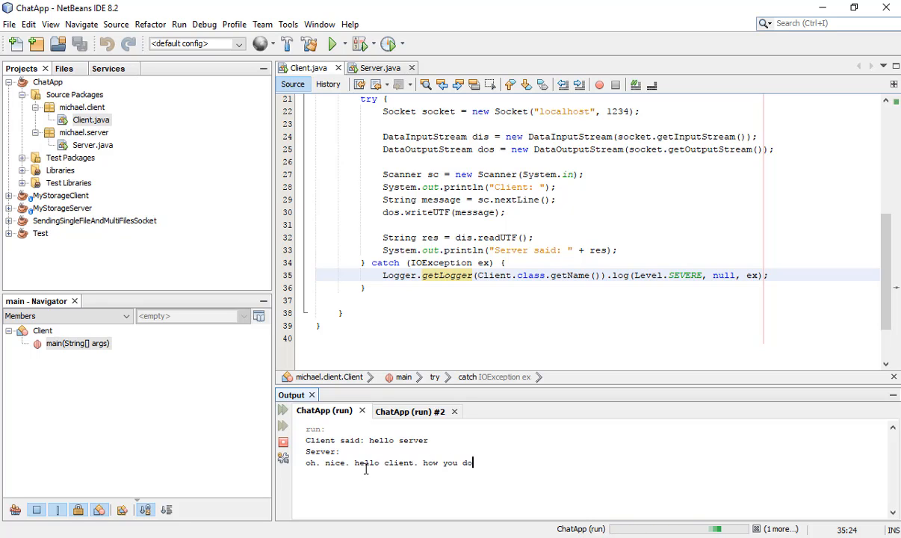
{"action": "left_click", "coordinate": [409, 411]}
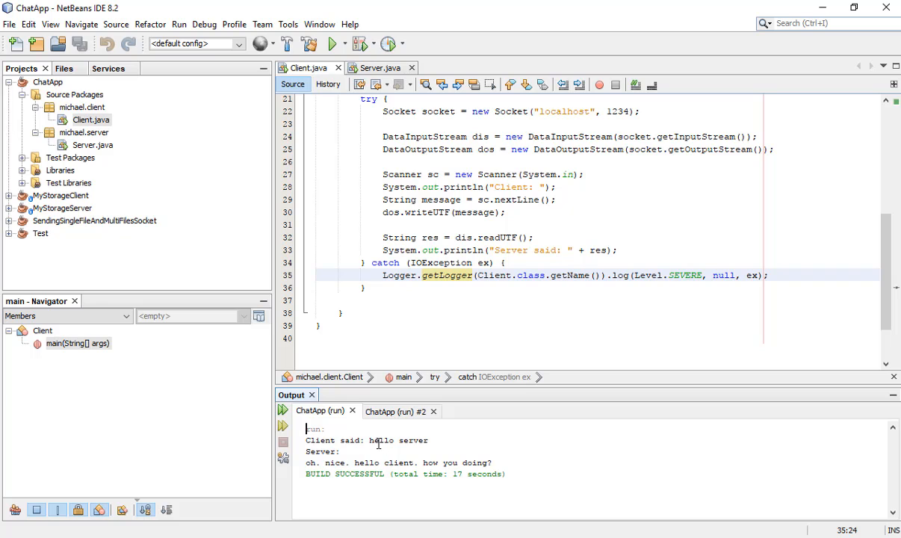
{"action": "mouse_move", "coordinate": [404, 420]}
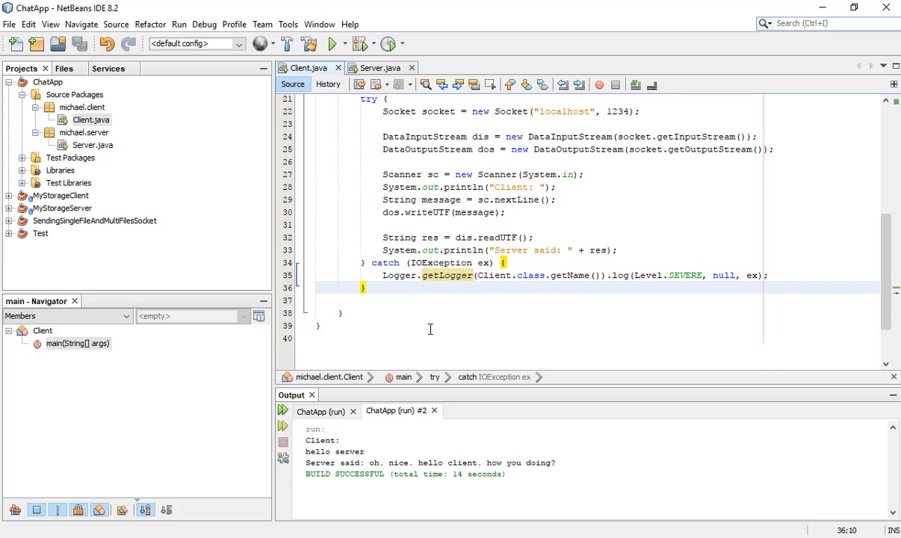
{"action": "scroll", "scroll_direction": "up", "scroll_amount": 3}
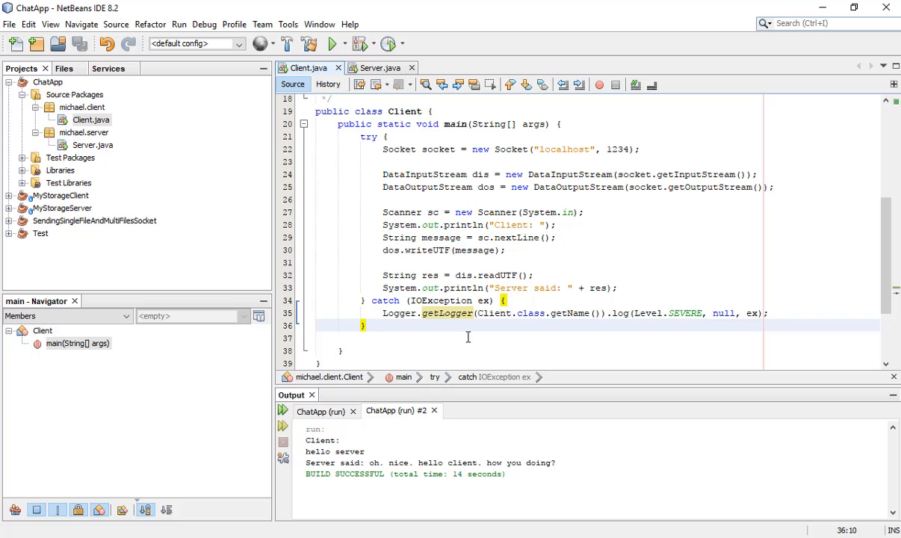
Step: Wrap the Client's Scanner-to-println block in while(true) and add if (res.equals("bye")) break; after the println
{"action": "left_click", "coordinate": [446, 224]}
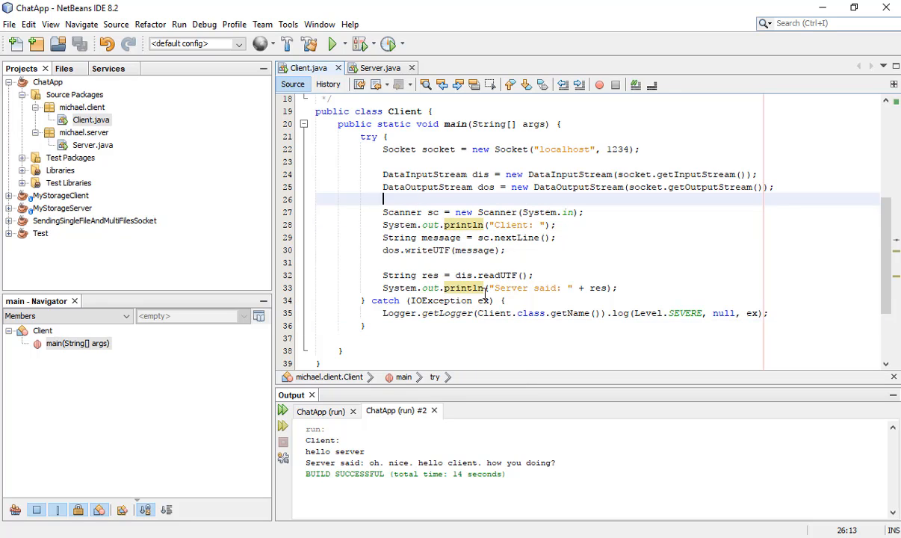
{"action": "type", "text": "Whi"}
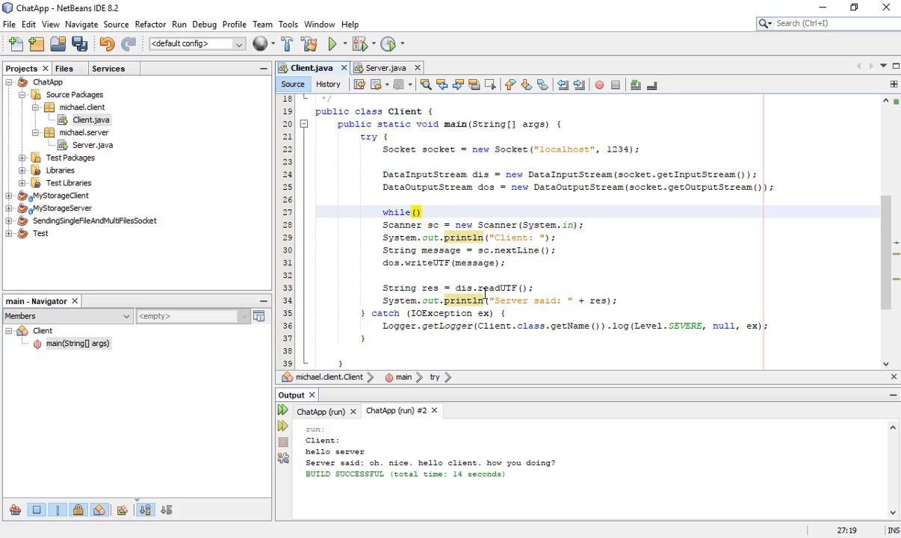
{"action": "type", "text": "true"}
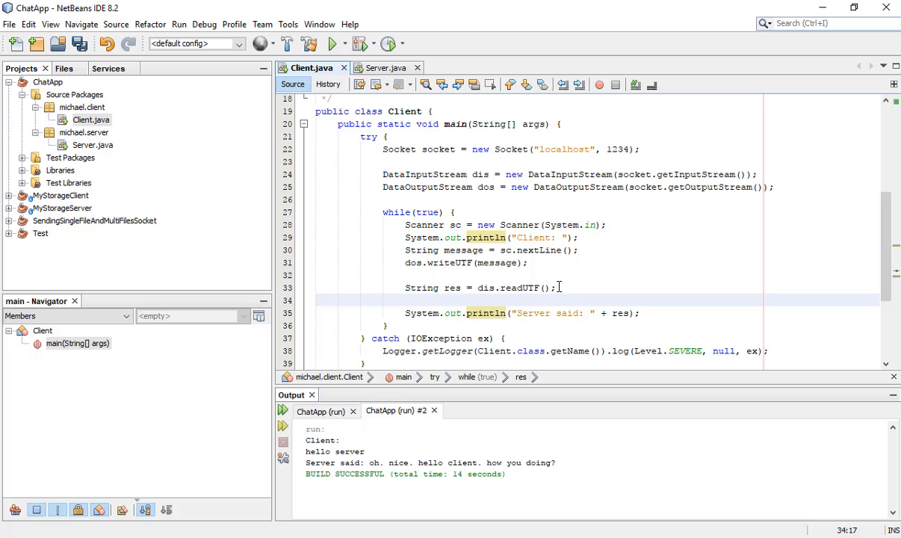
{"action": "type", "text": "if ("}
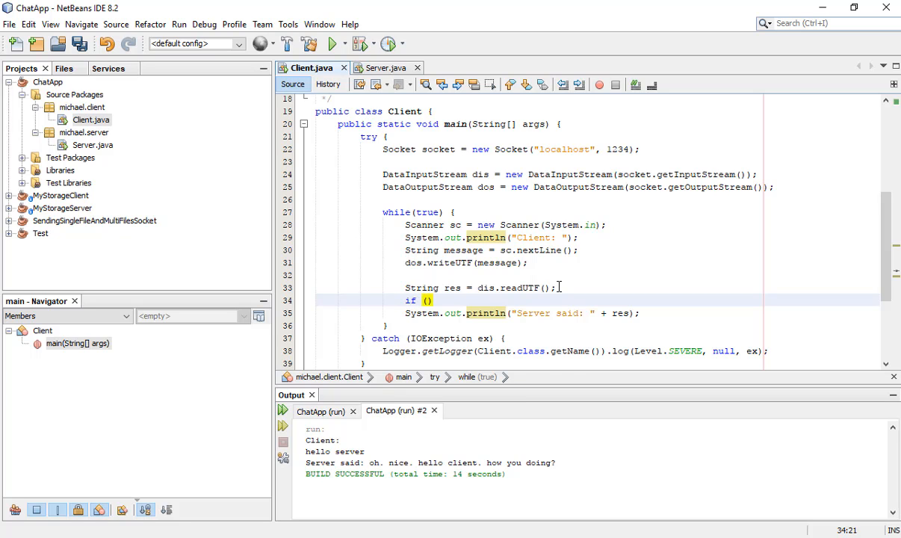
{"action": "type", "text": "res.equals(\"bye"}
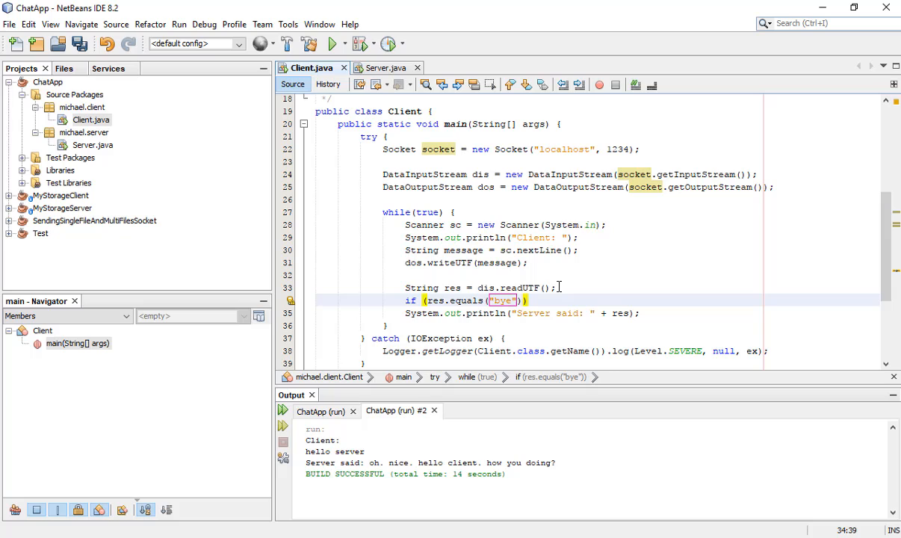
{"action": "type", "text": "break;"}
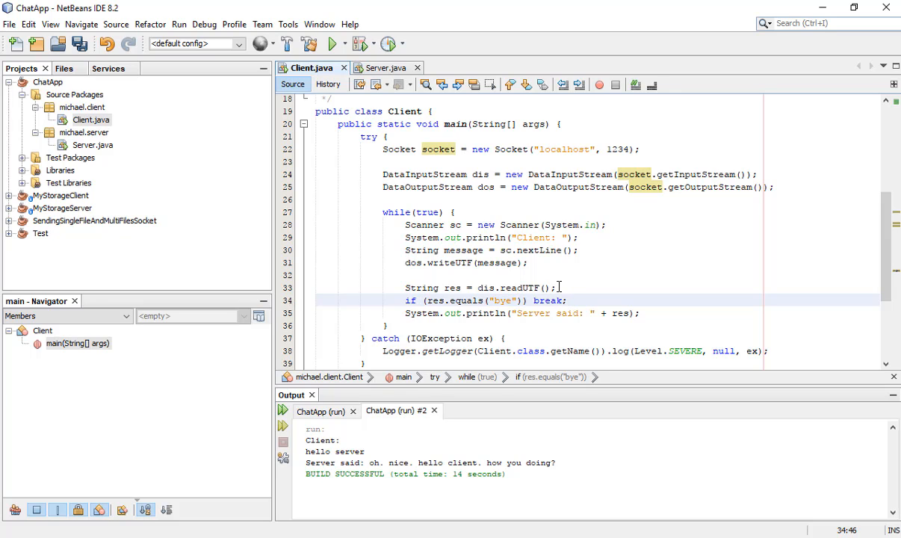
{"action": "left_click", "coordinate": [401, 312]}
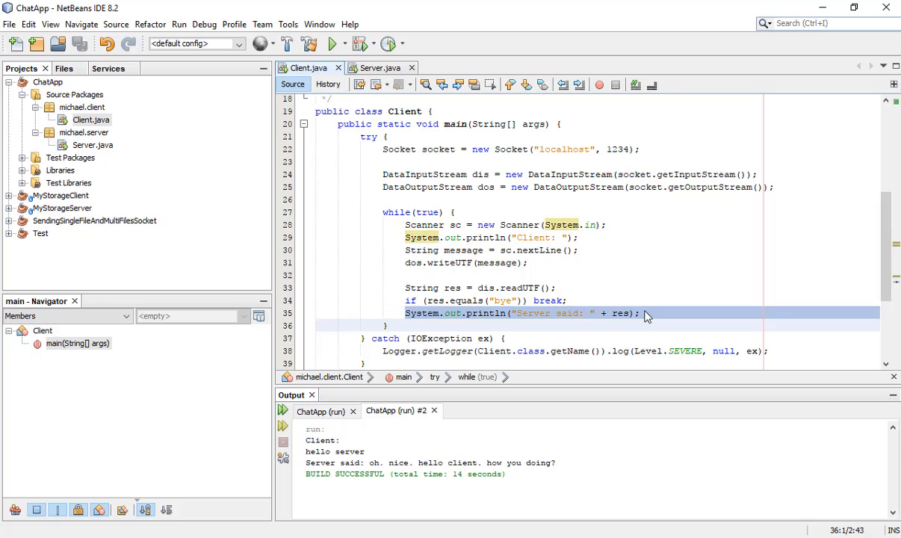
{"action": "left_click", "coordinate": [657, 314]}
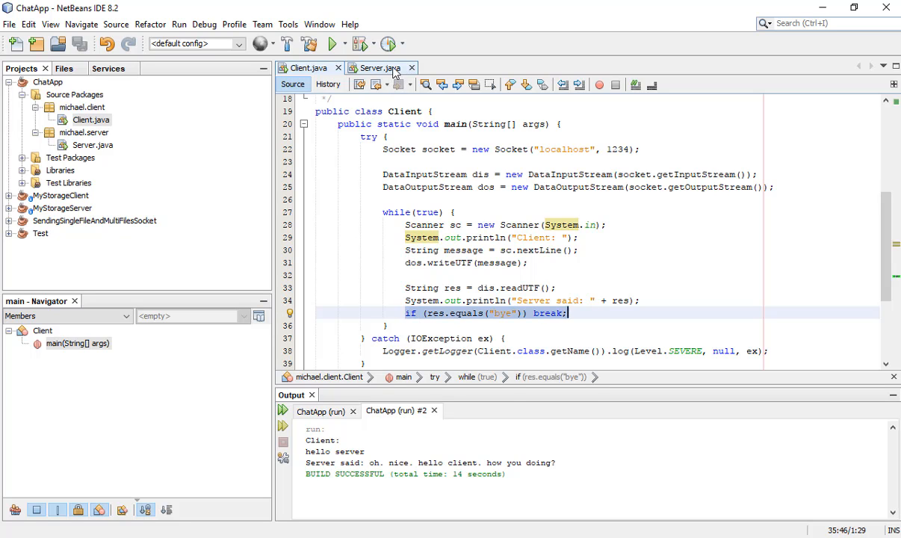
Step: In Server.java add if (res.equals("bye")) break; after printing and wrap the block in while(true)
{"action": "left_click", "coordinate": [377, 67]}
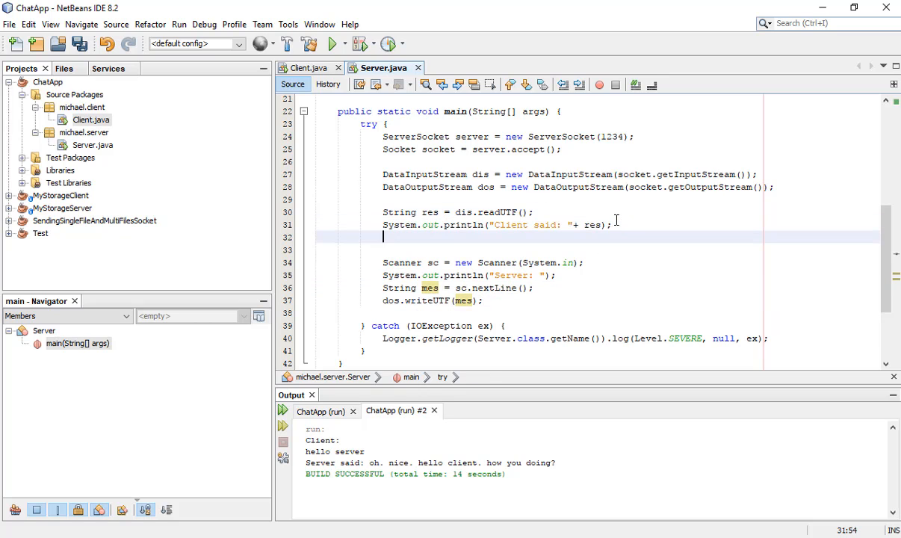
{"action": "type", "text": "if (res.equals(\"bye\")) break;"}
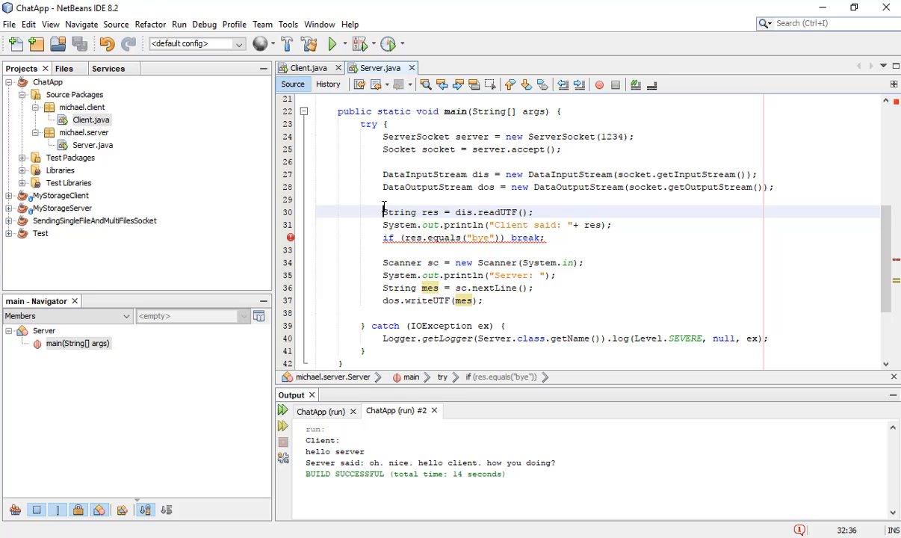
{"action": "type", "text": "wyhi"}
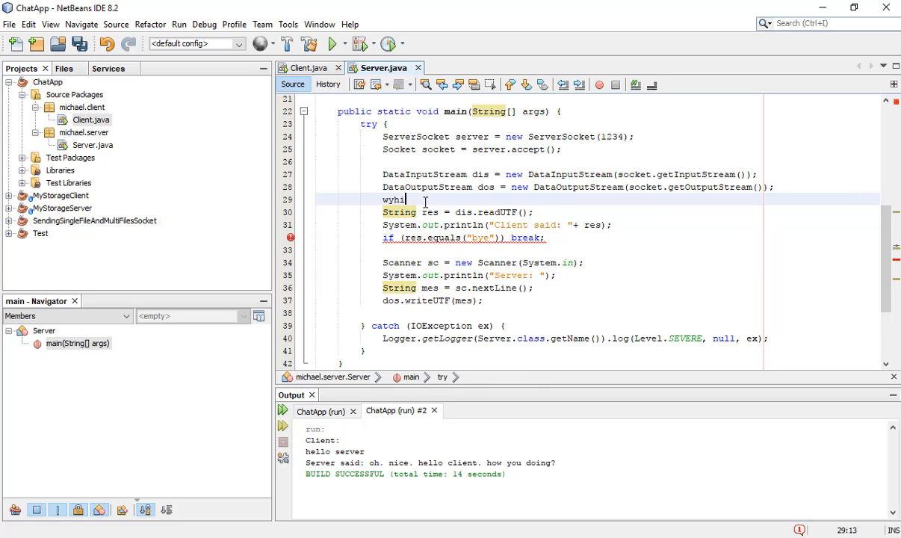
{"action": "type", "text": "while(true"}
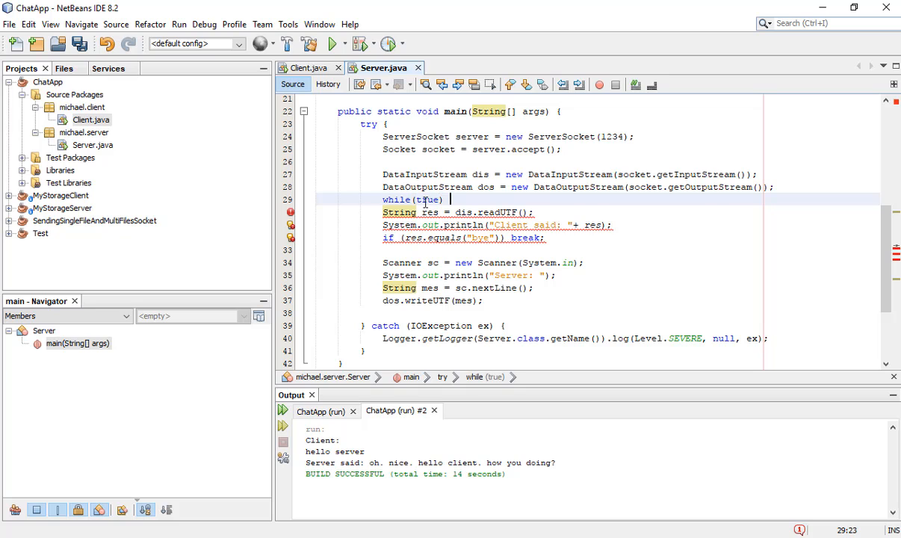
{"action": "left_click", "coordinate": [397, 313]}
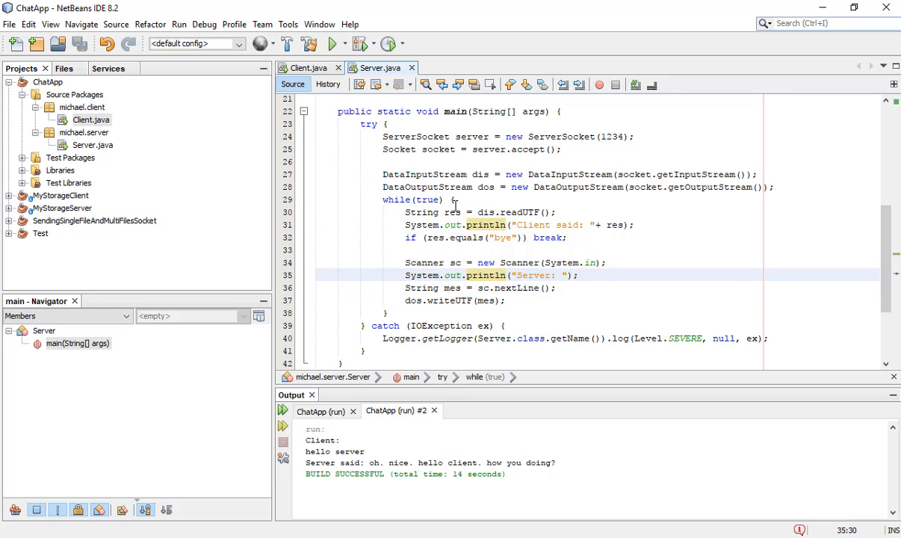
Step: Run Server.java, then run Client.java to start the looping chat
{"action": "right_click", "coordinate": [456, 187]}
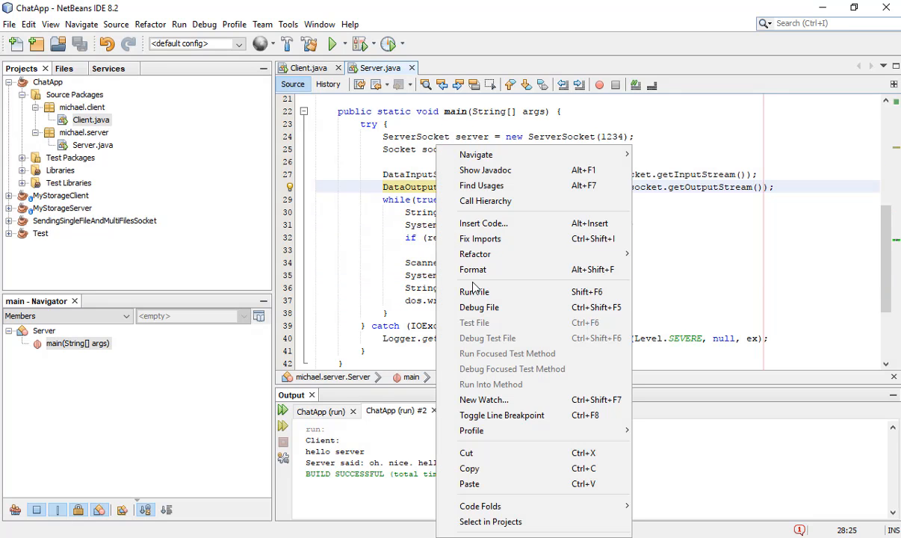
{"action": "left_click", "coordinate": [475, 292]}
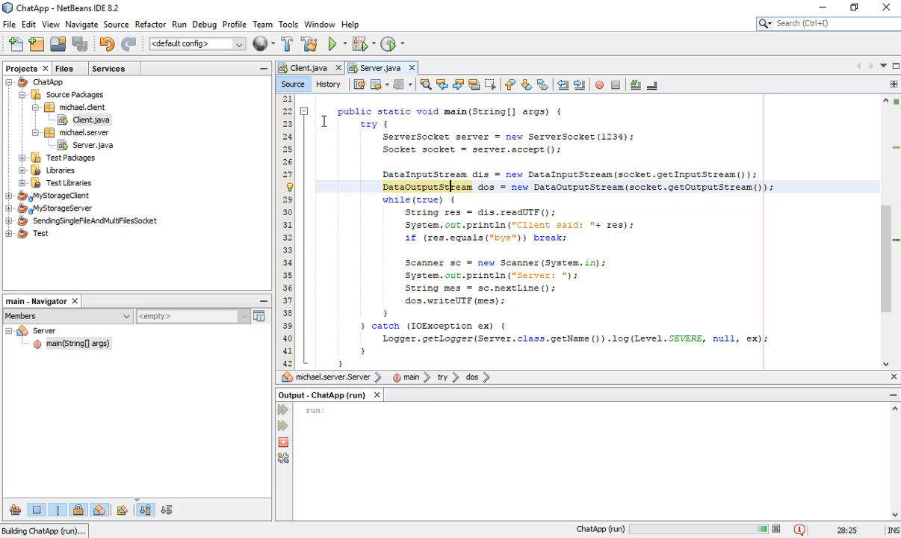
{"action": "left_click", "coordinate": [307, 67]}
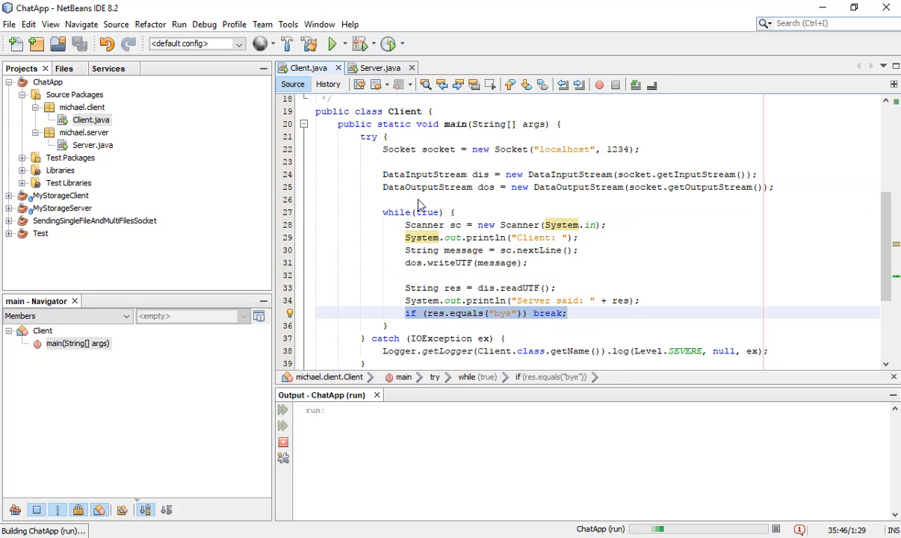
{"action": "left_click", "coordinate": [332, 42]}
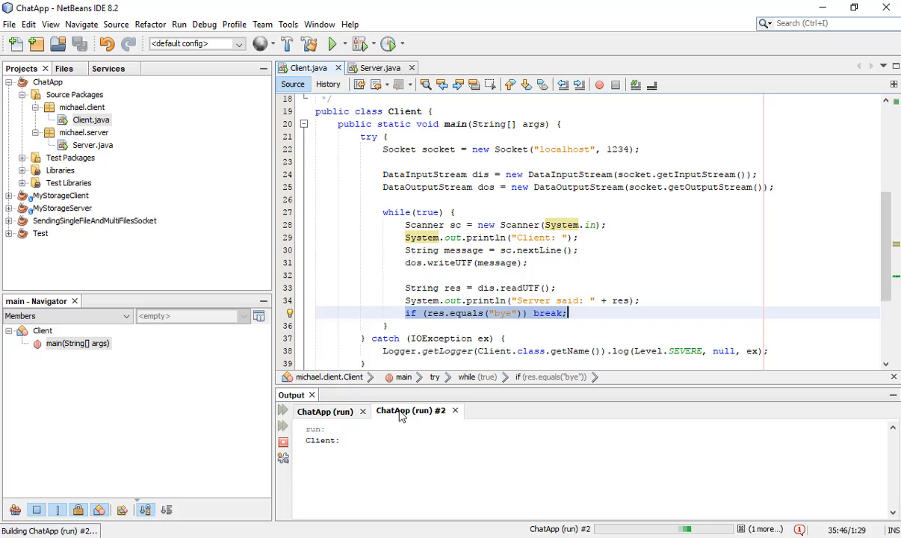
Step: Exchange several replies in both output tabs until the client ends with SocketException: Connection reset
{"action": "type", "text": "nic"}
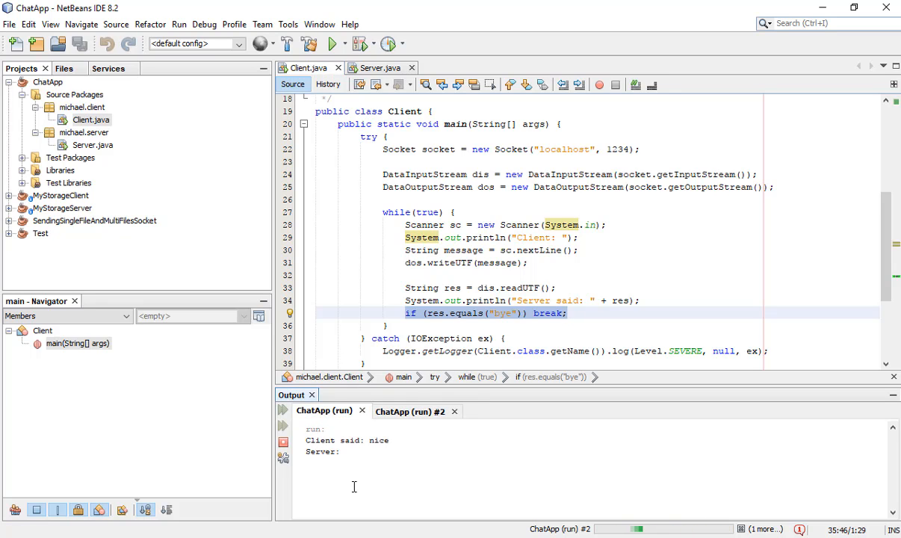
{"action": "type", "text": "cool. rie"}
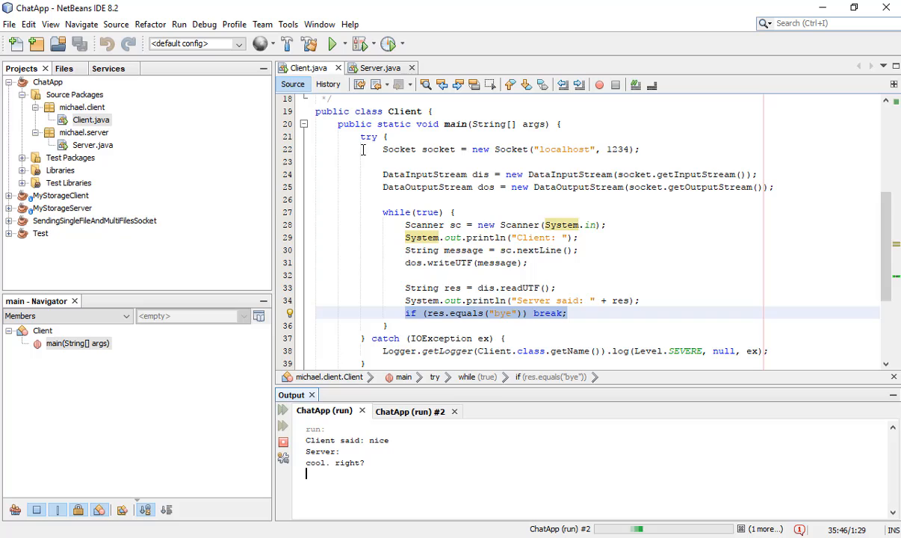
{"action": "type", "text": "yeah. awesome"}
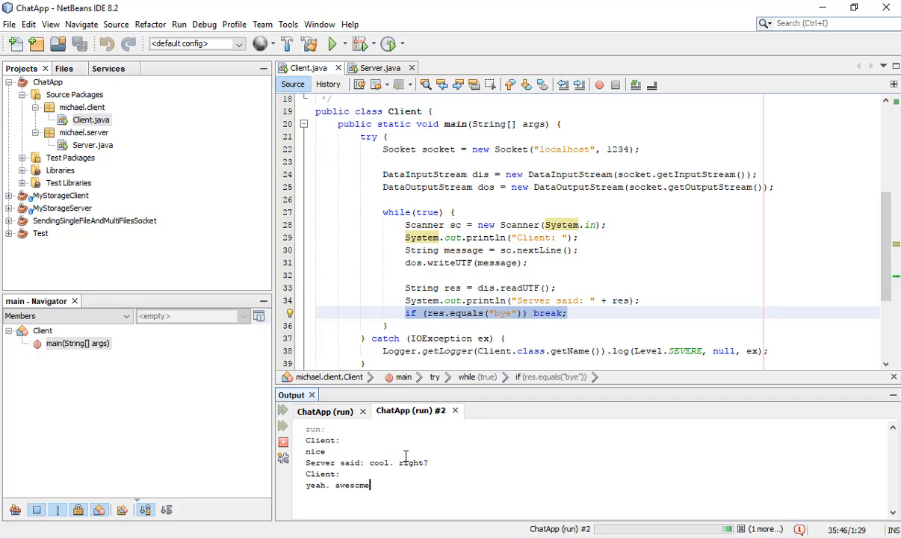
{"action": "left_click", "coordinate": [324, 411]}
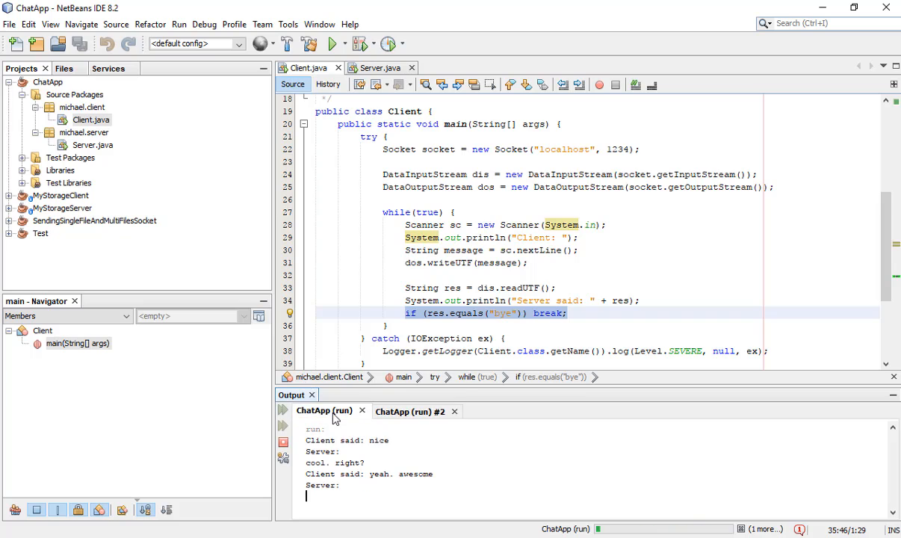
{"action": "type", "text": "it's time to s"}
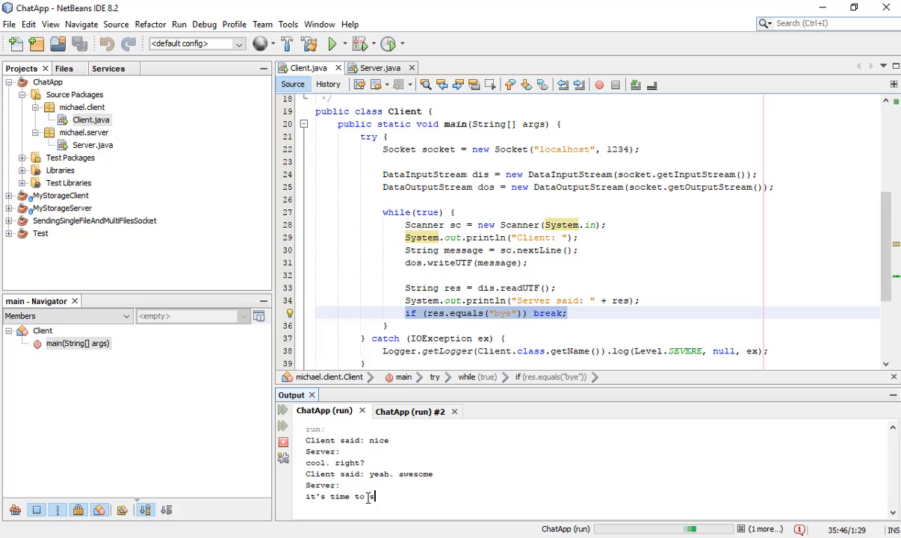
{"action": "type", "text": "ay good"}
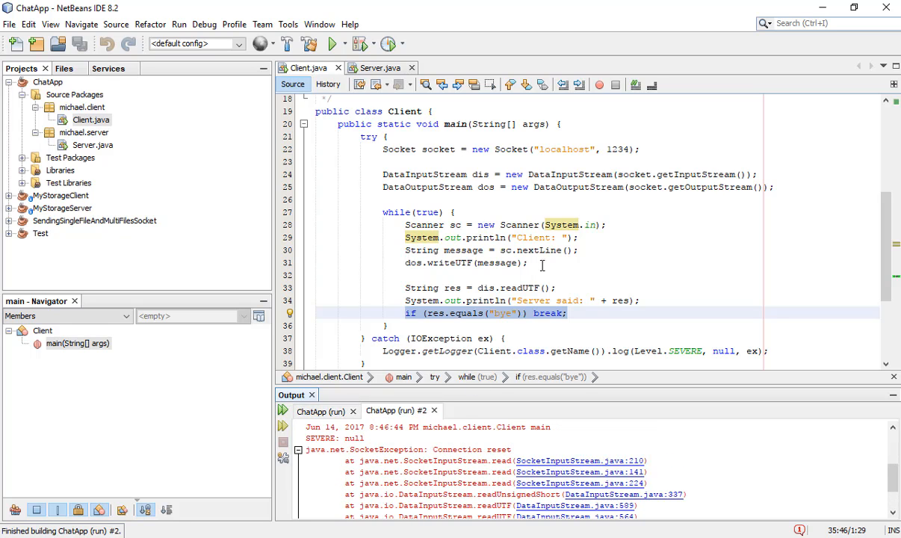
Step: Replace the Logger line in Client.java's catch with System.out.println("Exit"); and start the server again
{"action": "scroll", "scroll_direction": "down", "scroll_amount": 3}
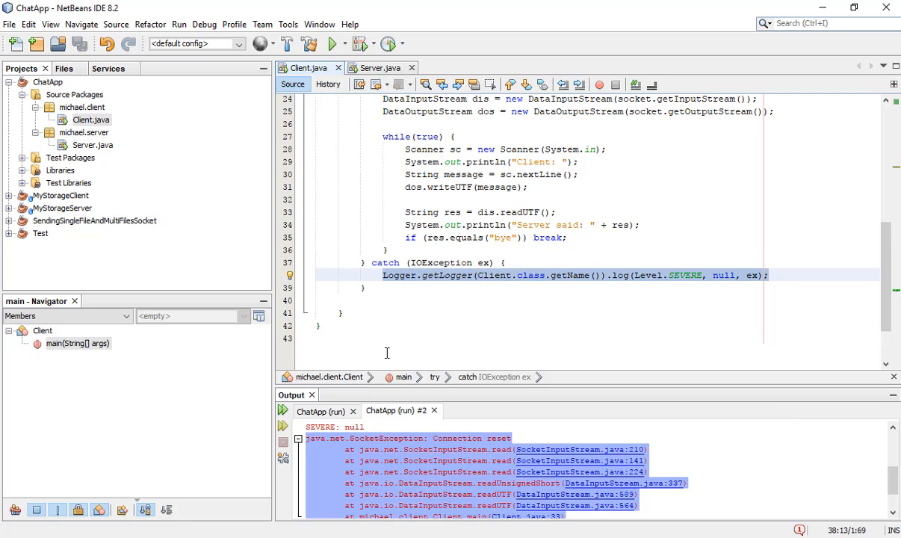
{"action": "type", "text": "Syst"}
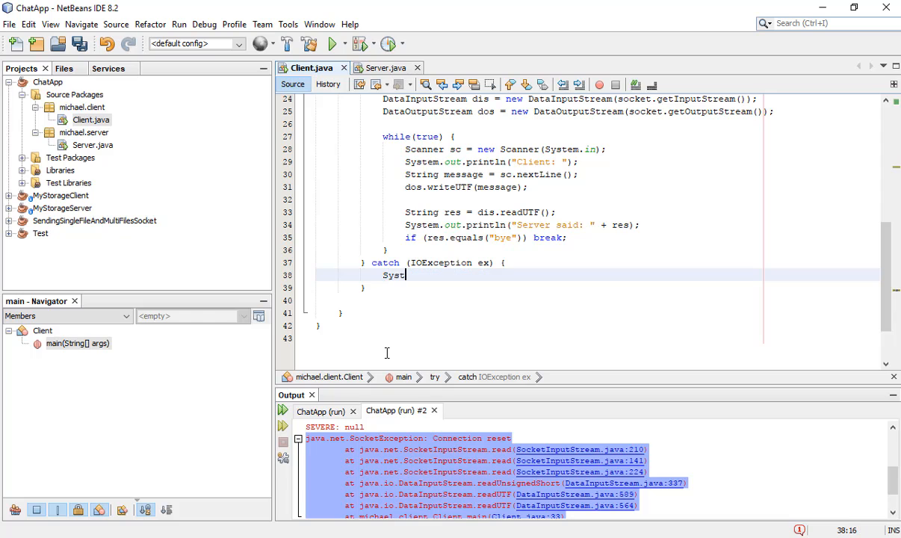
{"action": "type", "text": "em.out.prin"}
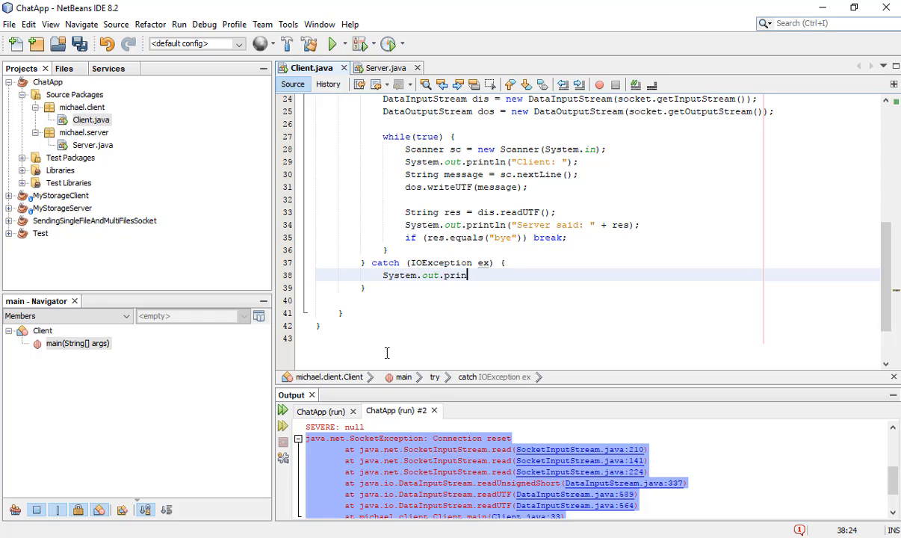
{"action": "type", "text": "ln(\"Ex\")"}
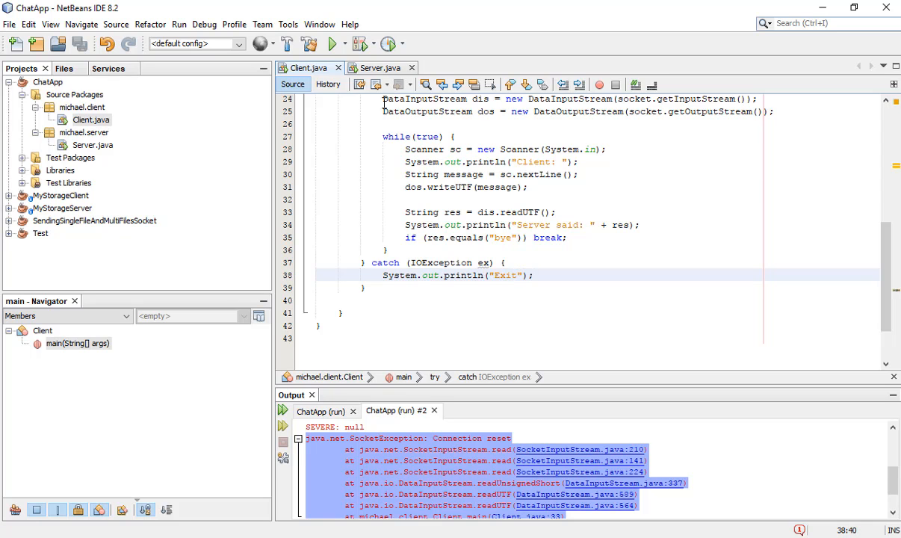
{"action": "left_click", "coordinate": [378, 68]}
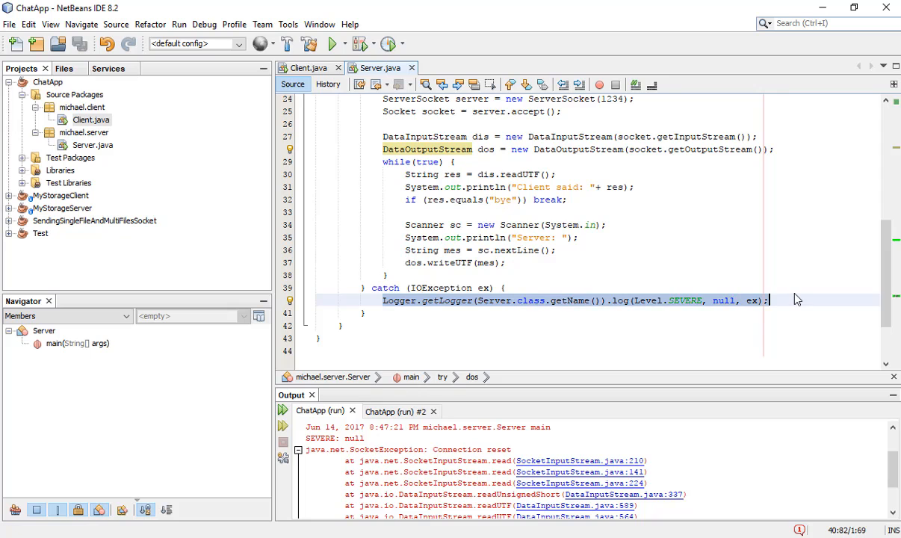
{"action": "left_click", "coordinate": [305, 67]}
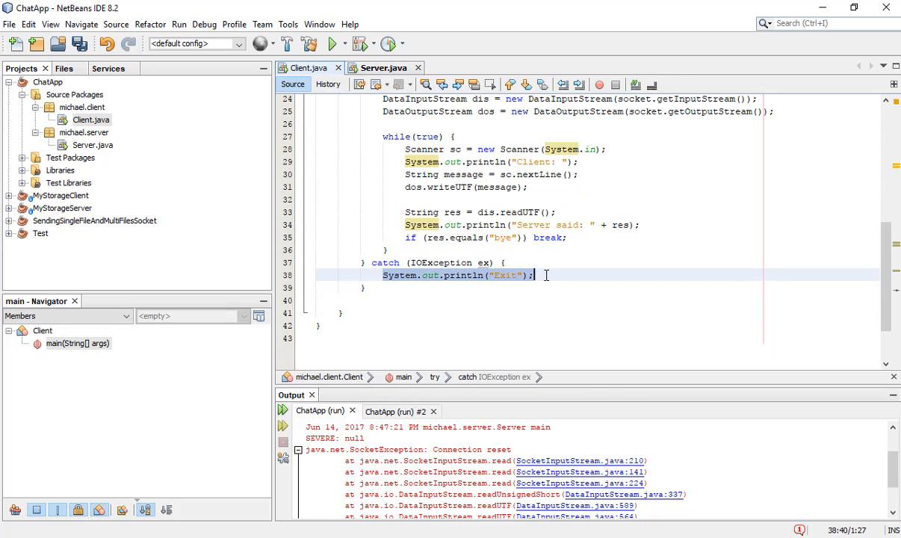
{"action": "left_click", "coordinate": [381, 68]}
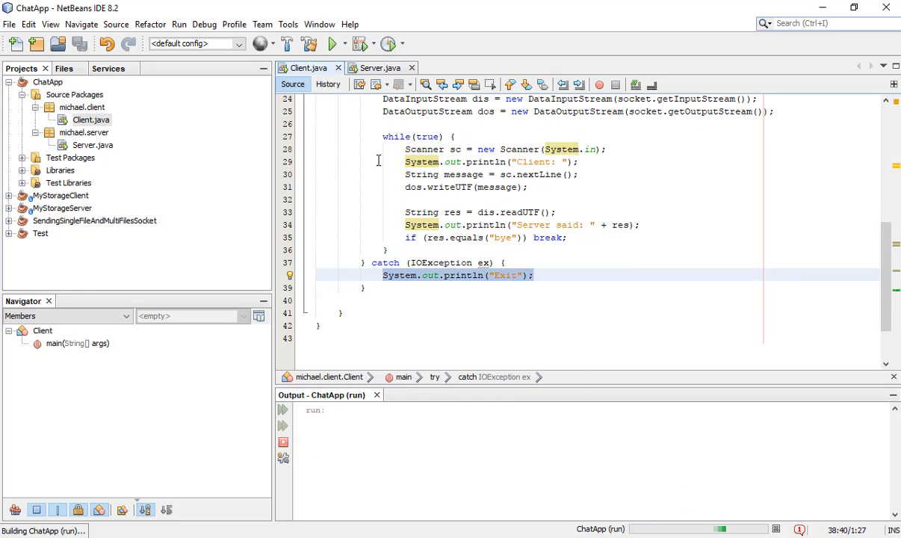
Step: Run the client, send "hello", answer "bye" from the server, and view both runs ending BUILD SUCCESSFUL
{"action": "left_click", "coordinate": [332, 42]}
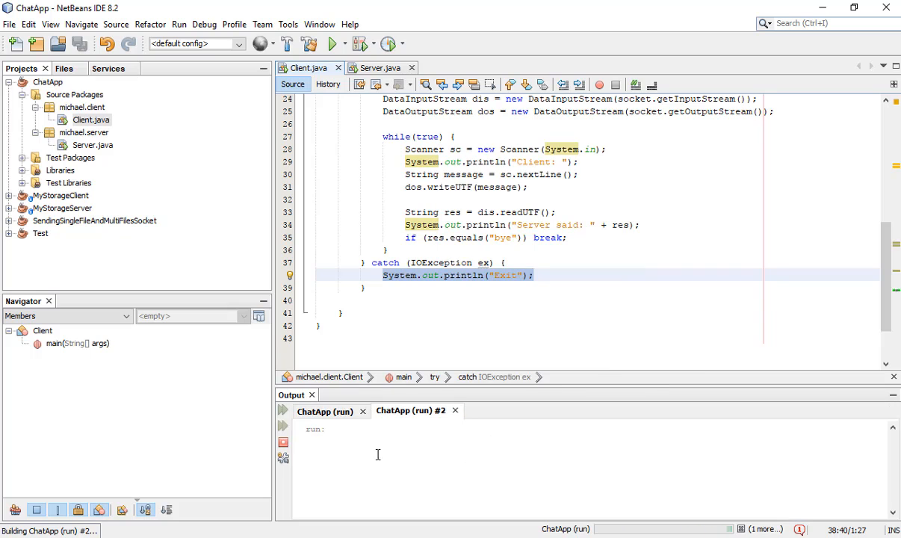
{"action": "type", "text": "hel"}
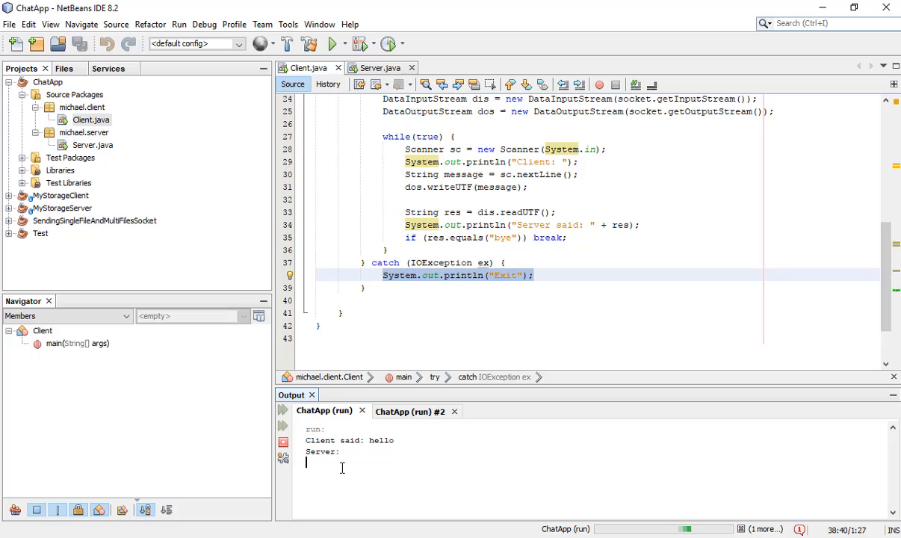
{"action": "type", "text": "bye"}
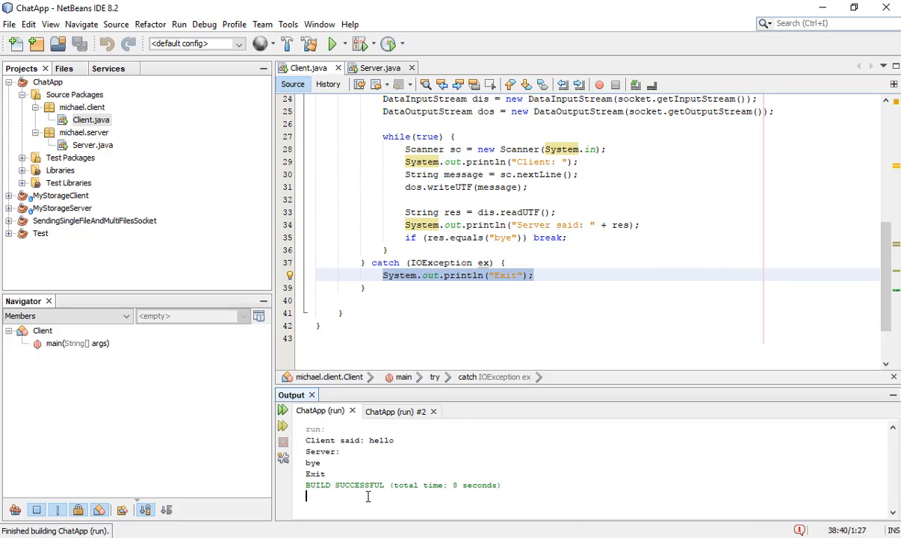
{"action": "left_click", "coordinate": [396, 409]}
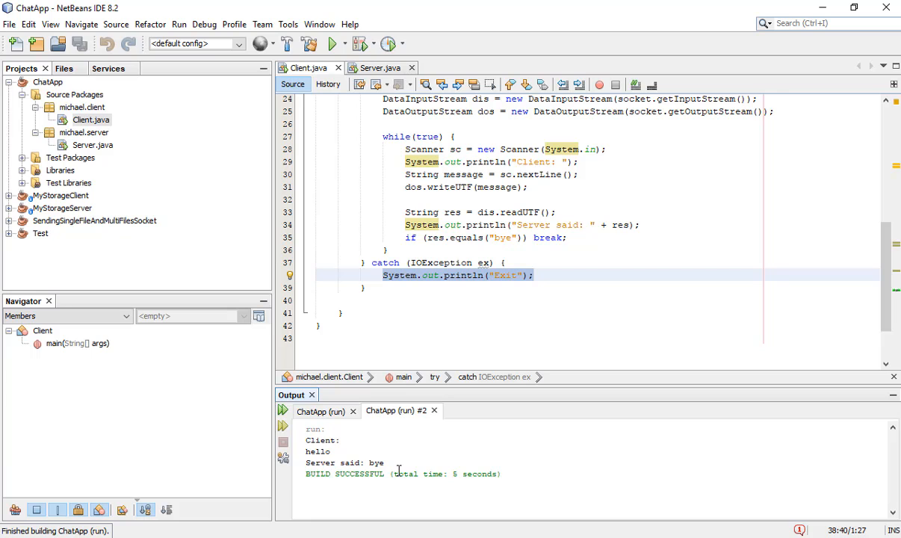
{"action": "mouse_move", "coordinate": [309, 422]}
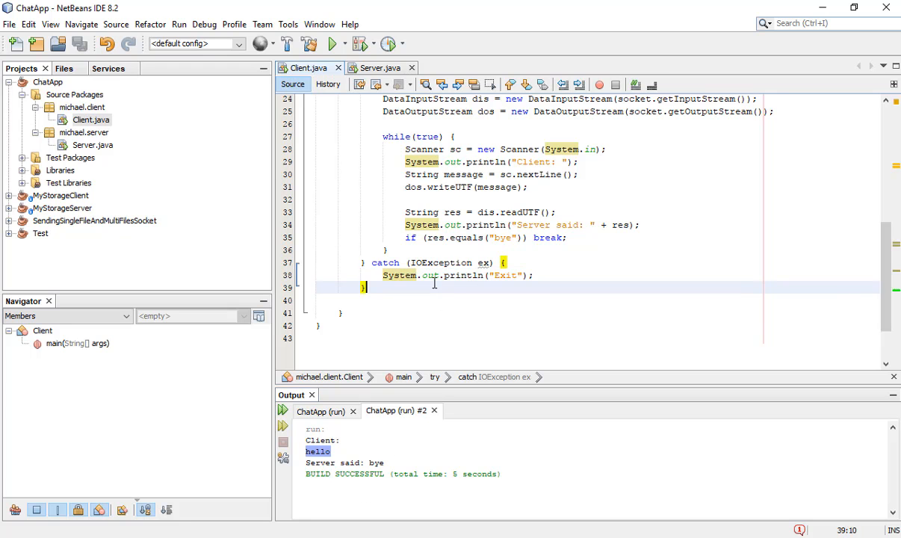
{"action": "scroll", "scroll_direction": "up", "scroll_amount": 3}
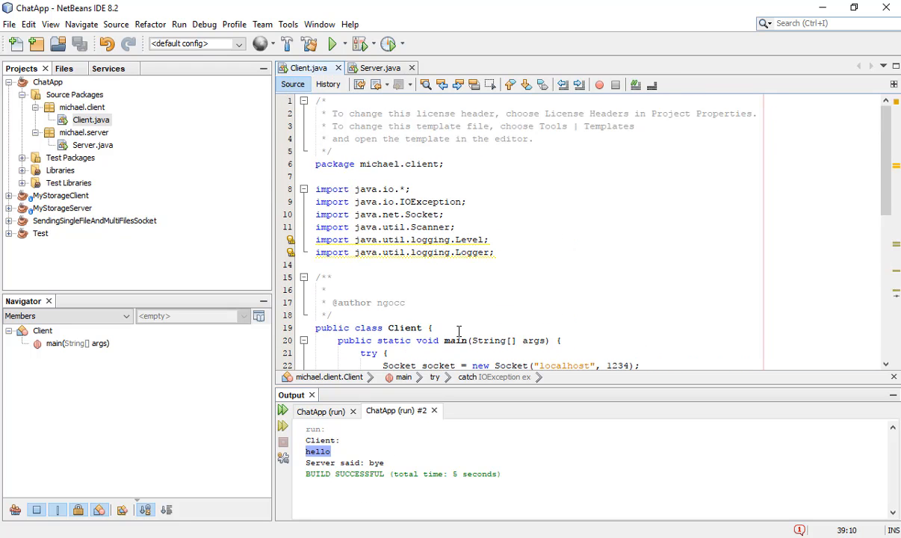
{"action": "scroll", "scroll_direction": "down", "scroll_amount": 3}
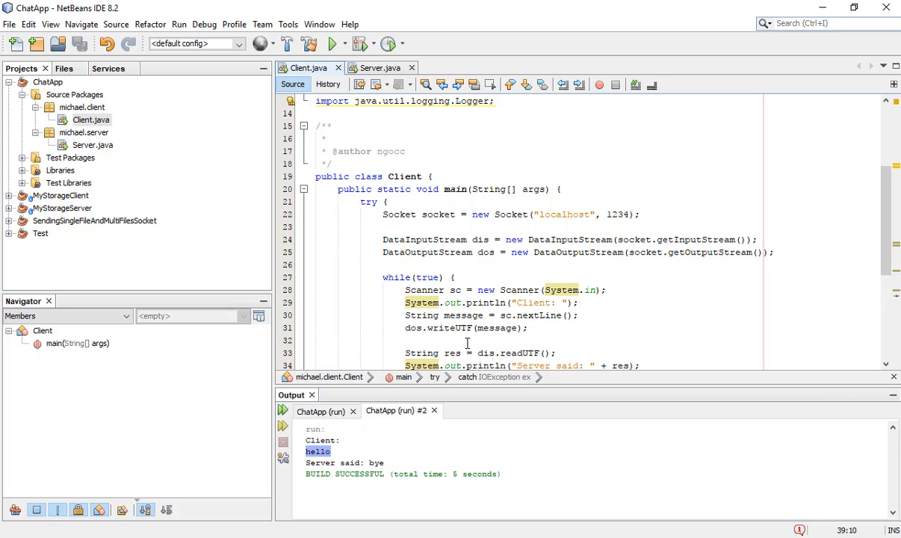
{"action": "mouse_move", "coordinate": [518, 272]}
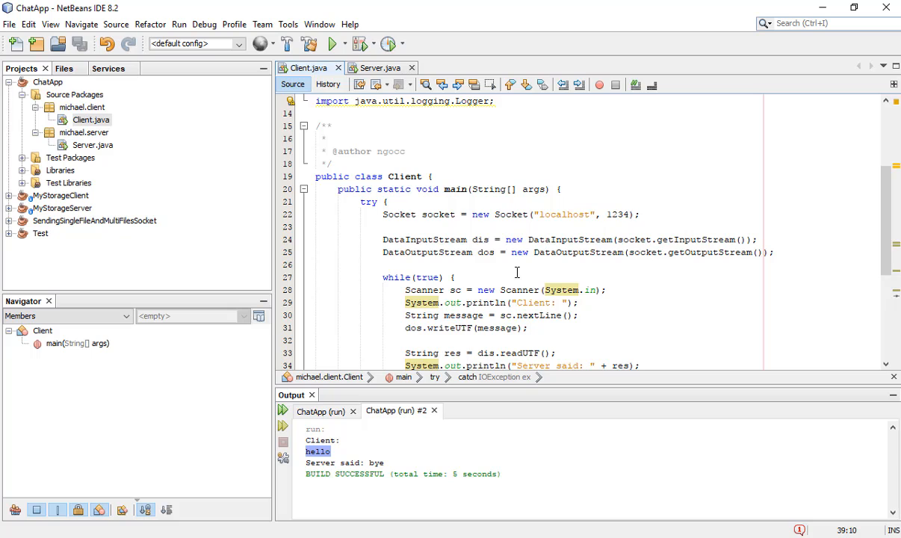
{"action": "mouse_move", "coordinate": [305, 248]}
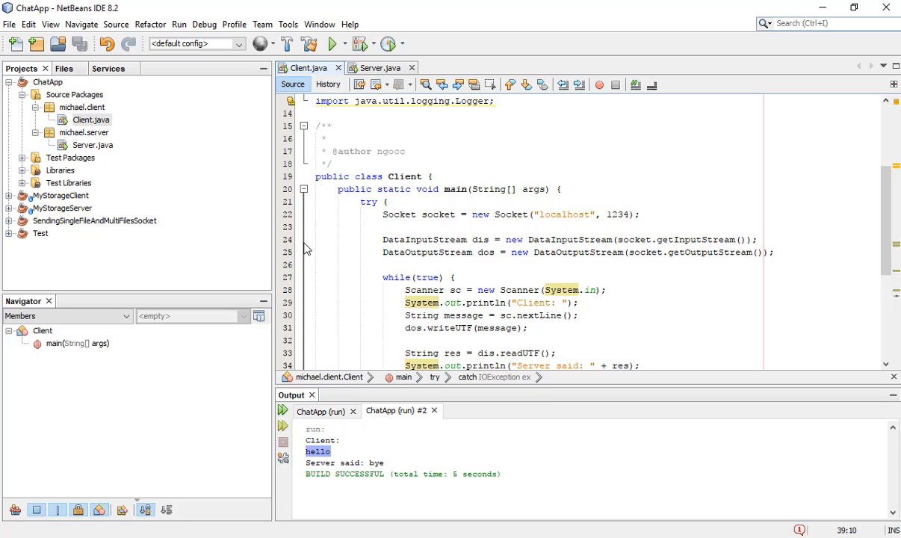
{"action": "mouse_move", "coordinate": [138, 210]}
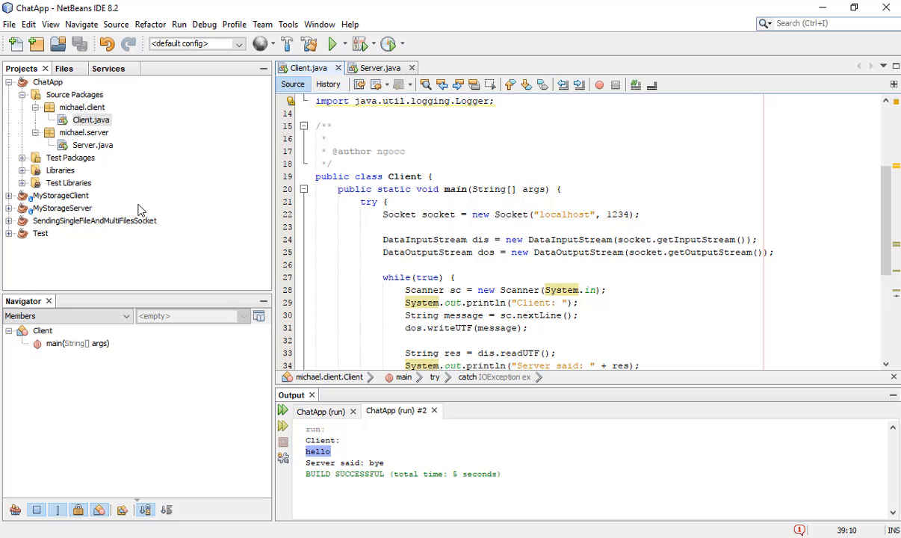
{"action": "mouse_move", "coordinate": [110, 247]}
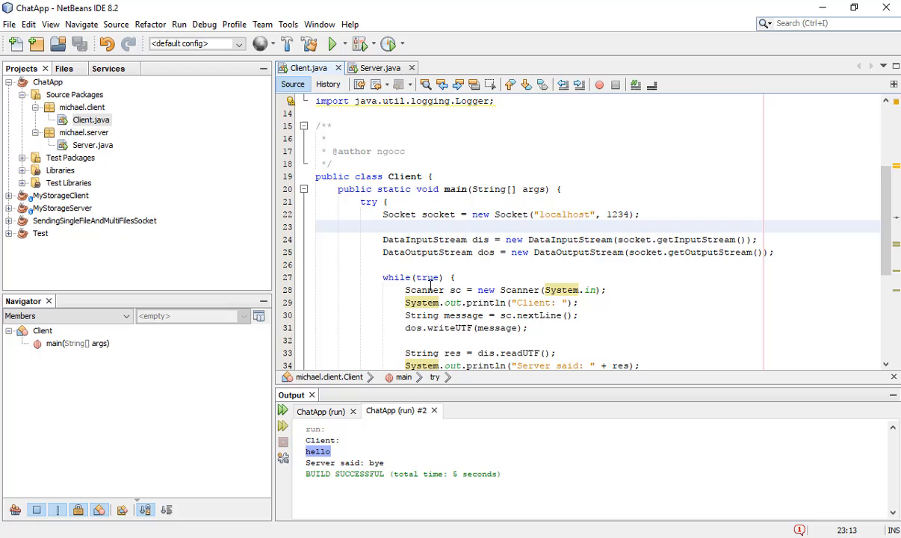
{"action": "scroll", "scroll_direction": "down", "scroll_amount": 3}
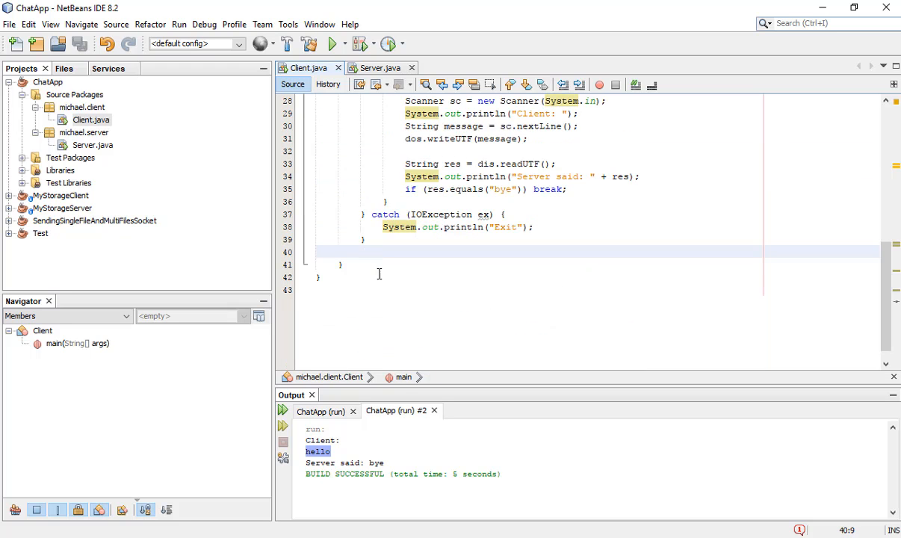
{"action": "scroll", "scroll_direction": "up", "scroll_amount": 3}
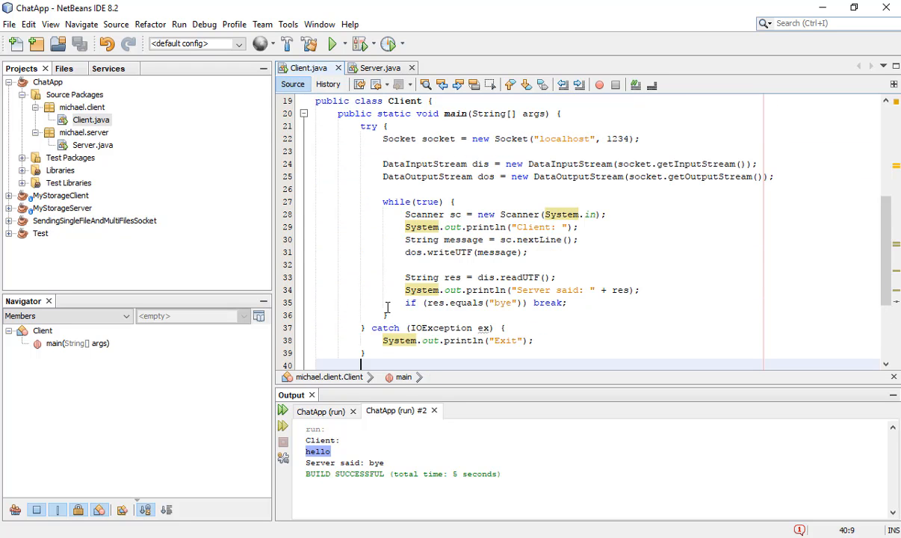